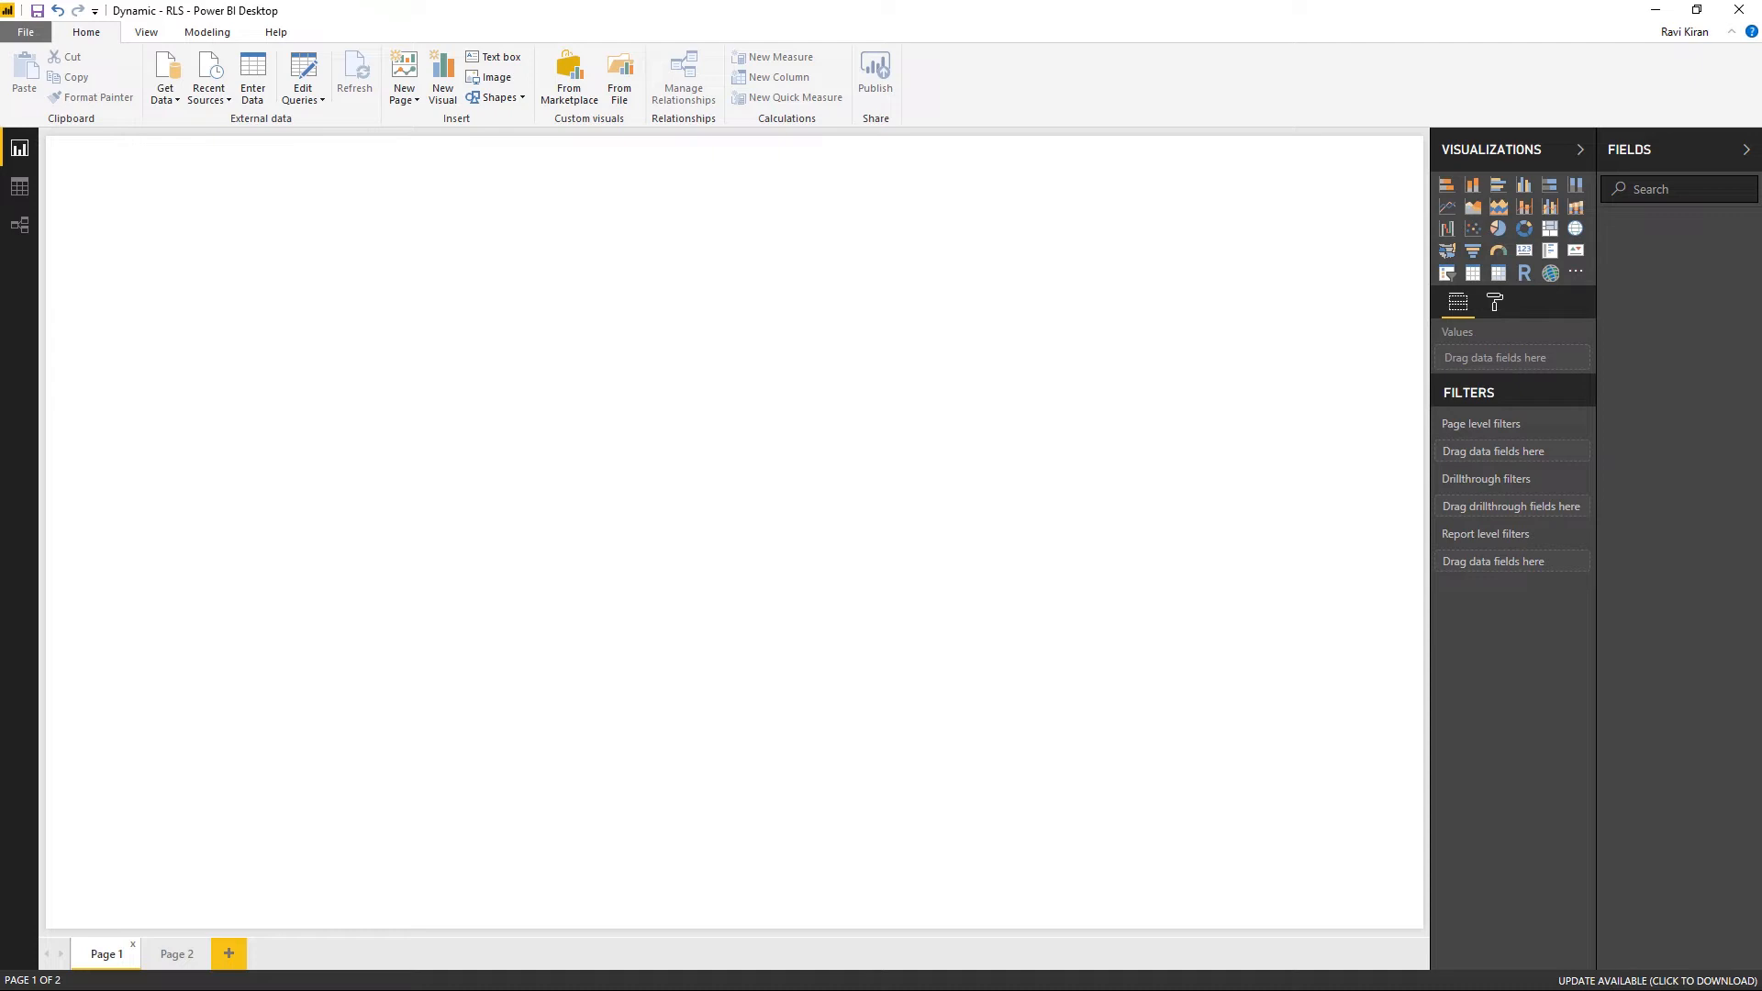
mouse_move(263, 200)
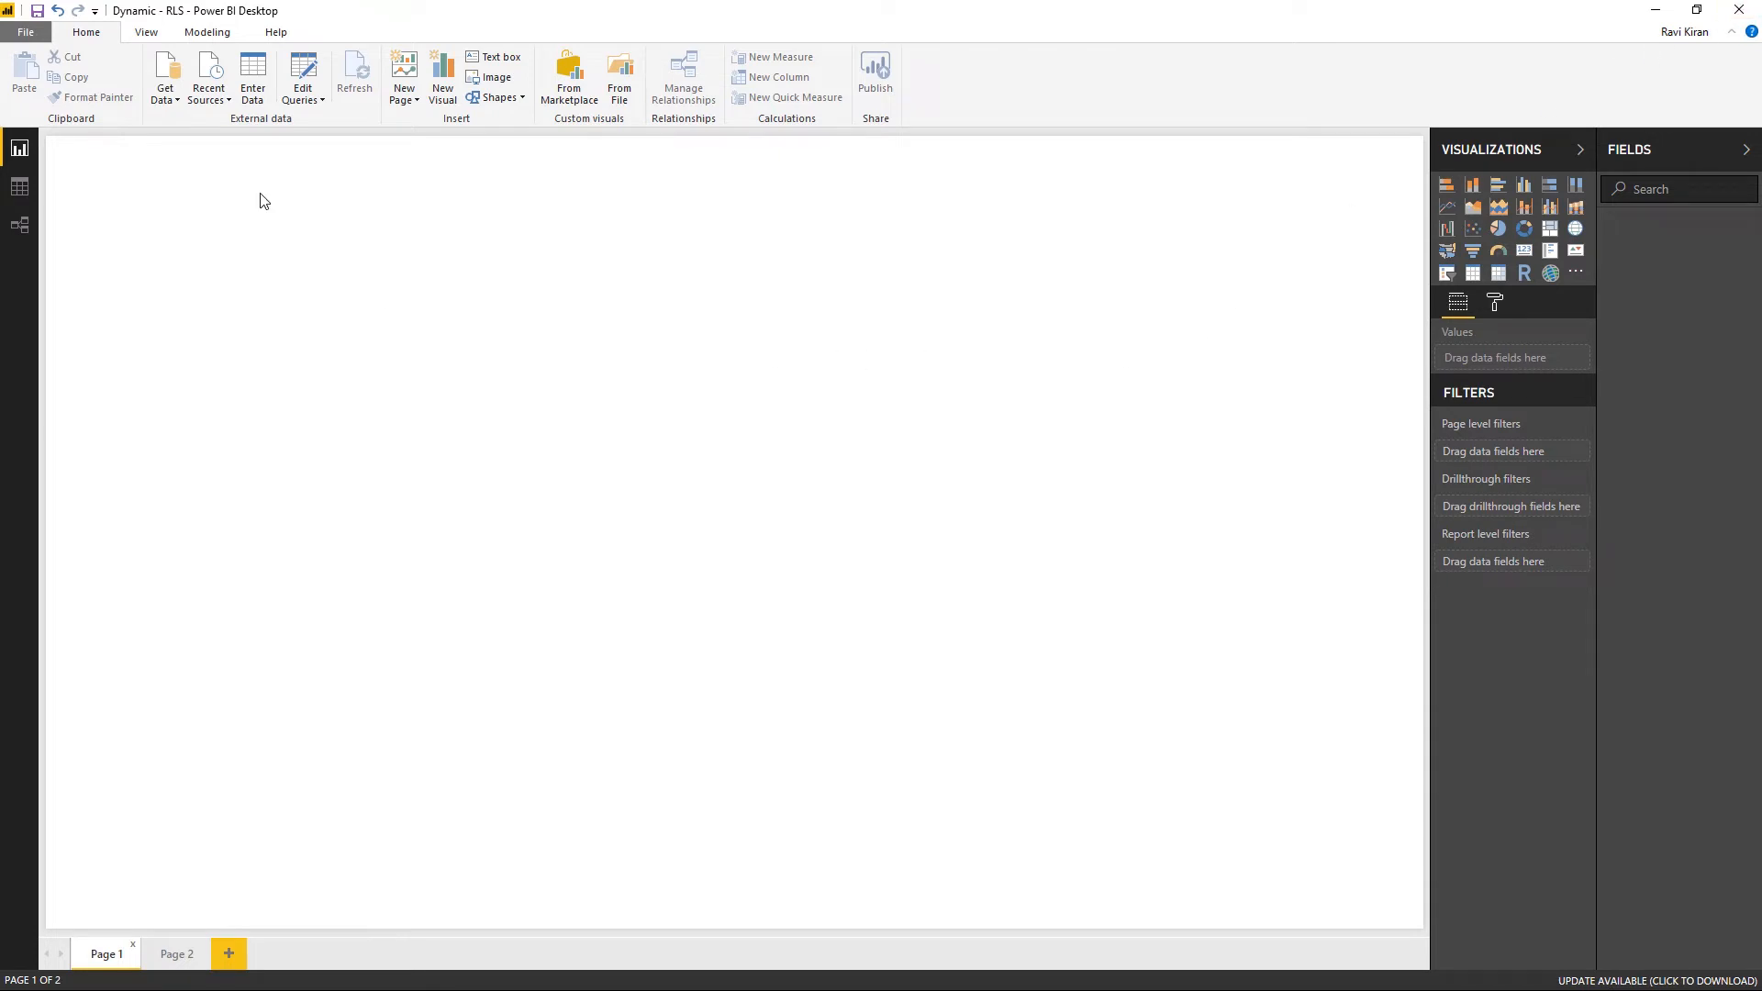
mouse_move(252, 77)
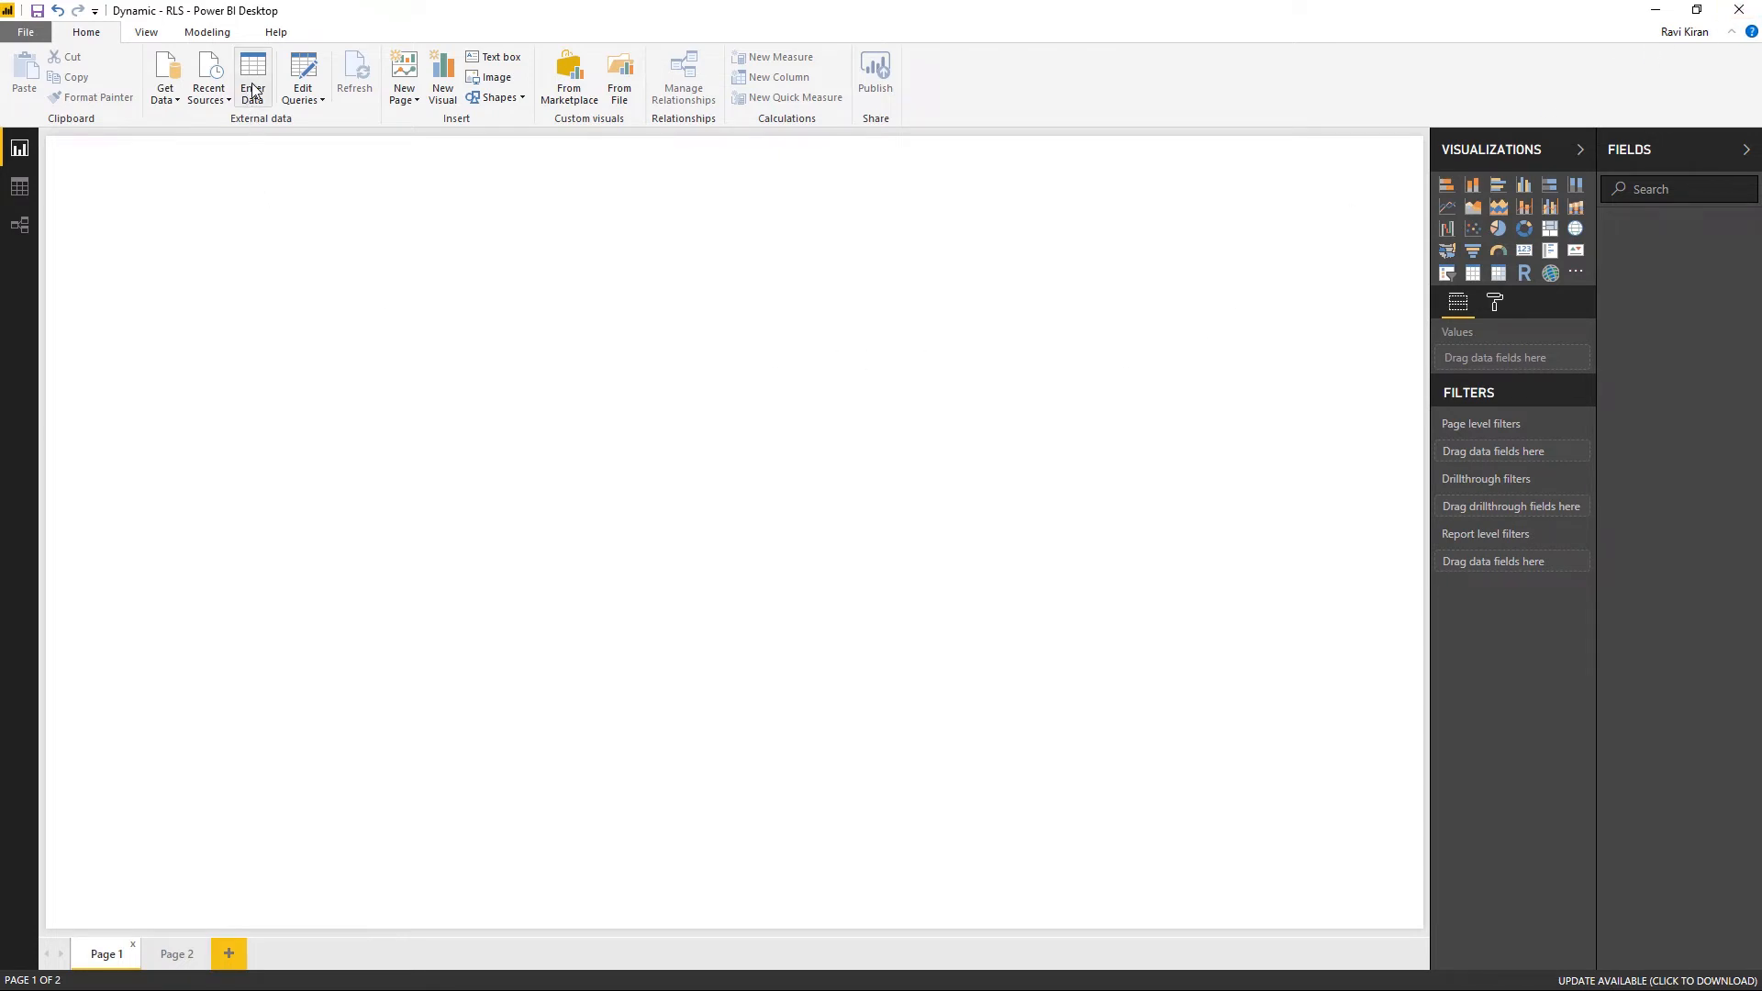
- Start an Enter Data table with a Vendor ID column holding IDs 1 through 4
click(252, 77)
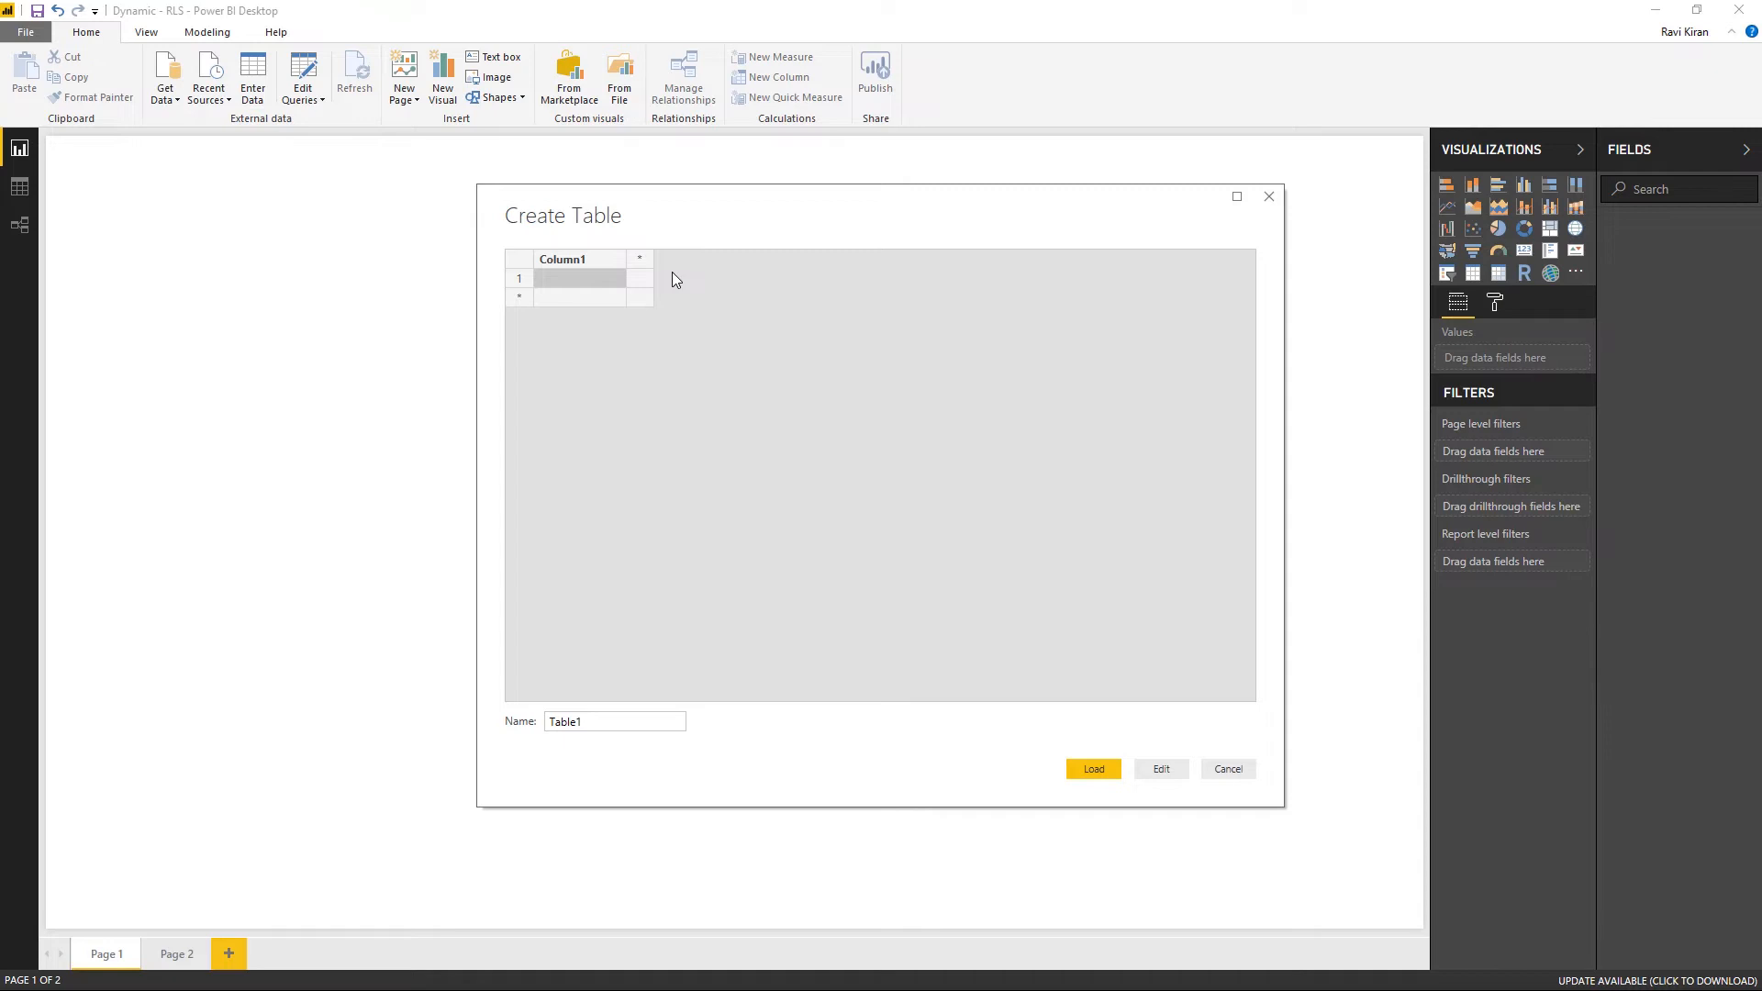
mouse_move(563, 299)
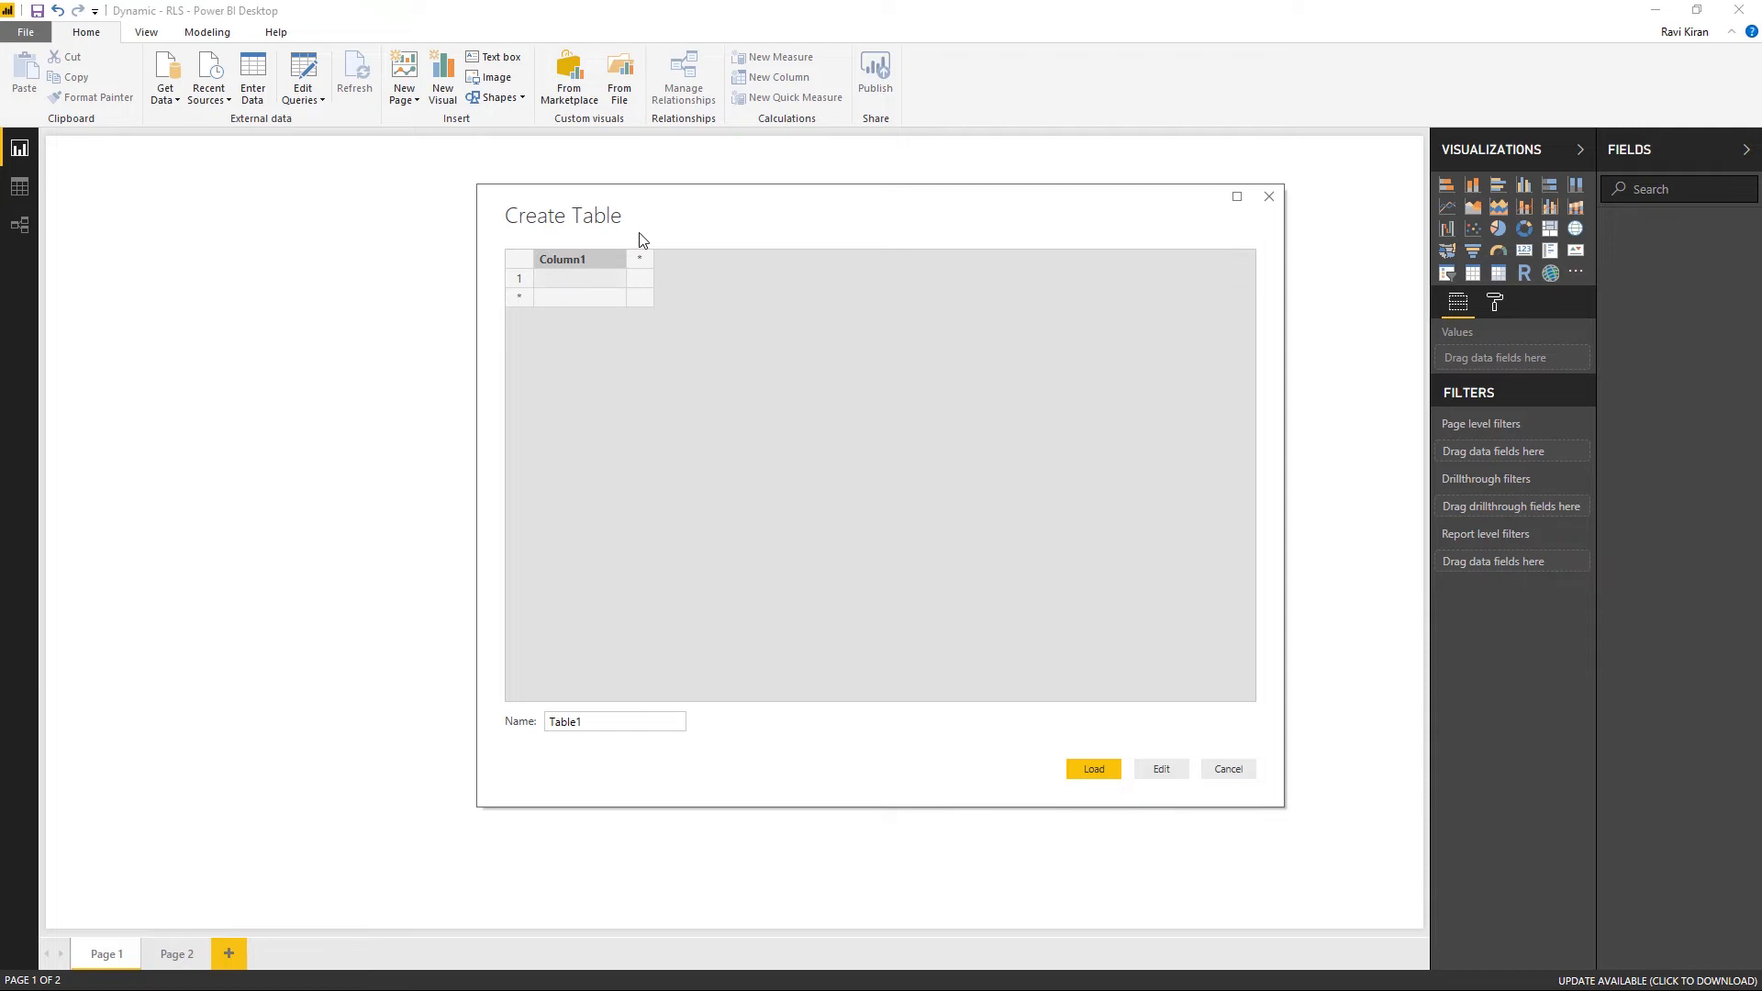
text(Ve)
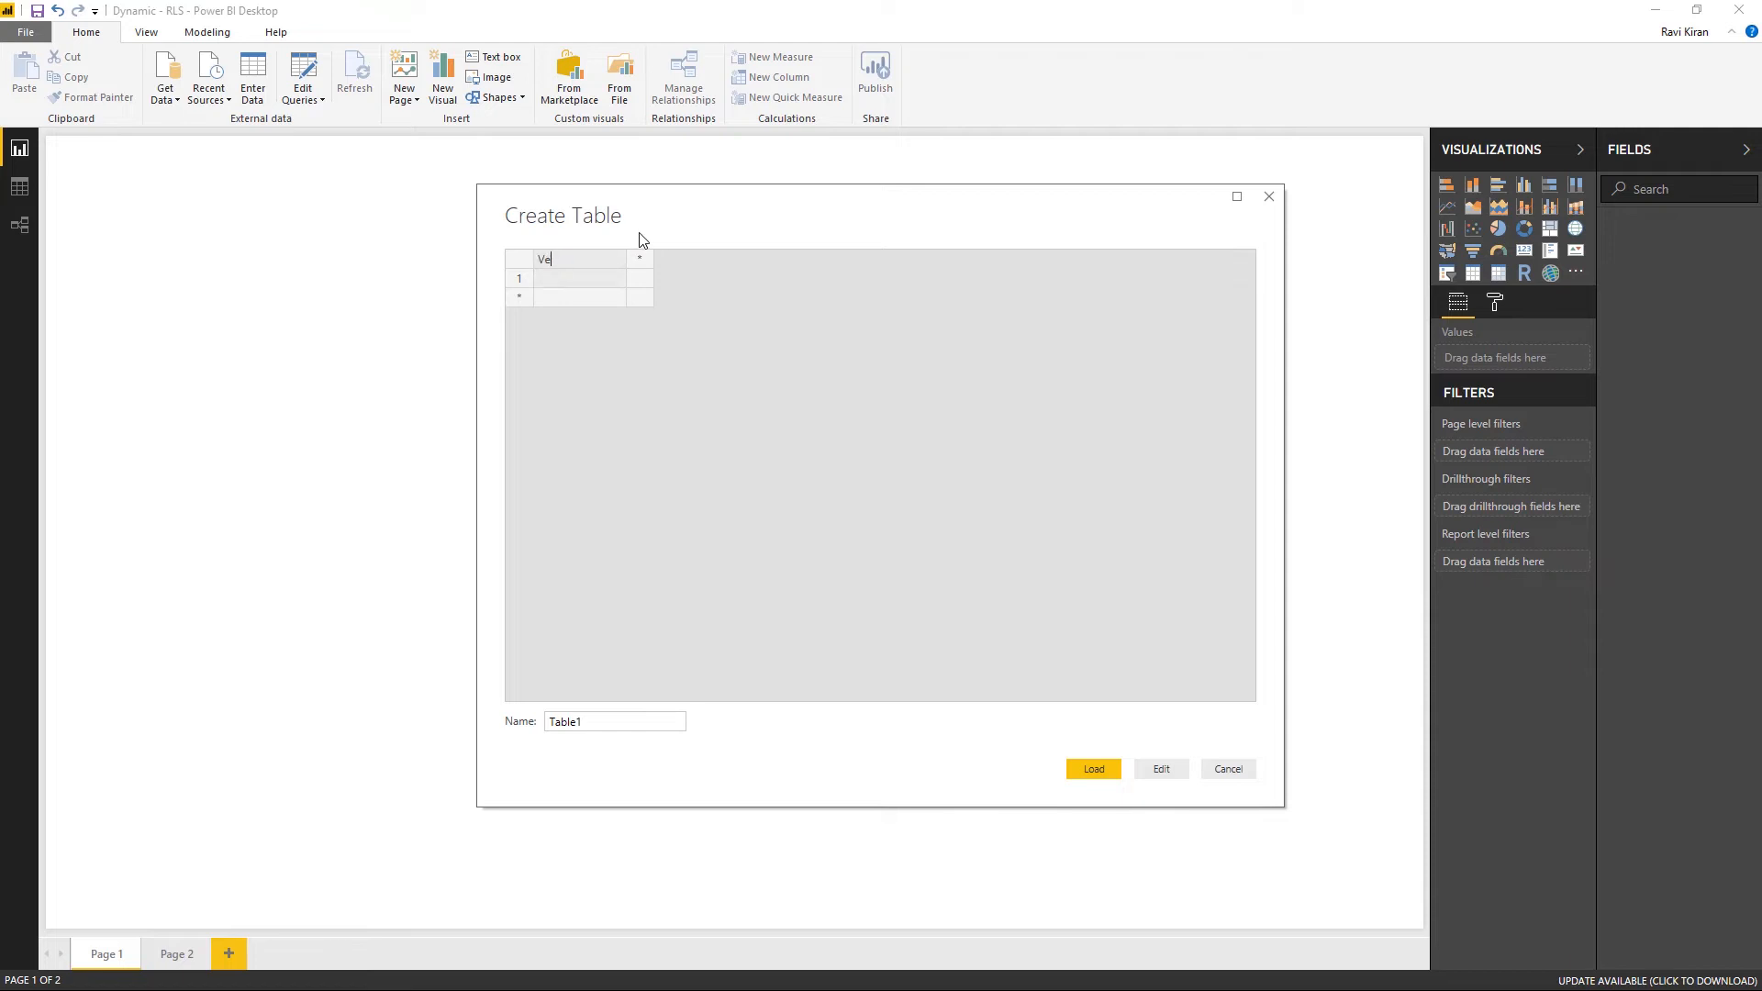
text(ndor ID)
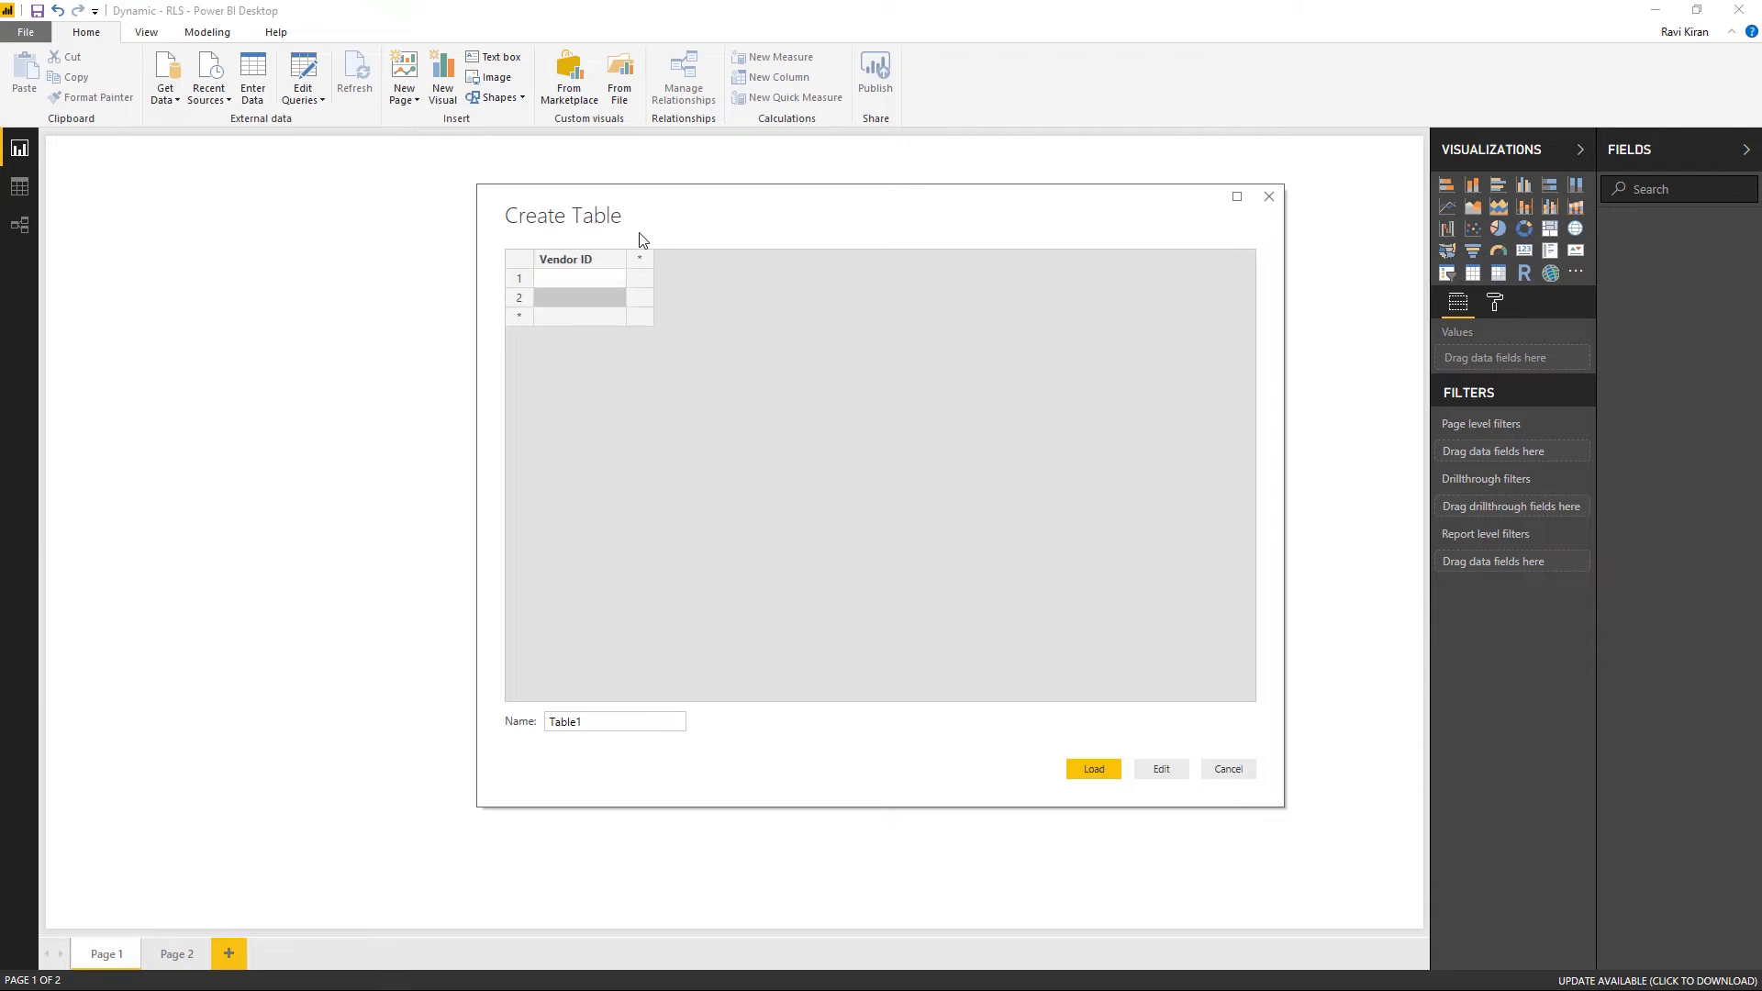
text(1)
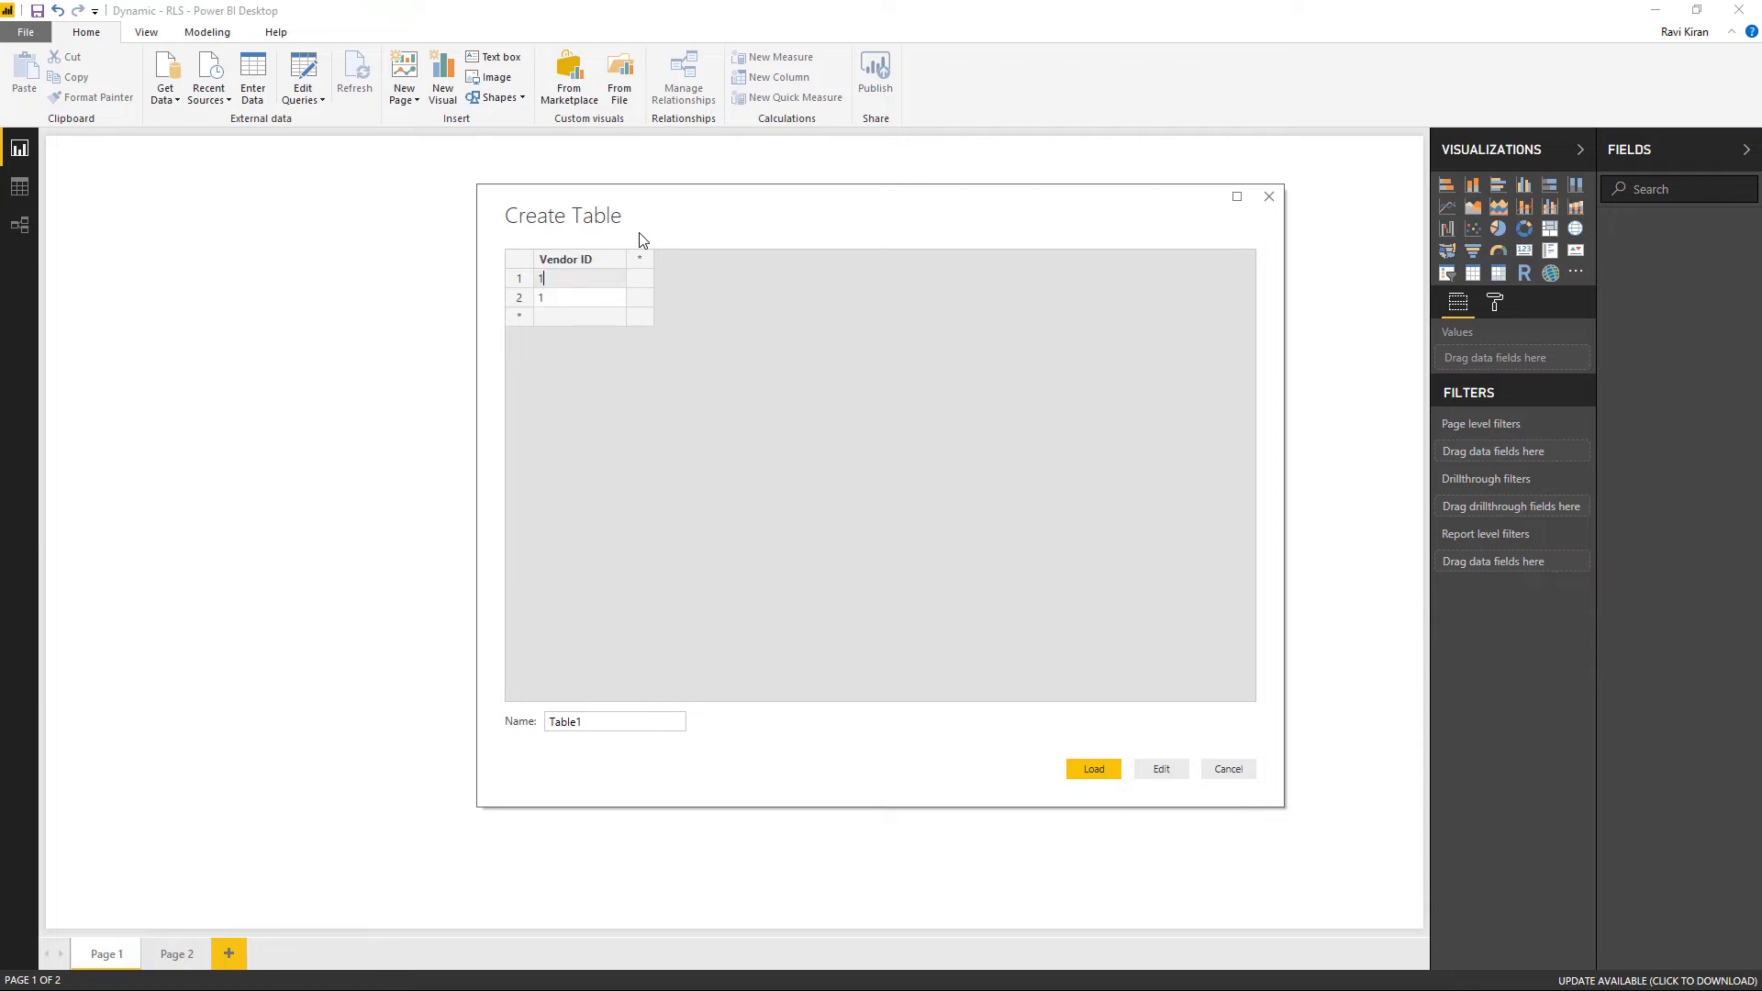
text(3)
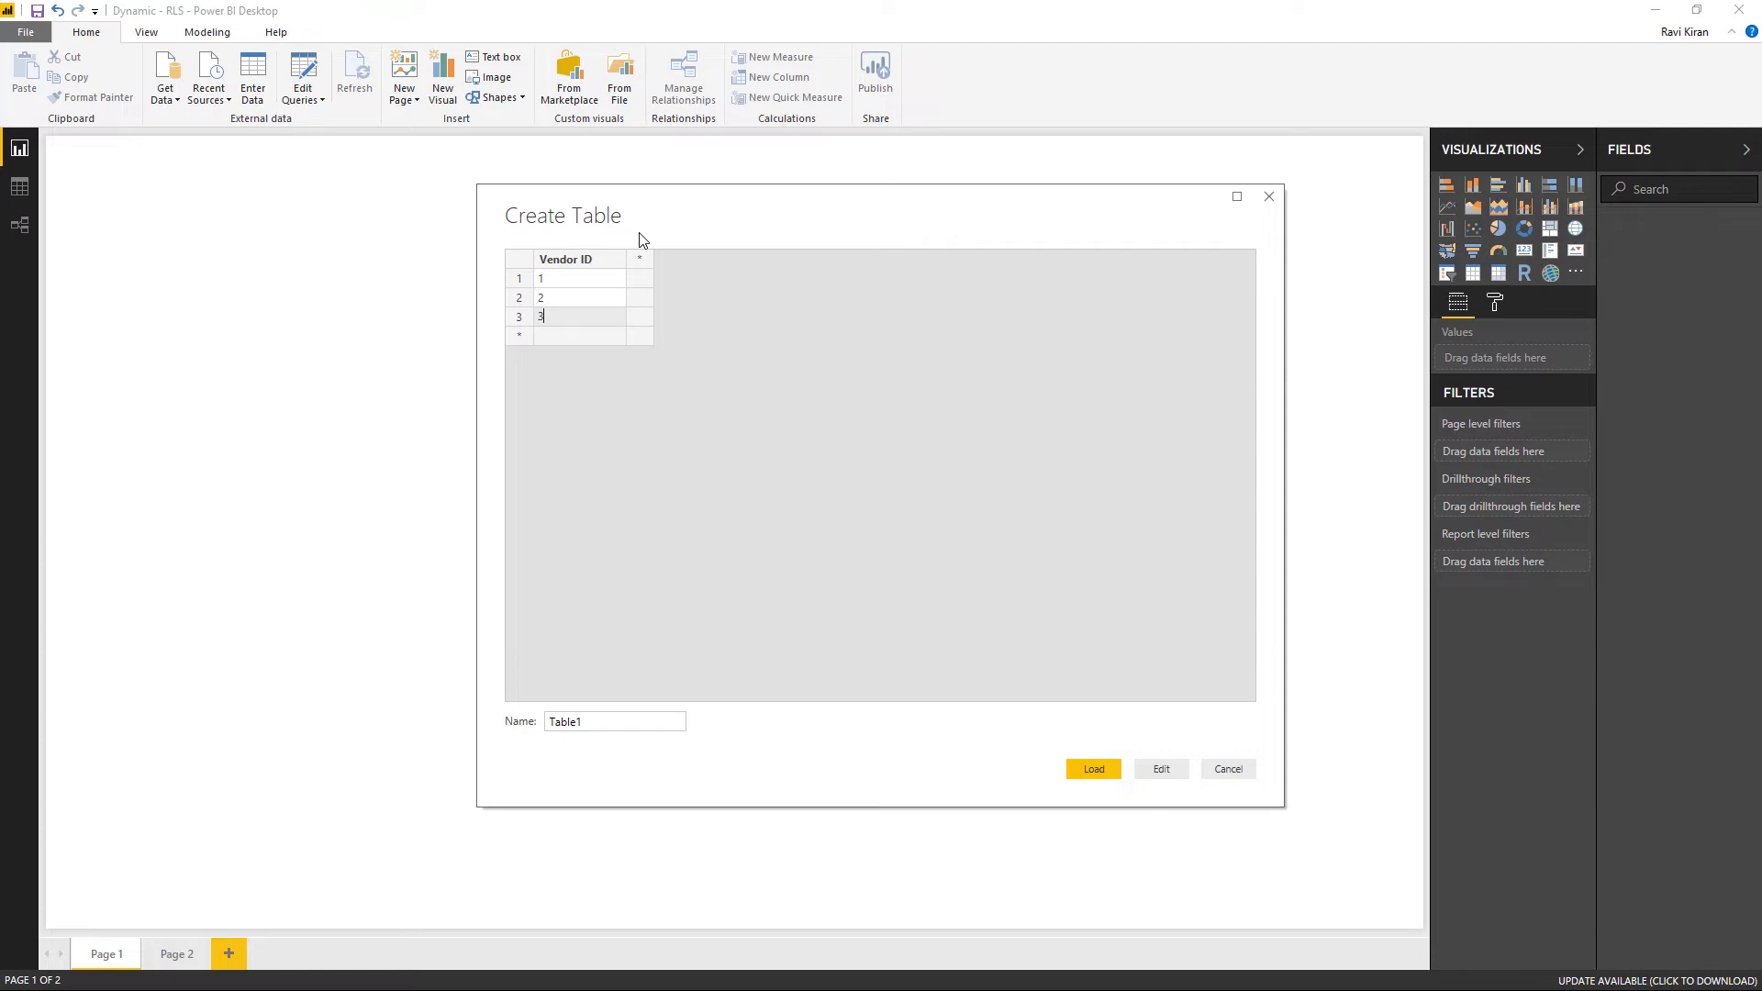
text(4)
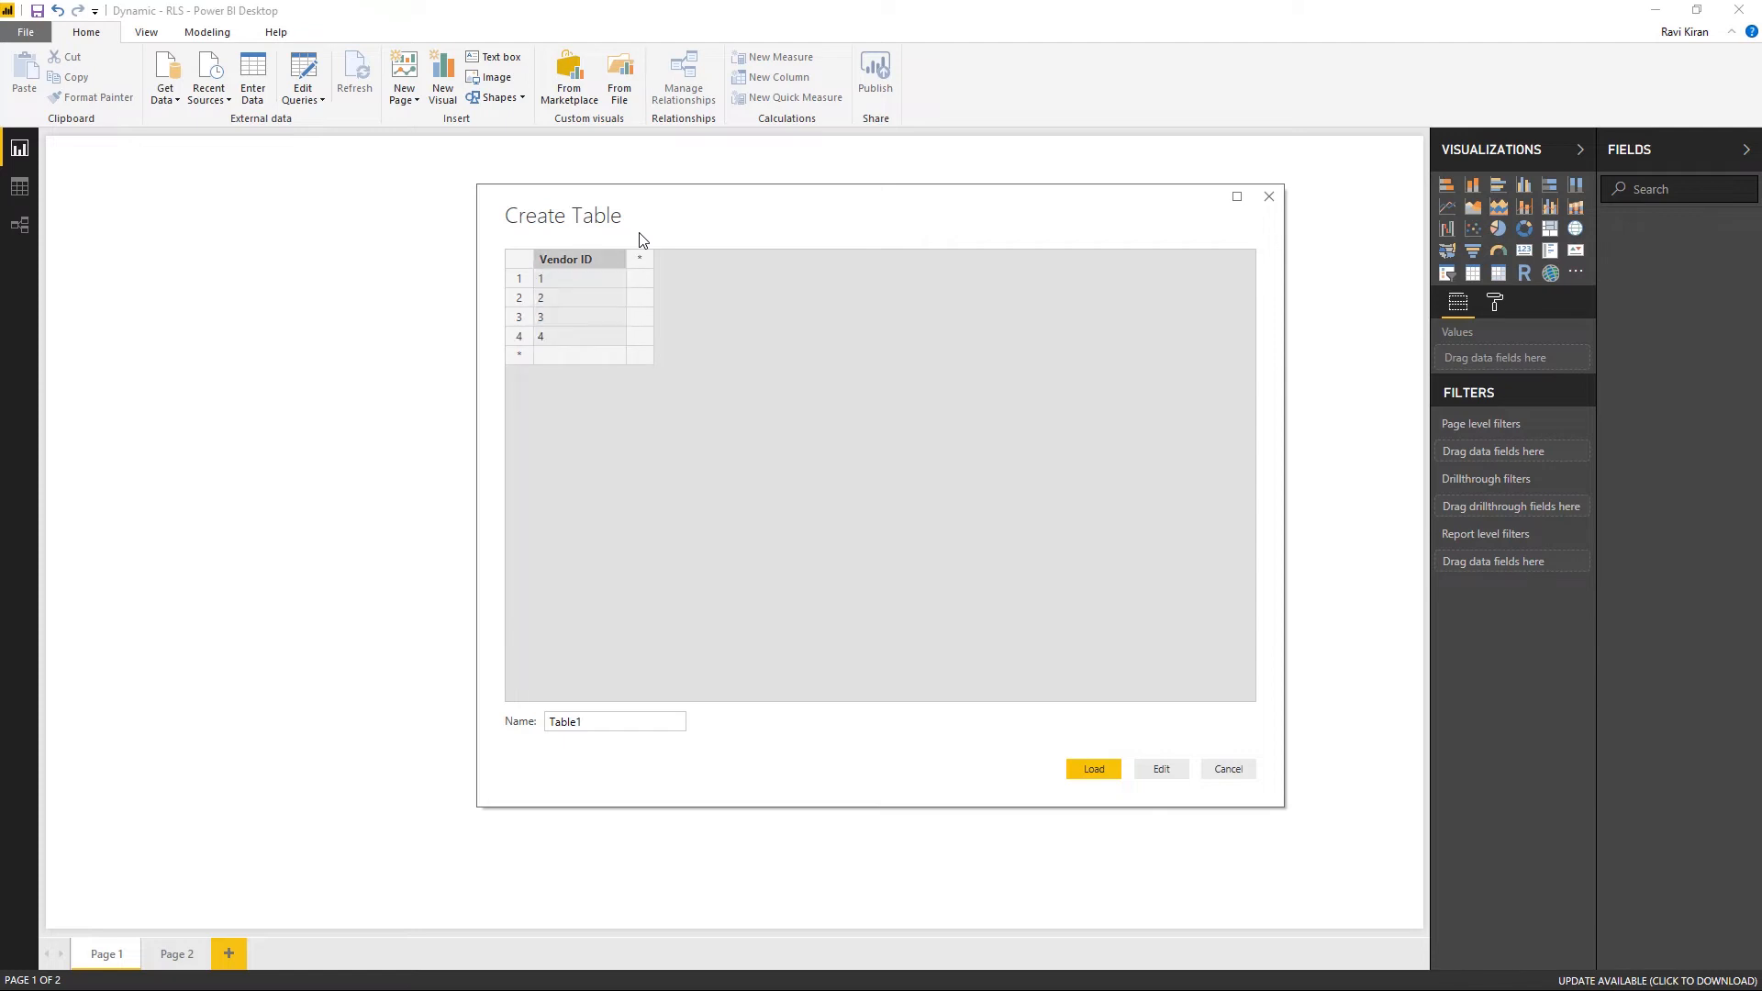
- Add Name and Email columns to the hand-entered table
click(639, 259)
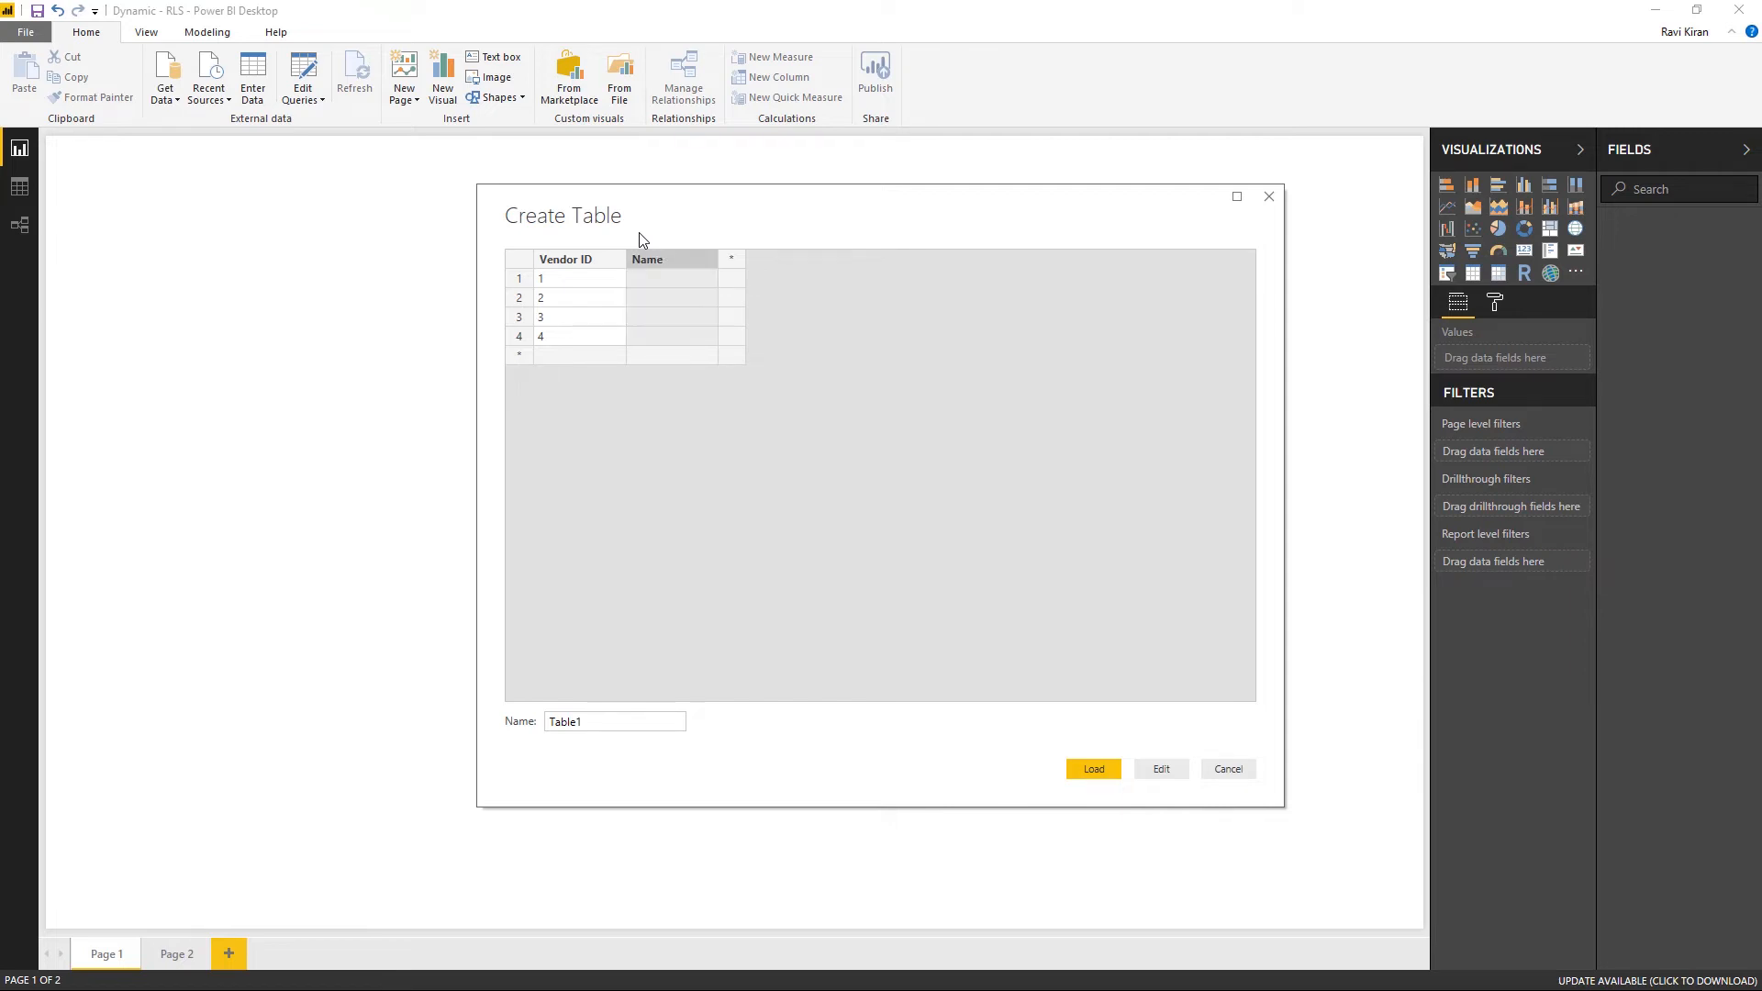
text(Email)
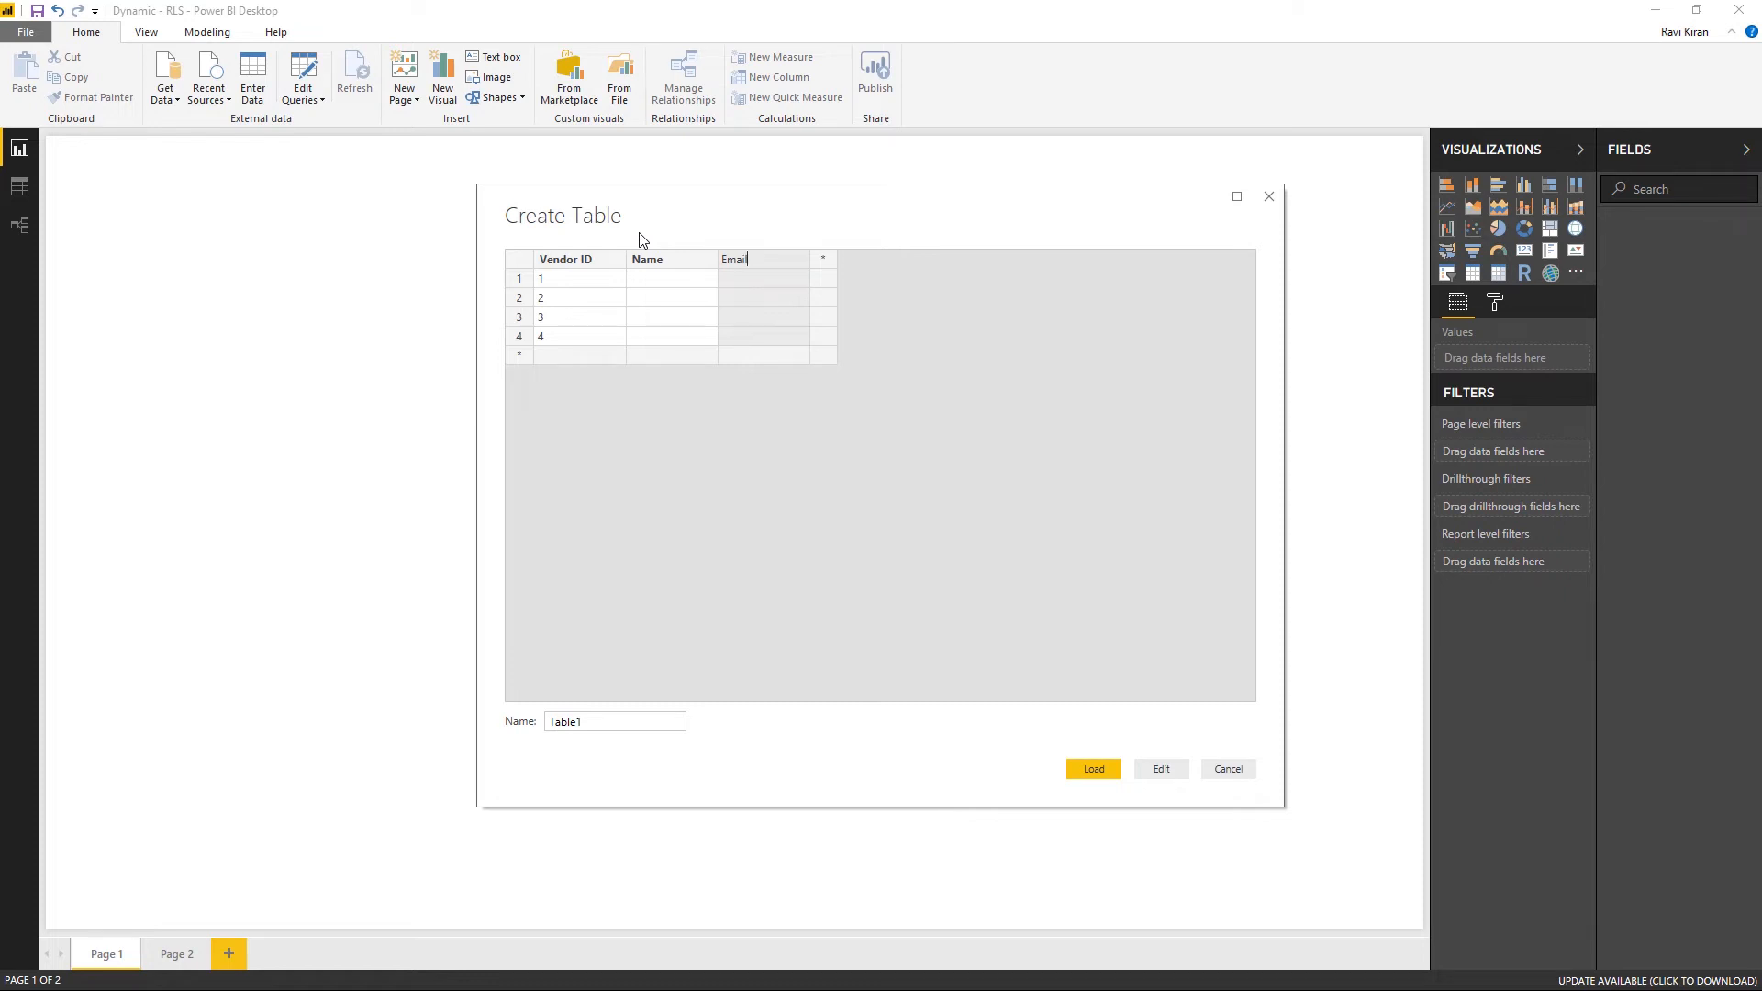
- Fill the Name column with Karan, Mohit, Vandan and Ravikiran for the four vendors
click(763, 279)
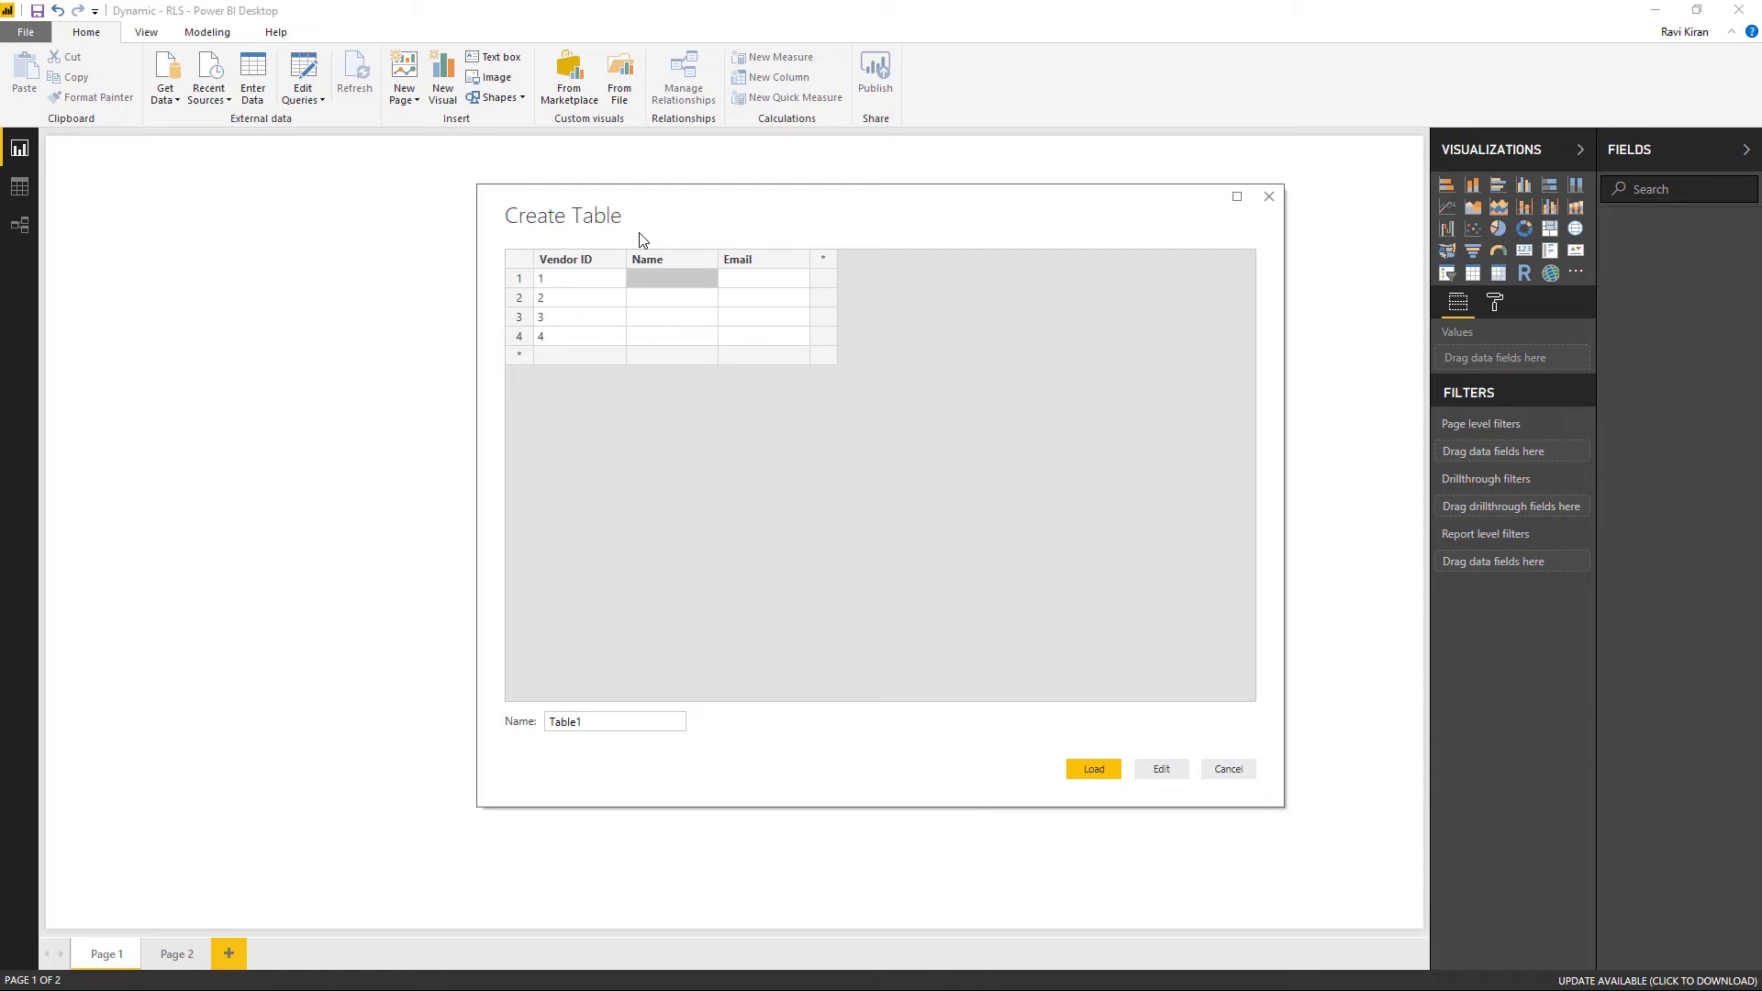
text(Kar)
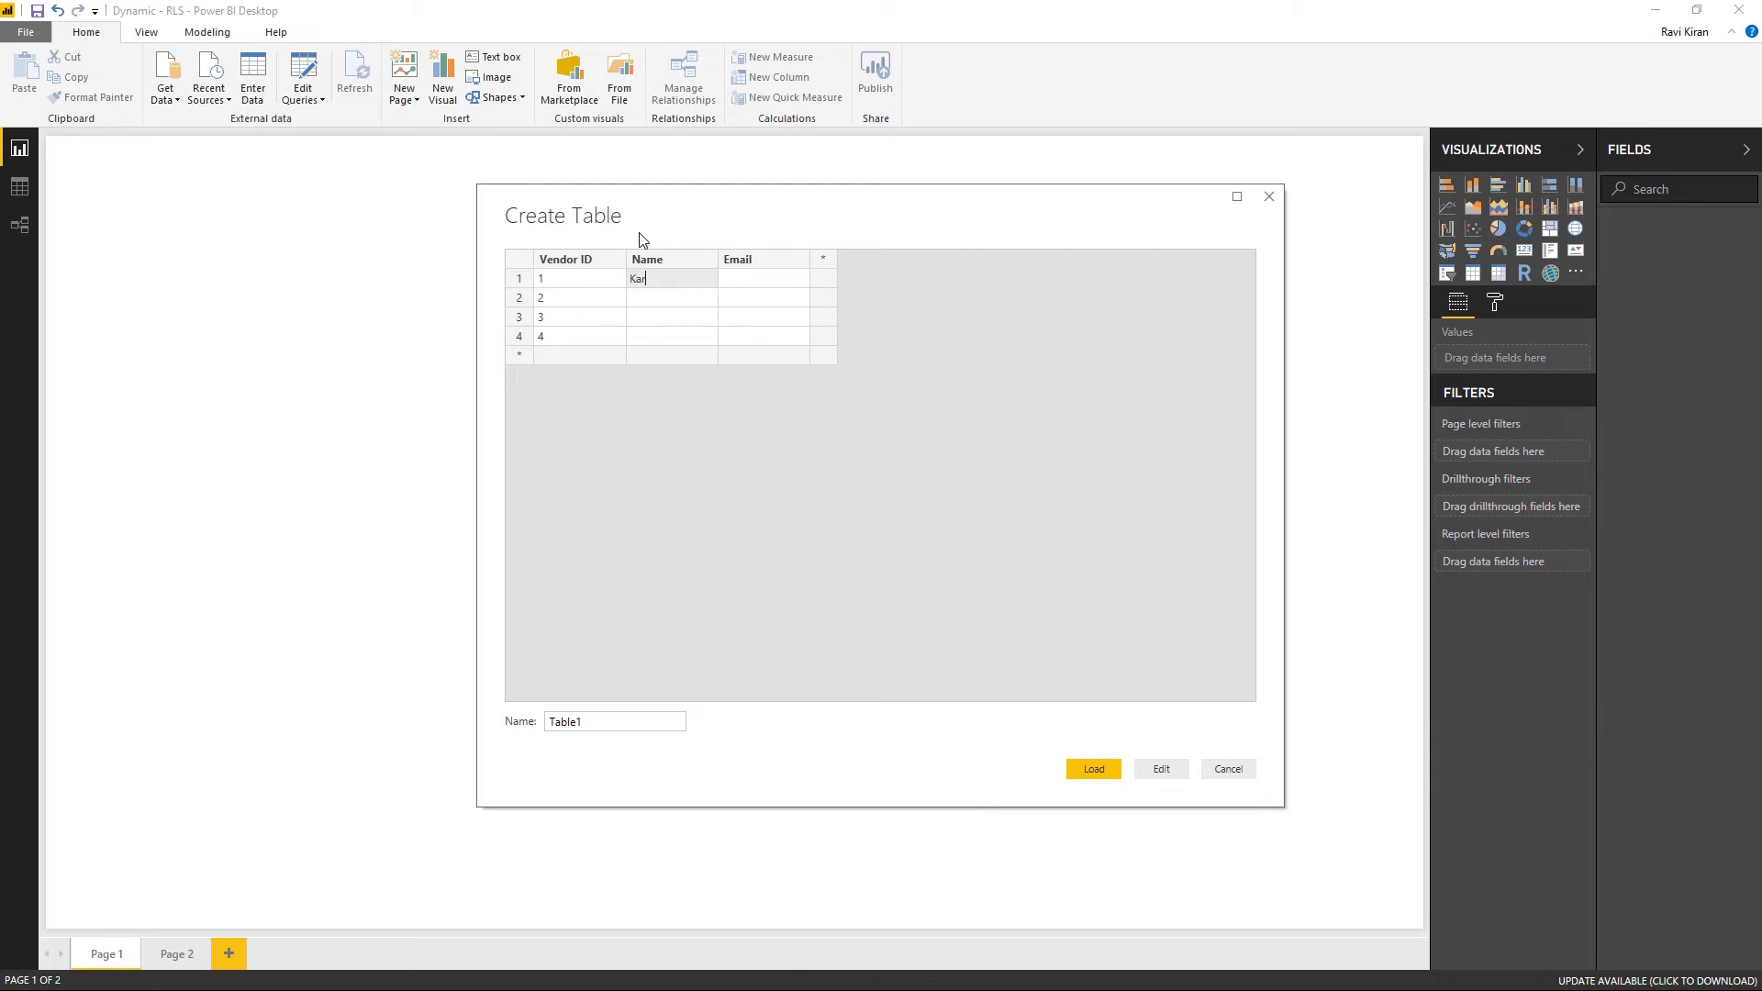
text(M)
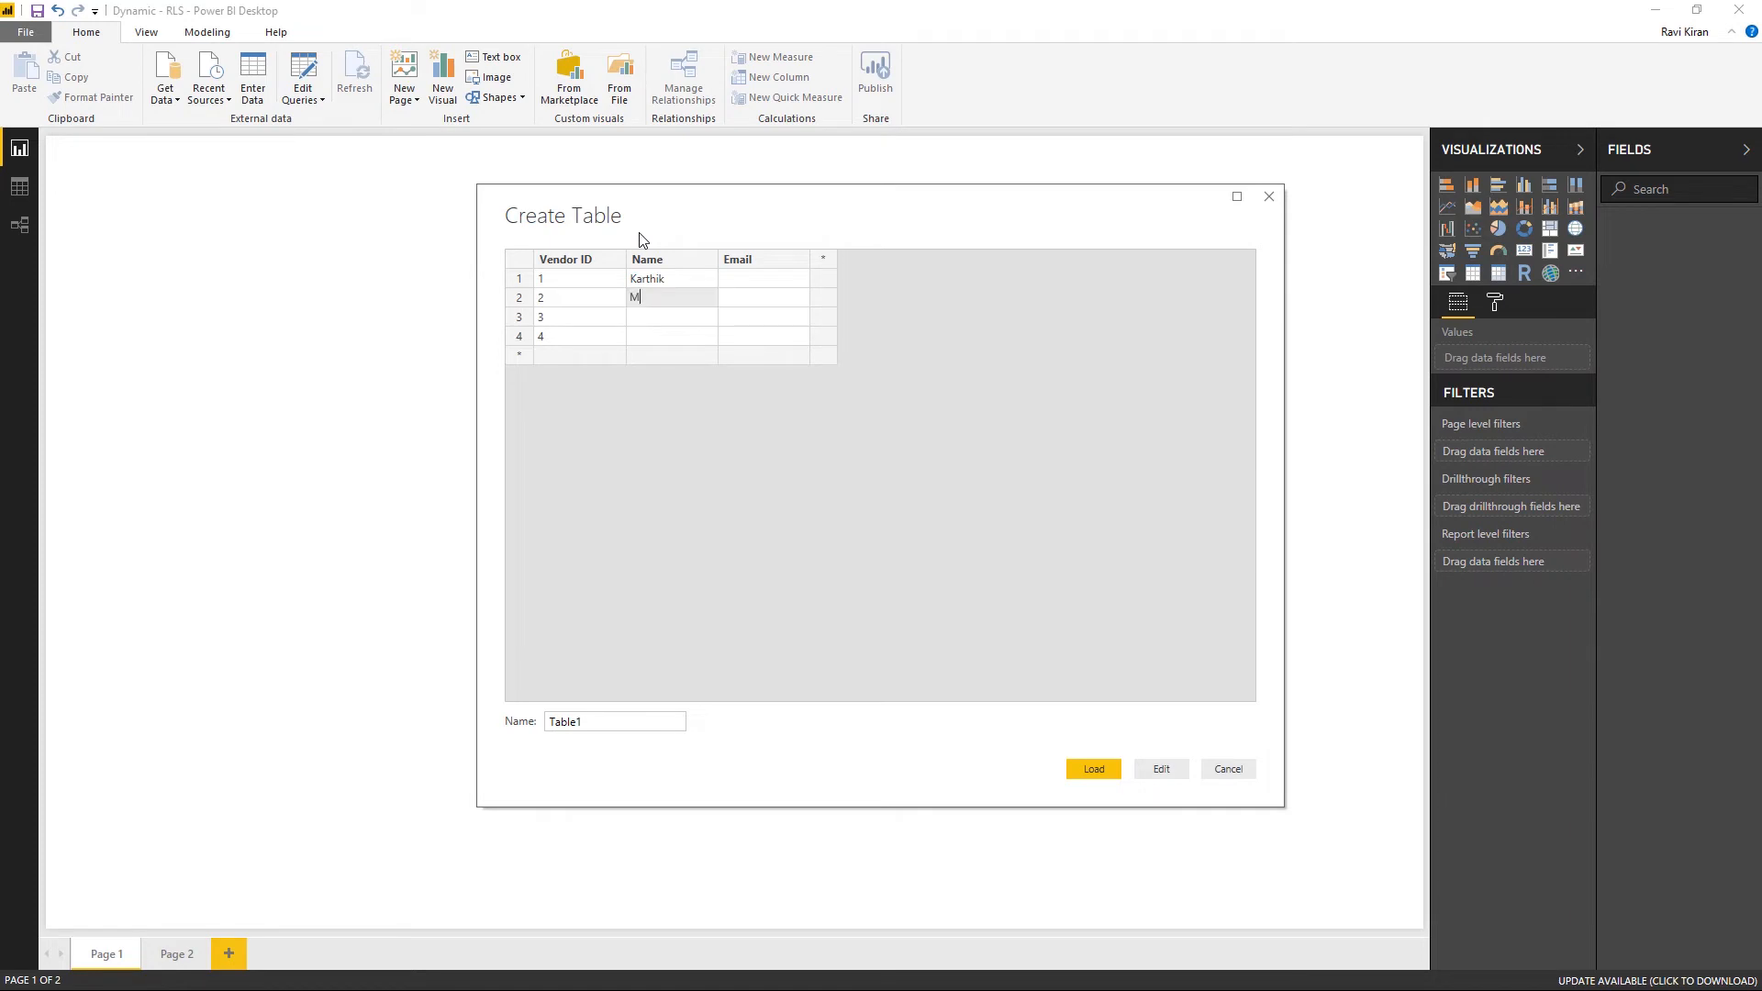
text(ohit)
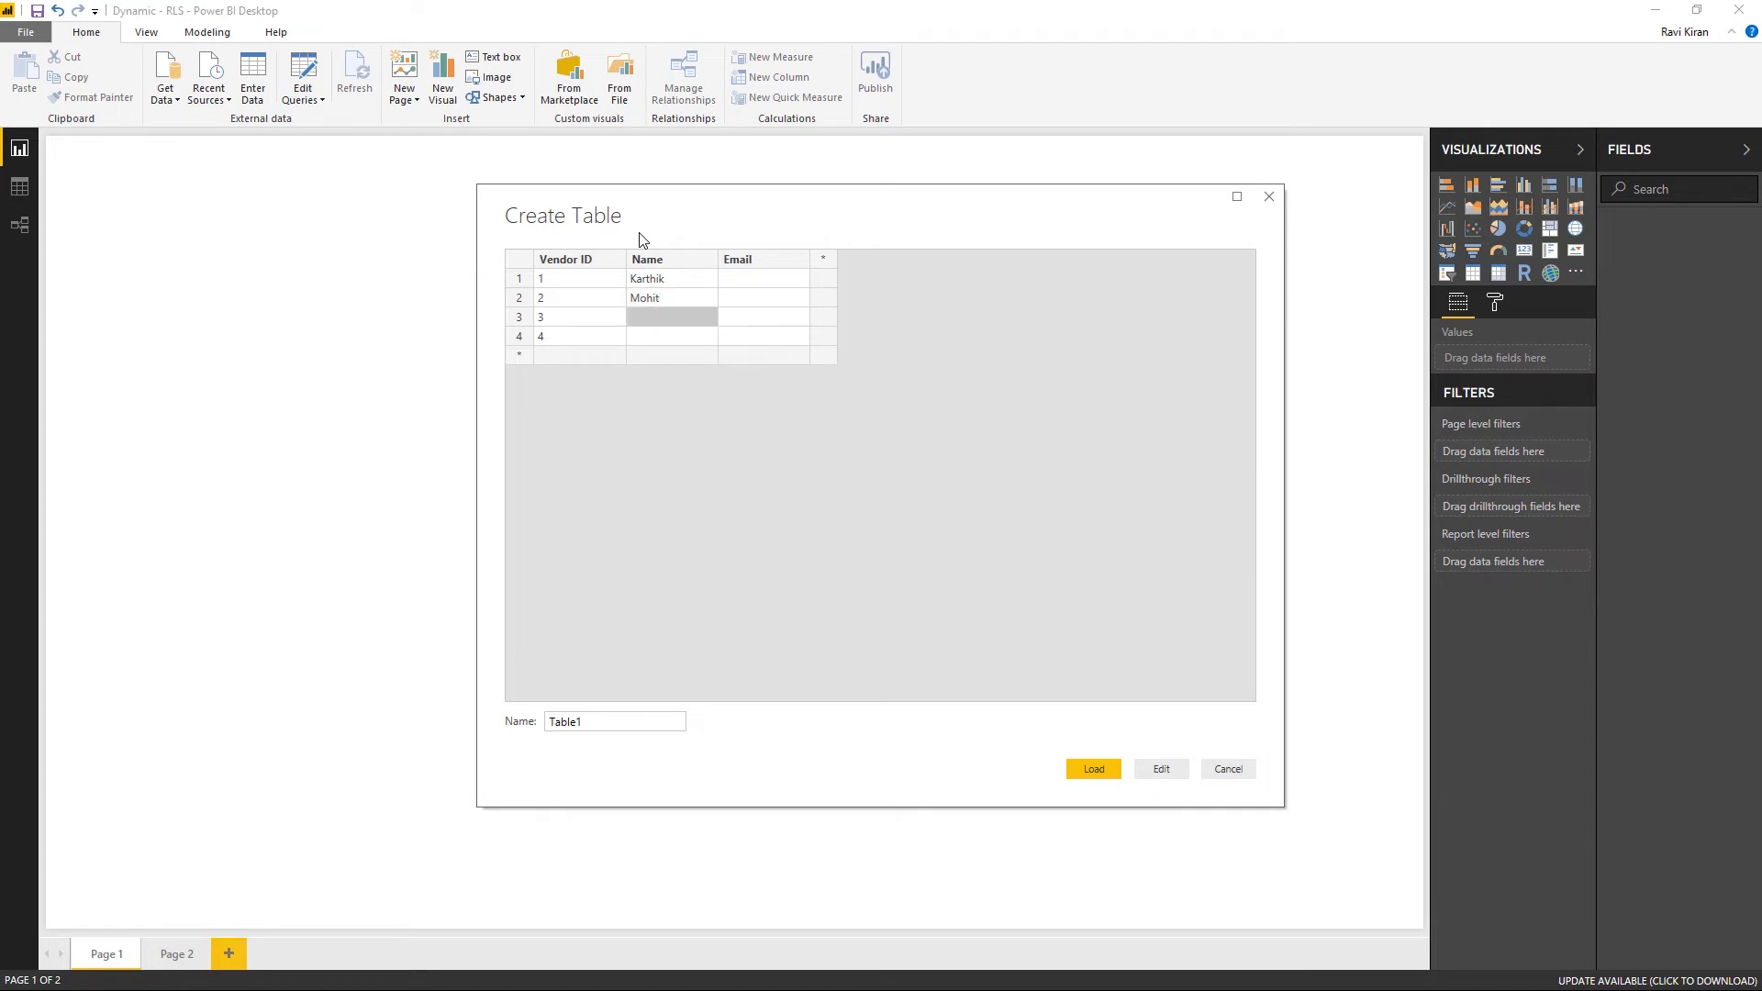
text(Vandan)
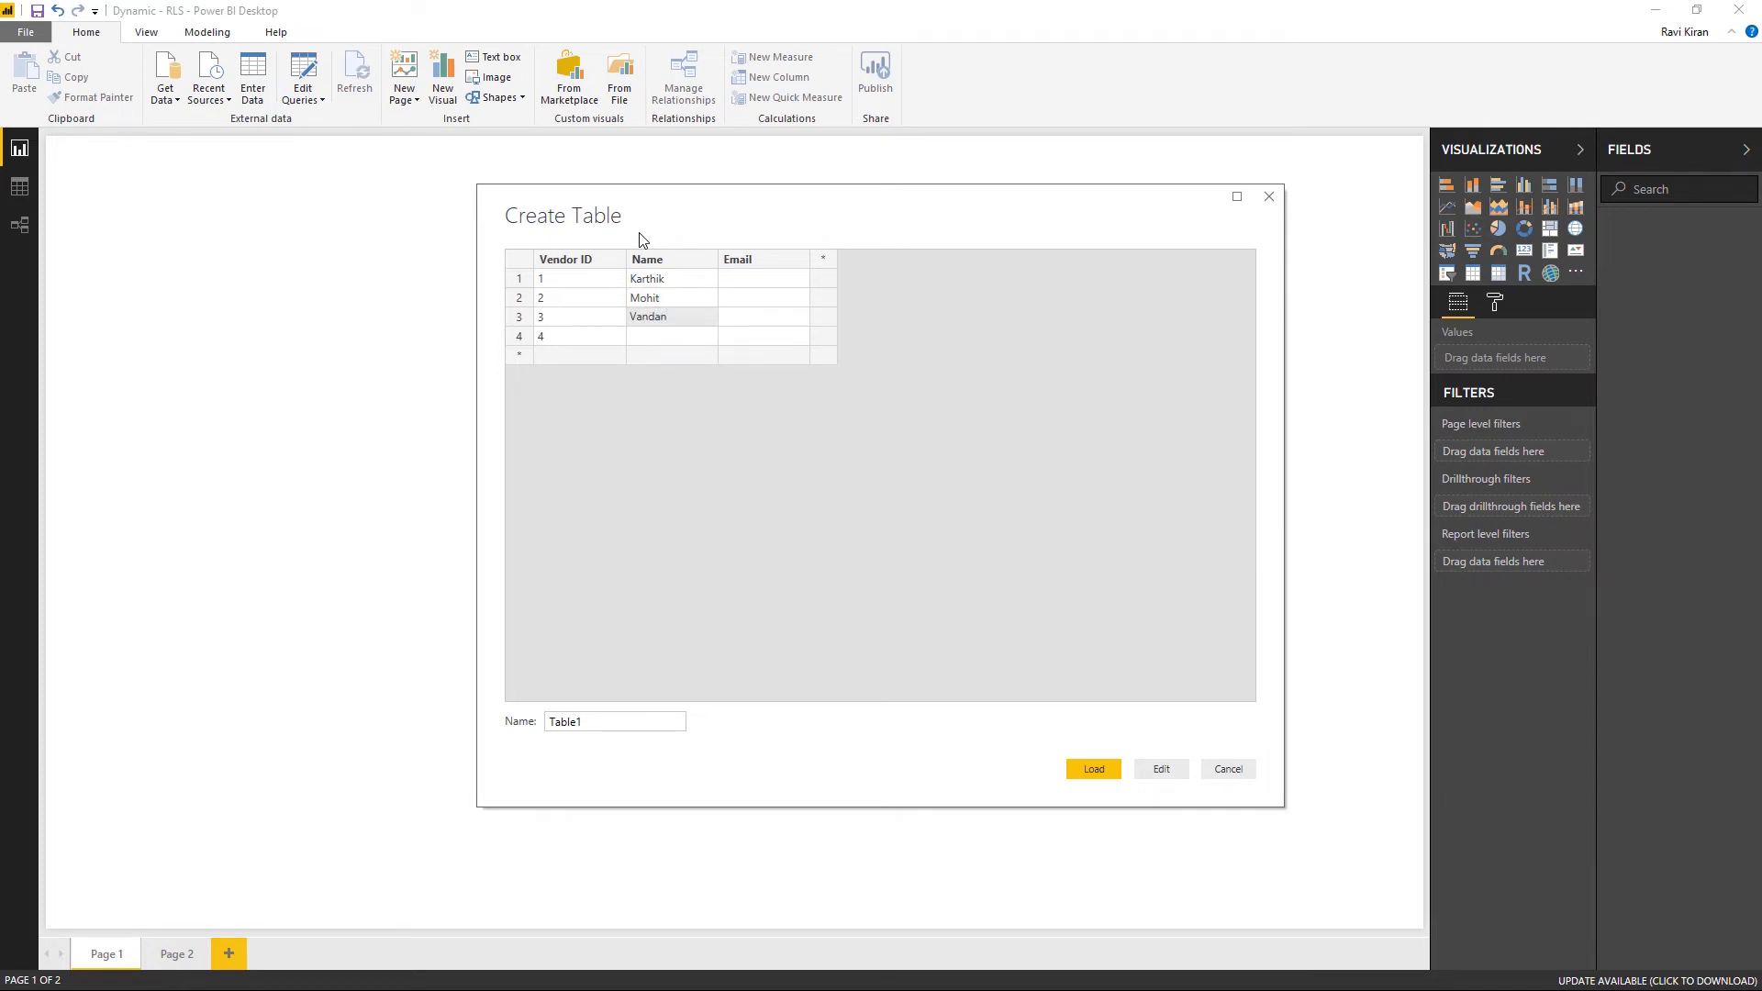
click(672, 334)
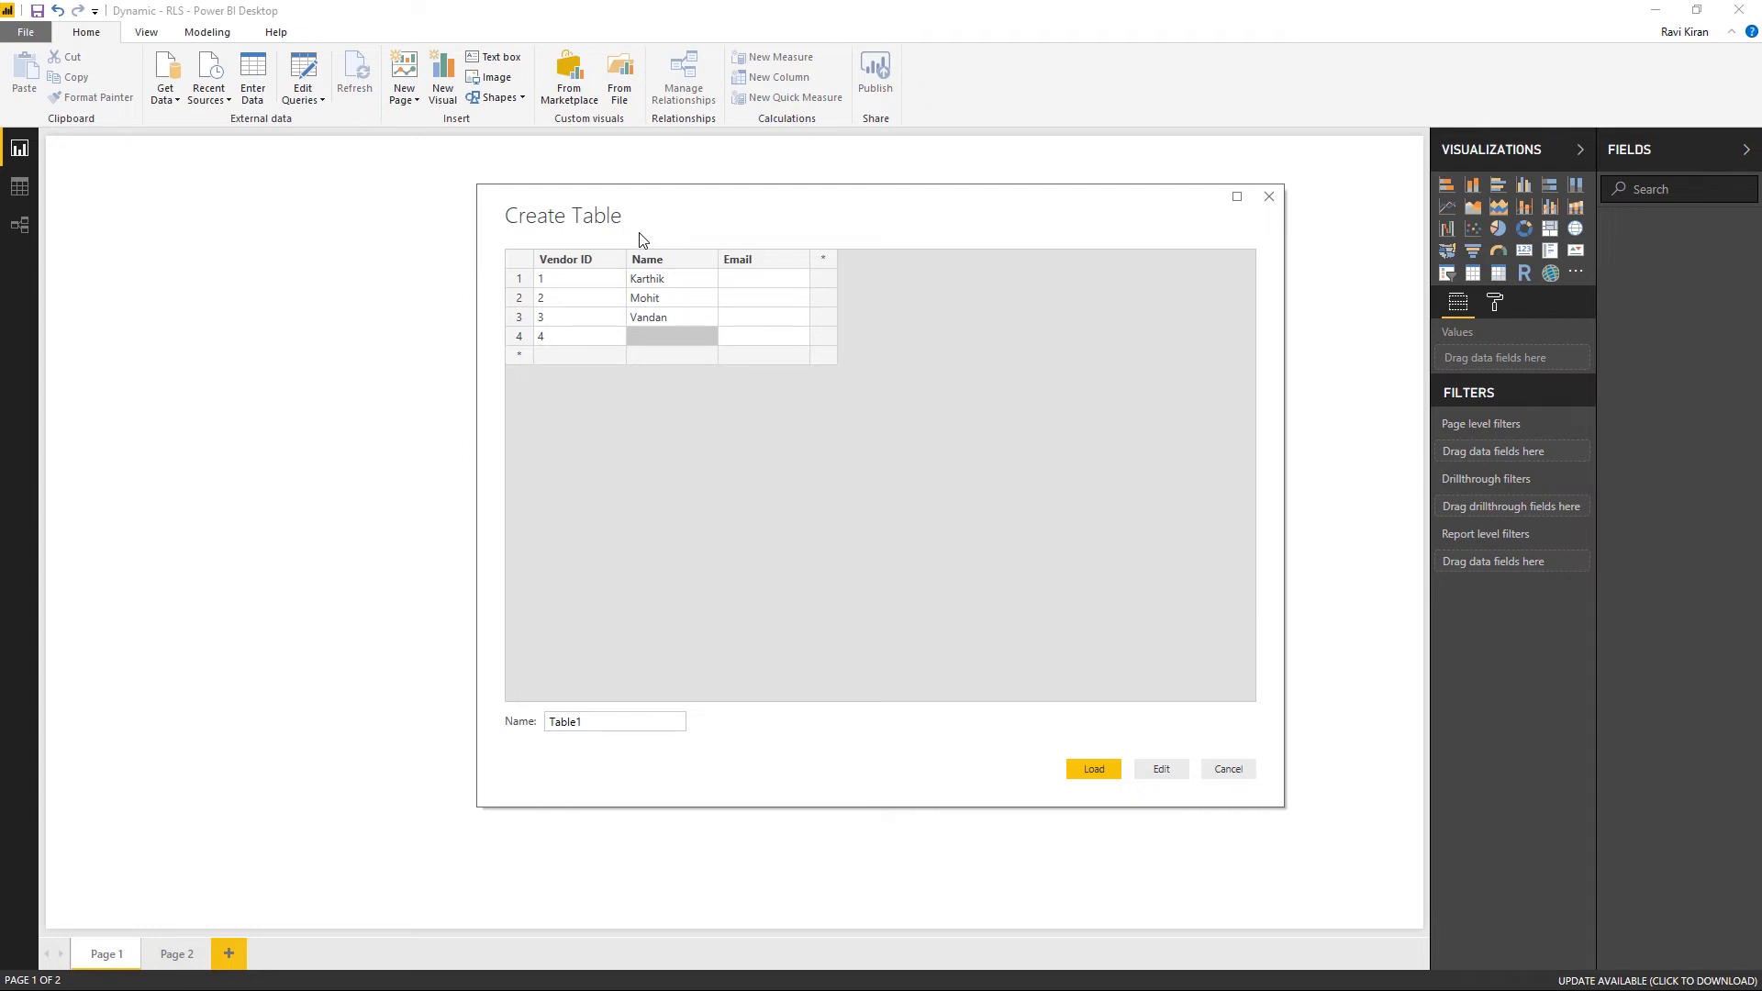
text(Ravikiran)
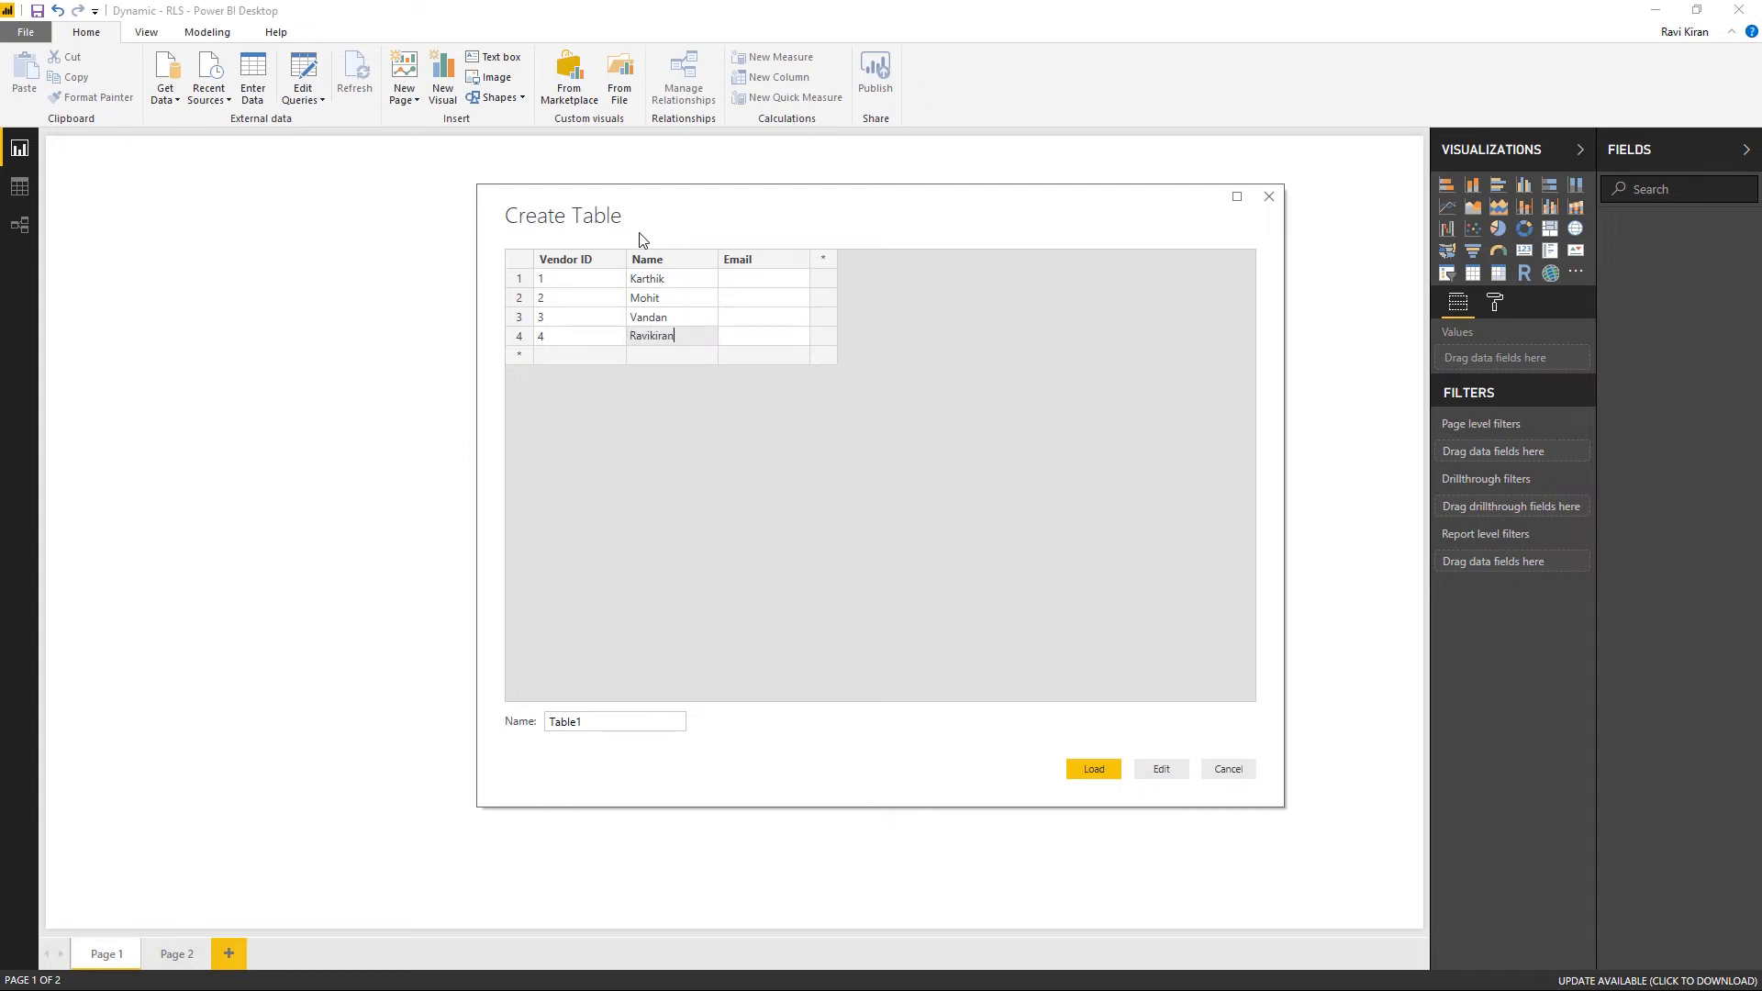
click(689, 277)
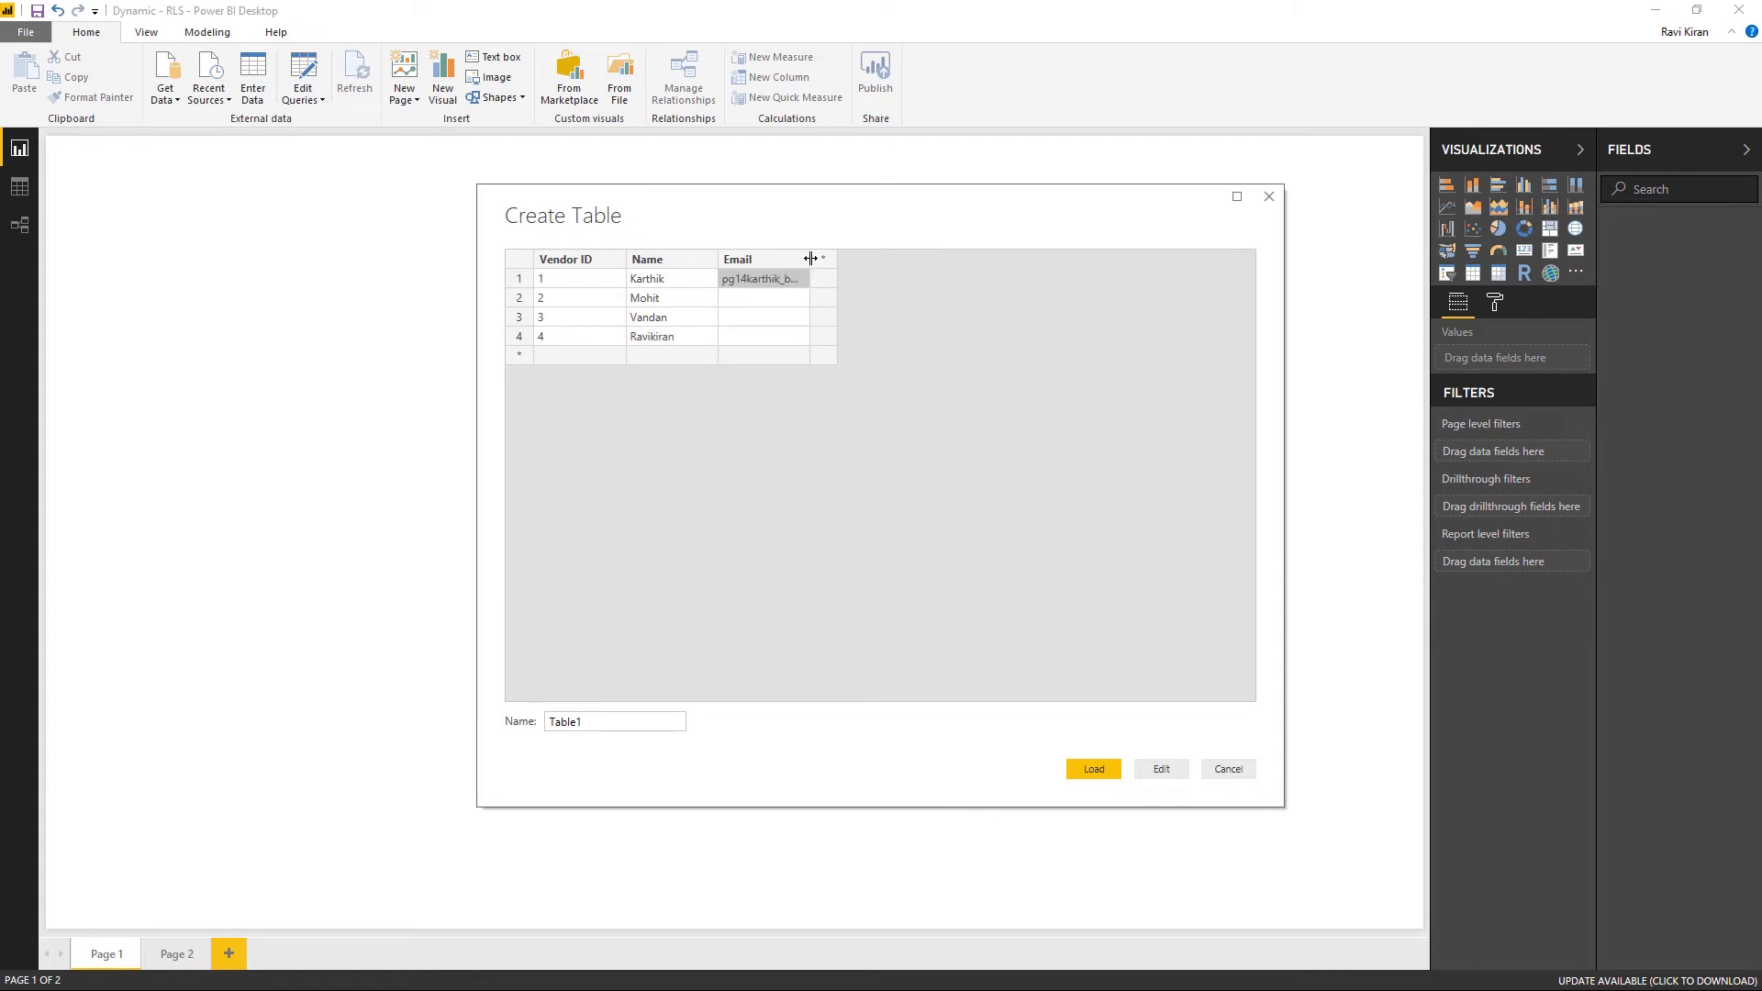
drag(808, 259, 949, 259)
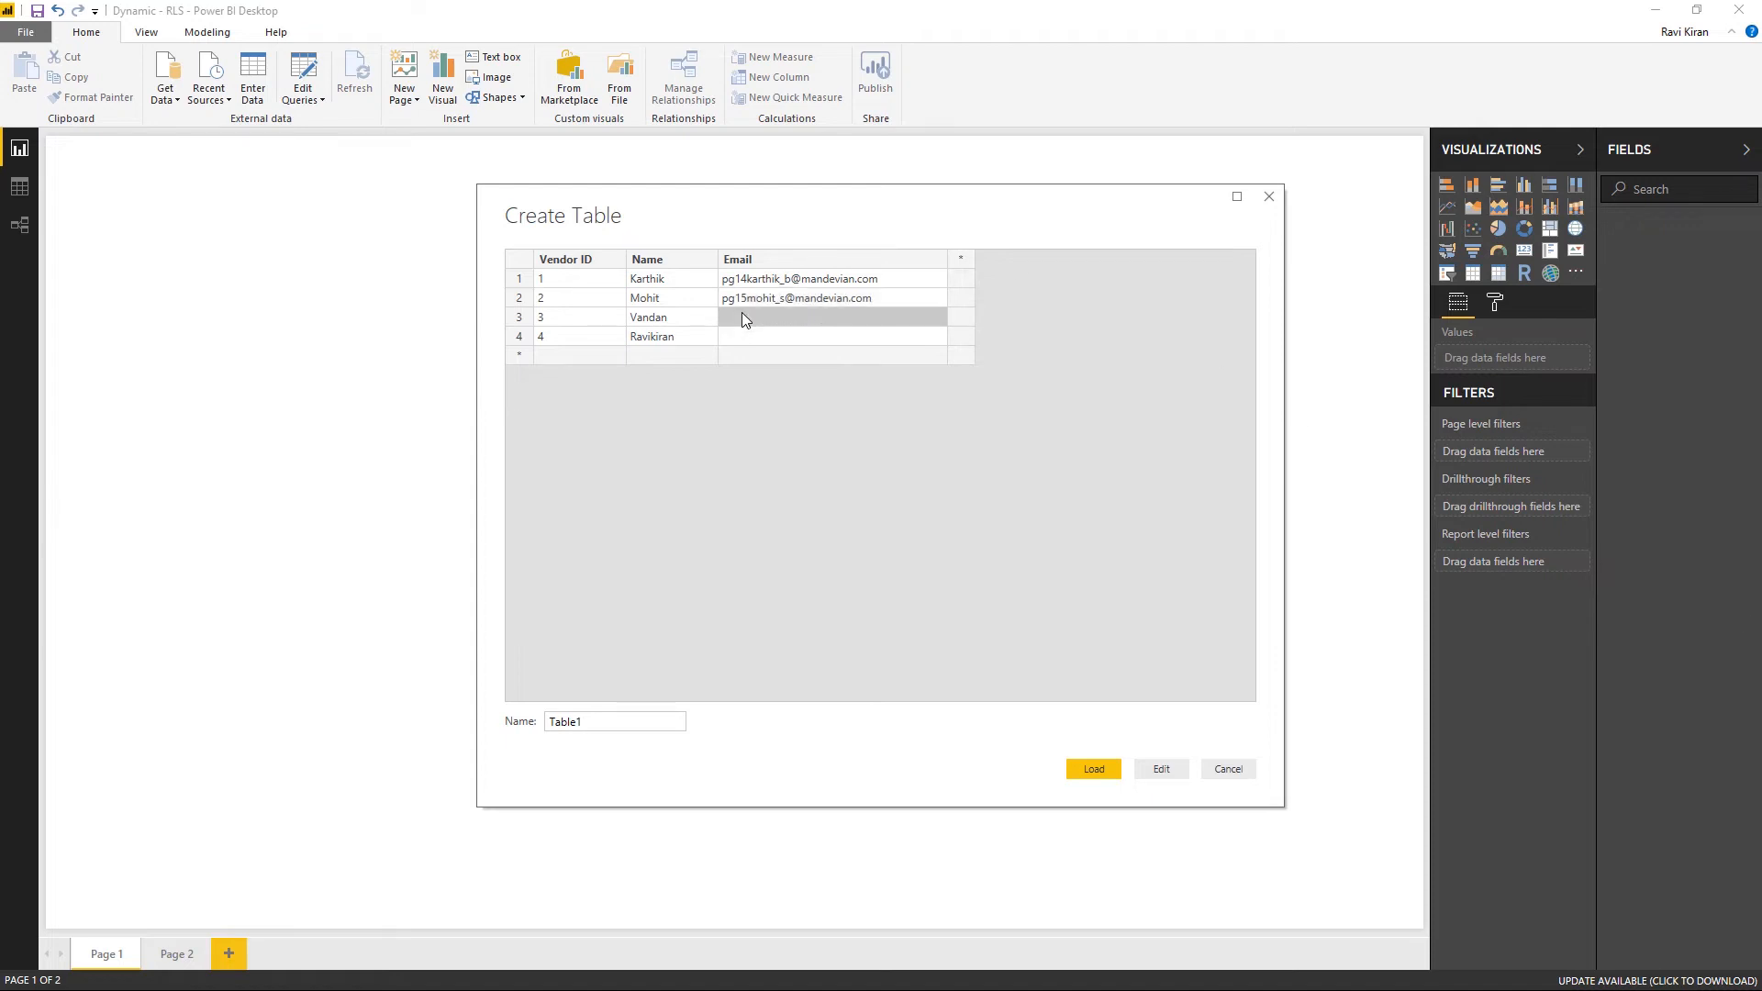
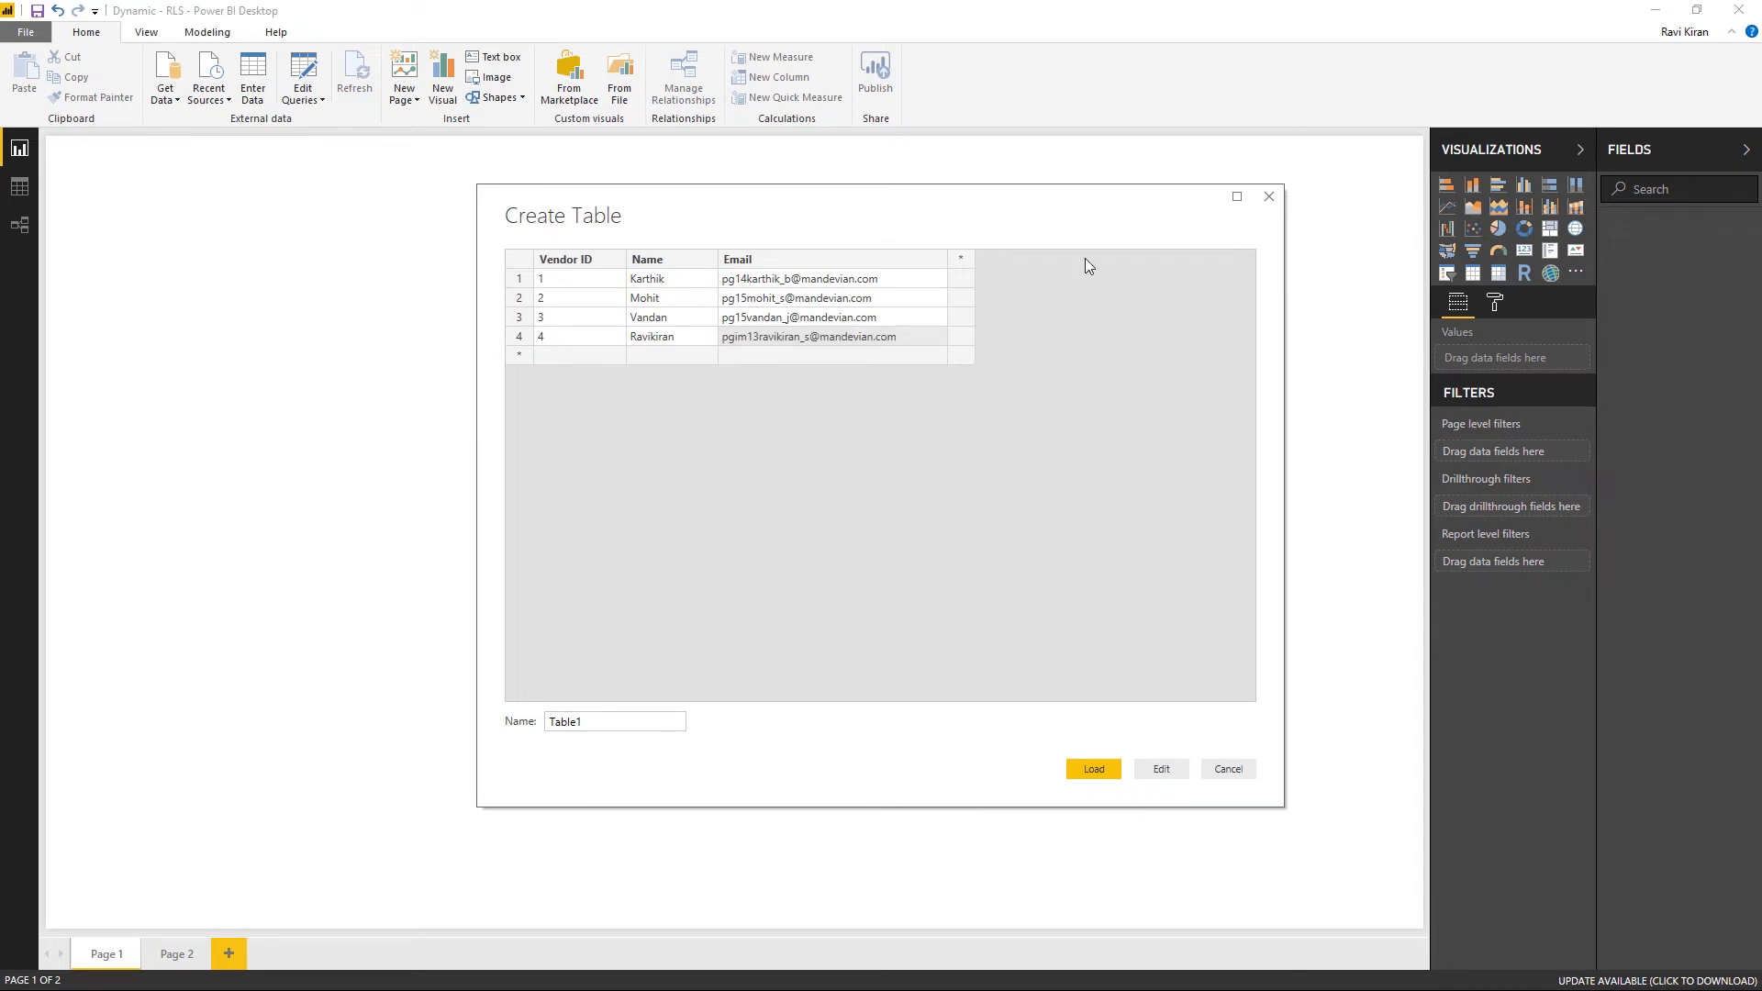
- Name the table Vendor and load it into the model
click(613, 721)
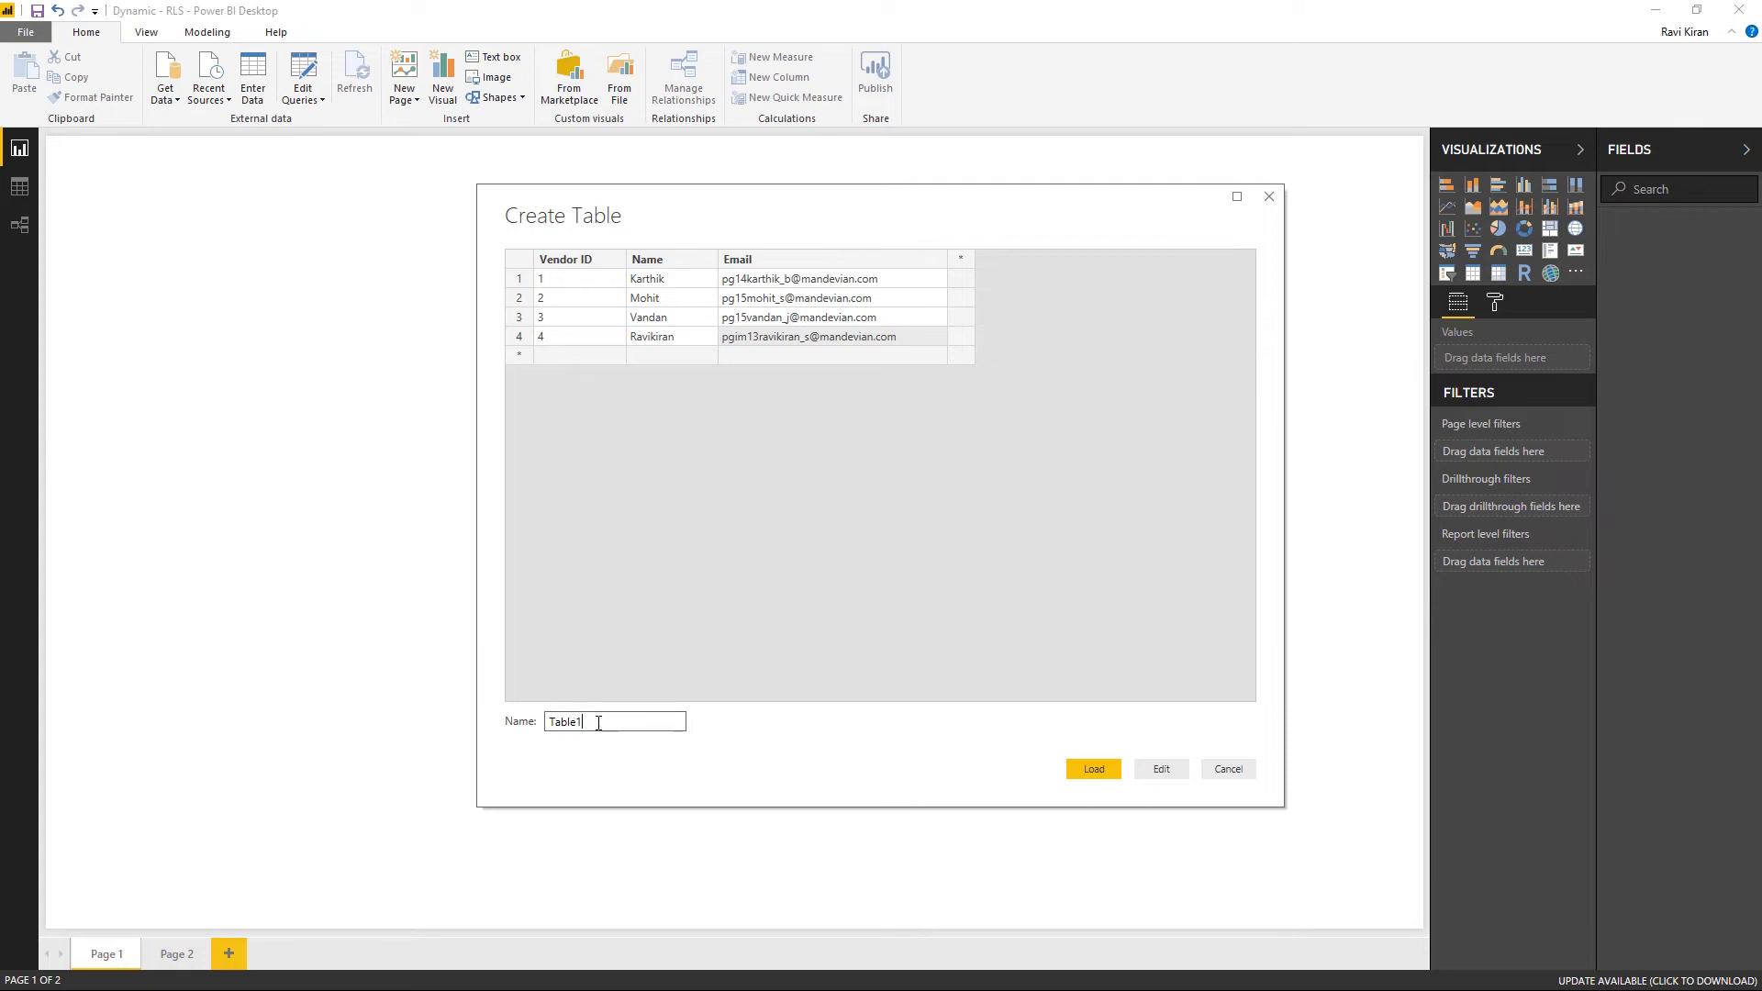
text(Ve)
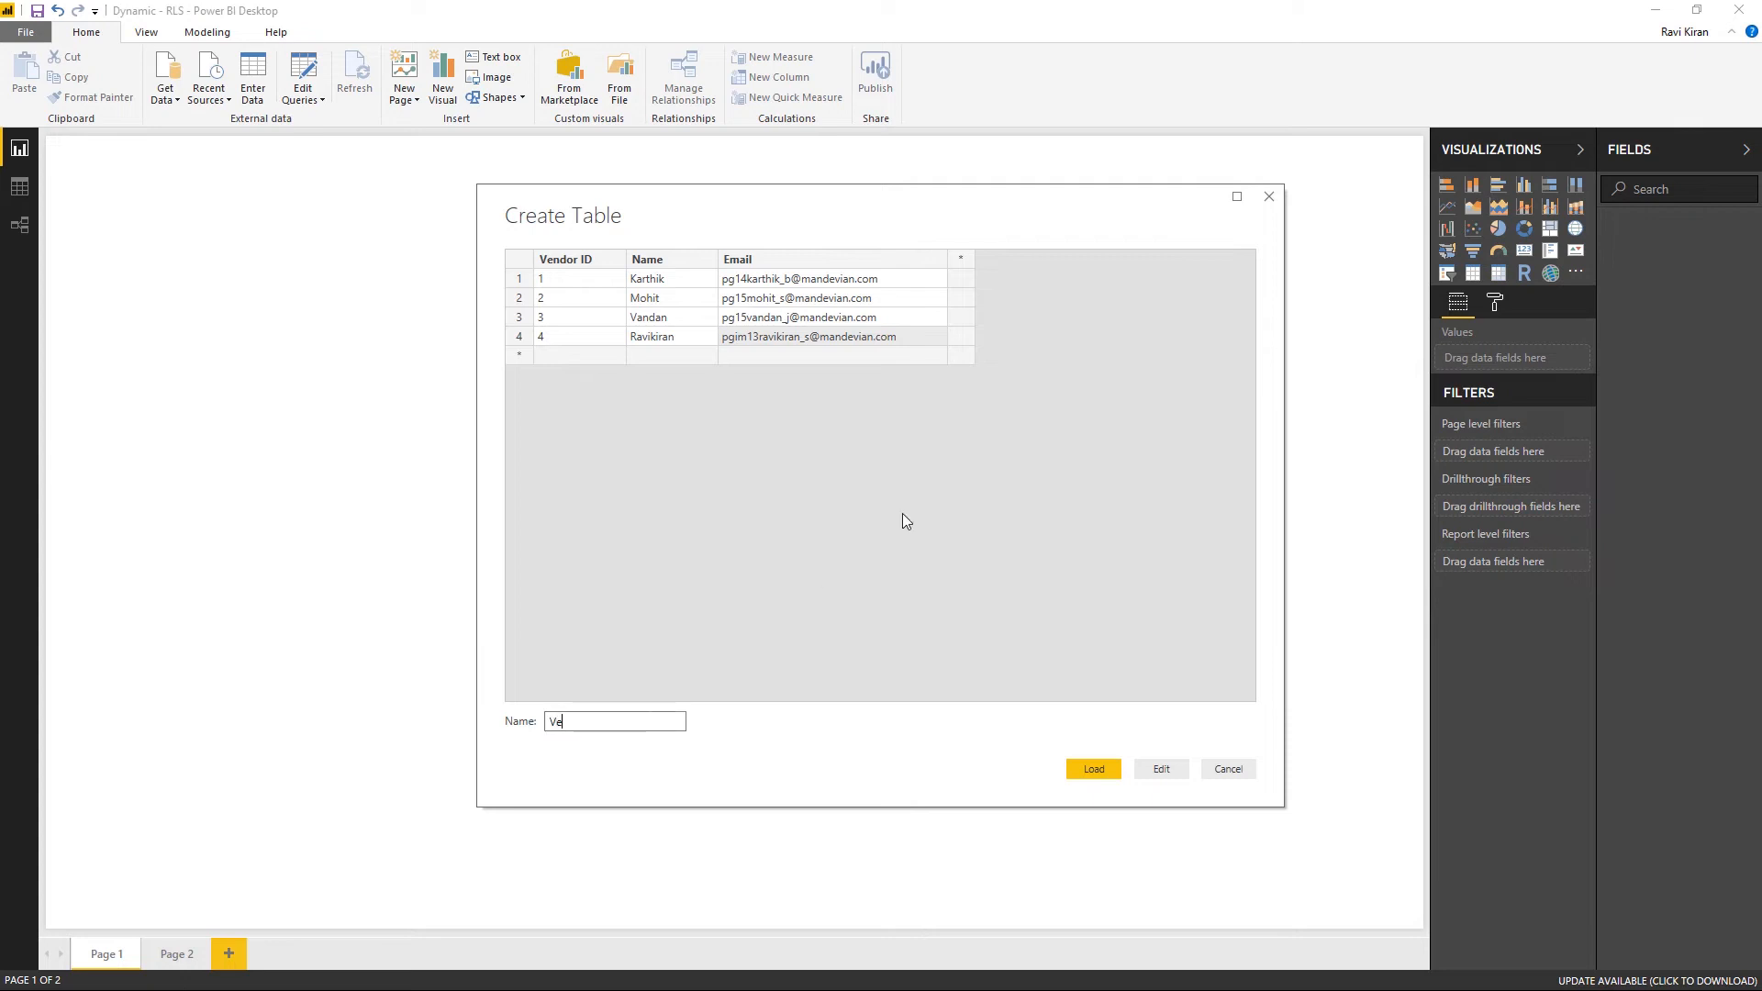
click(1090, 769)
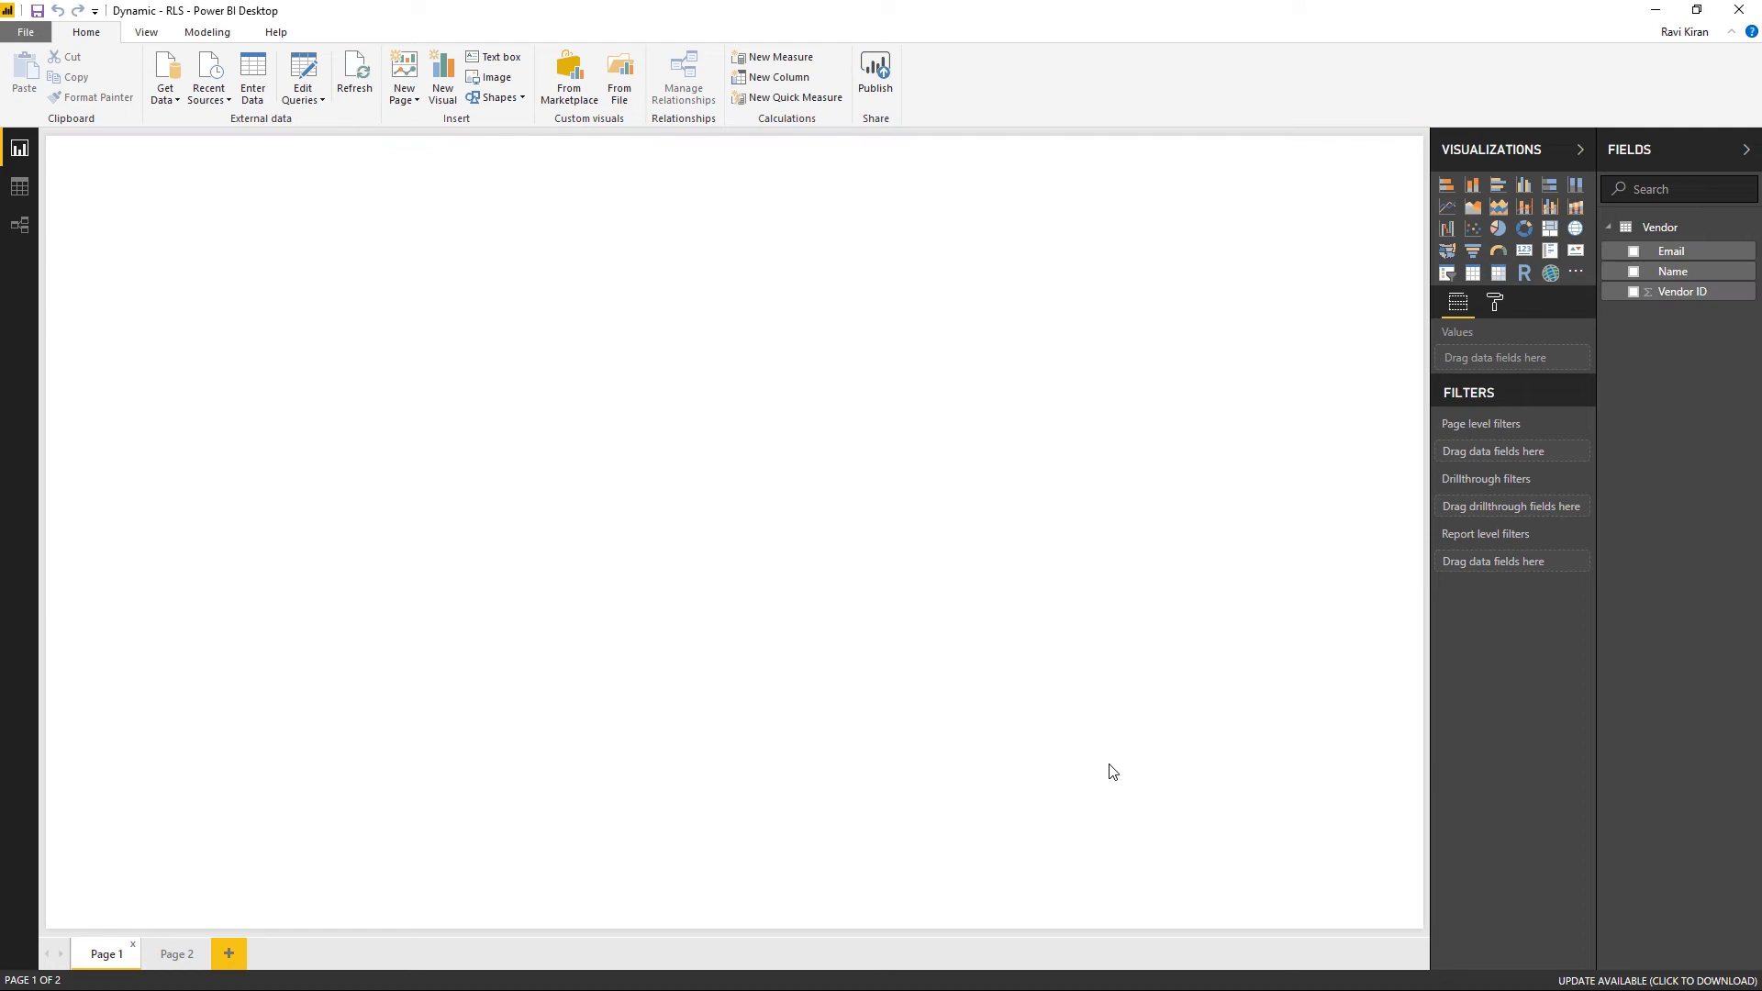
mouse_move(1123, 899)
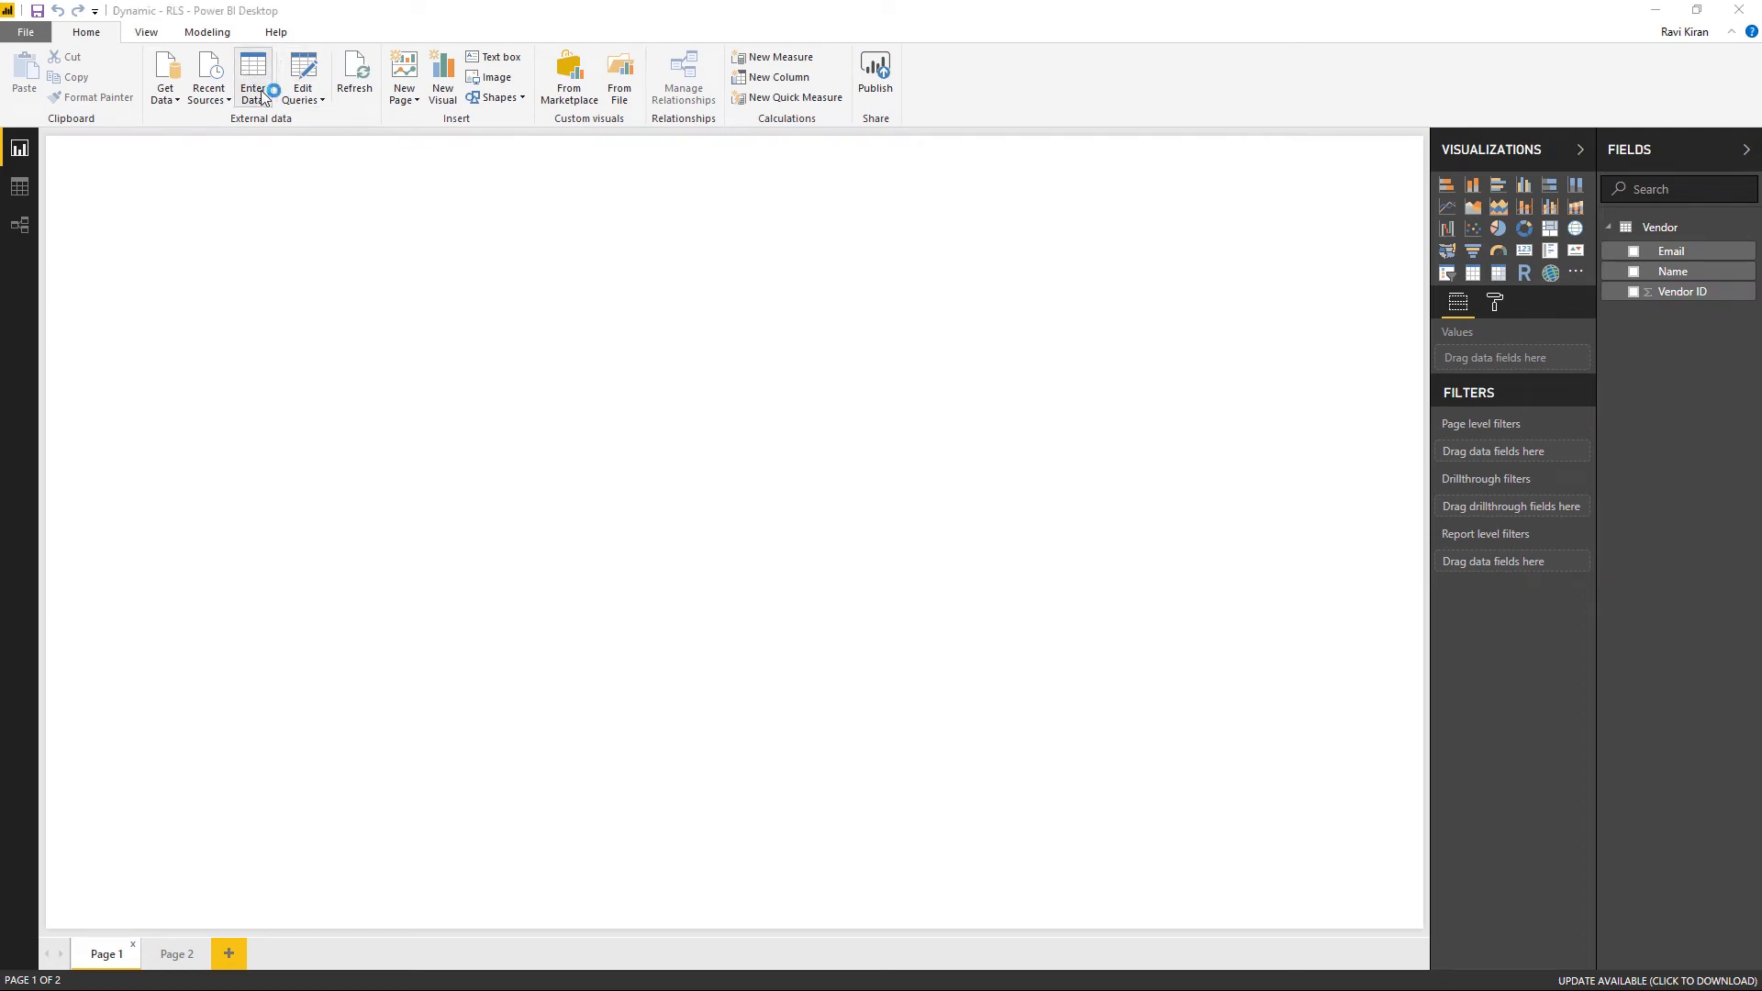
- Start another Enter Data table with Vendor ID and Transaction Amount columns
click(251, 77)
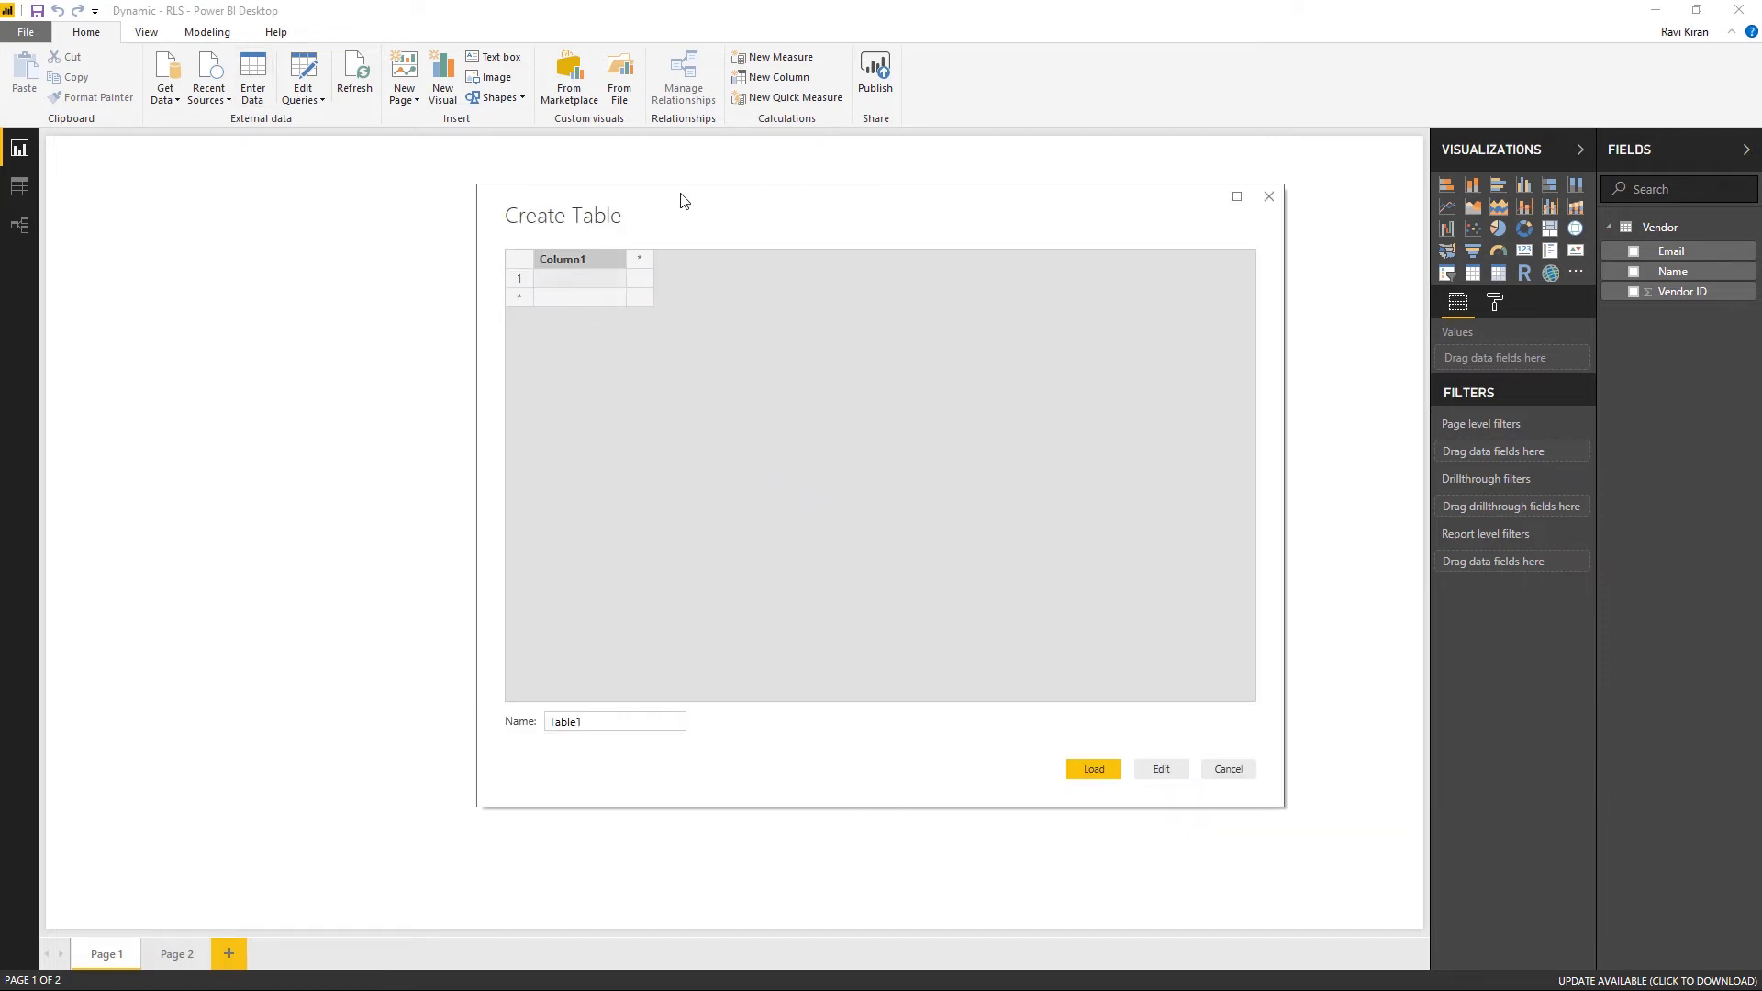
text(Vend)
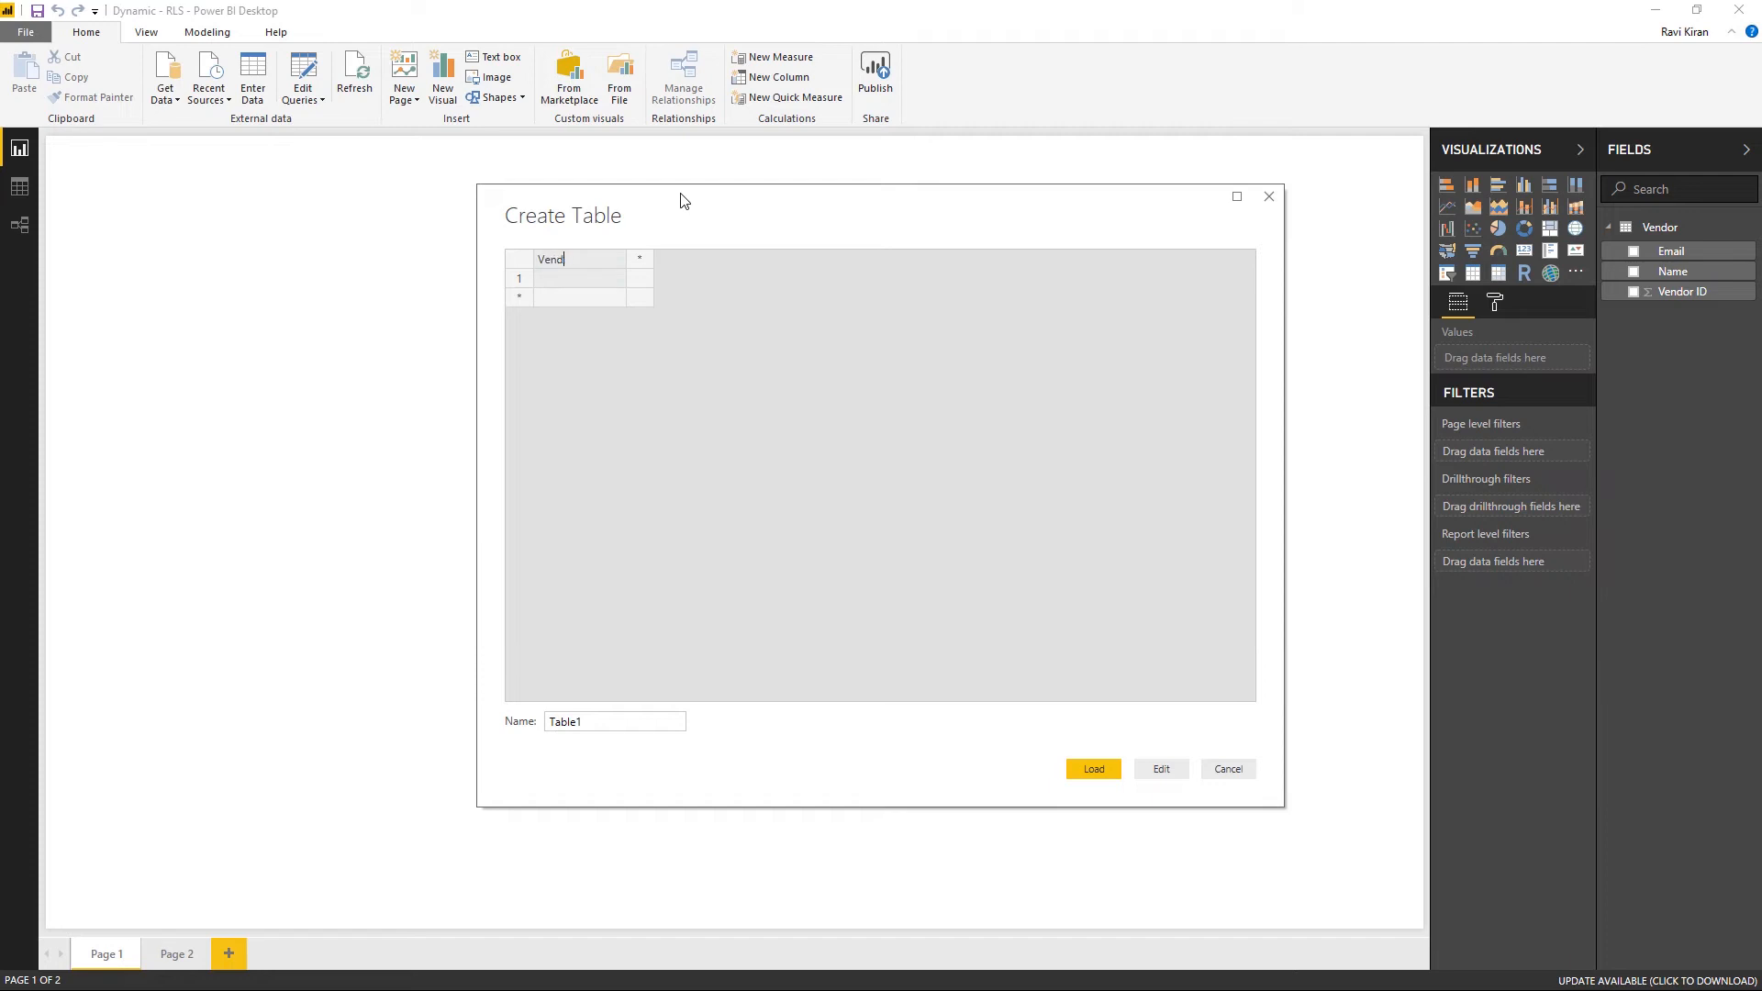
key(Tab)
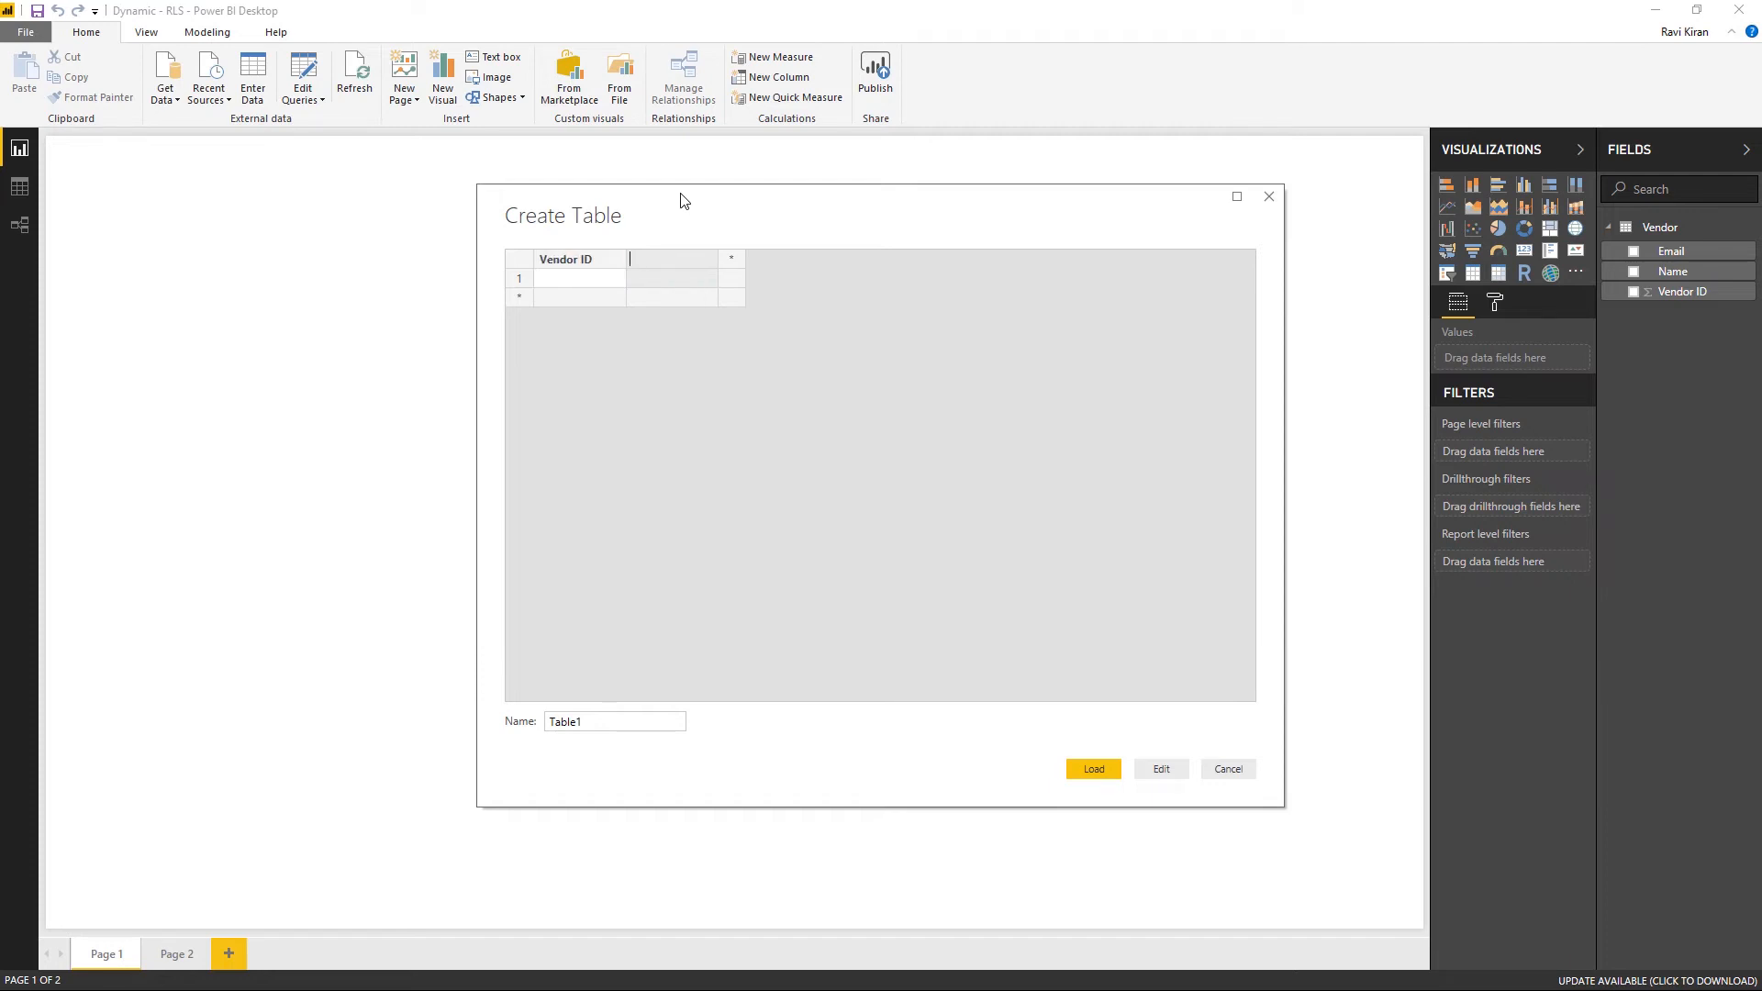
text(Transaction ...)
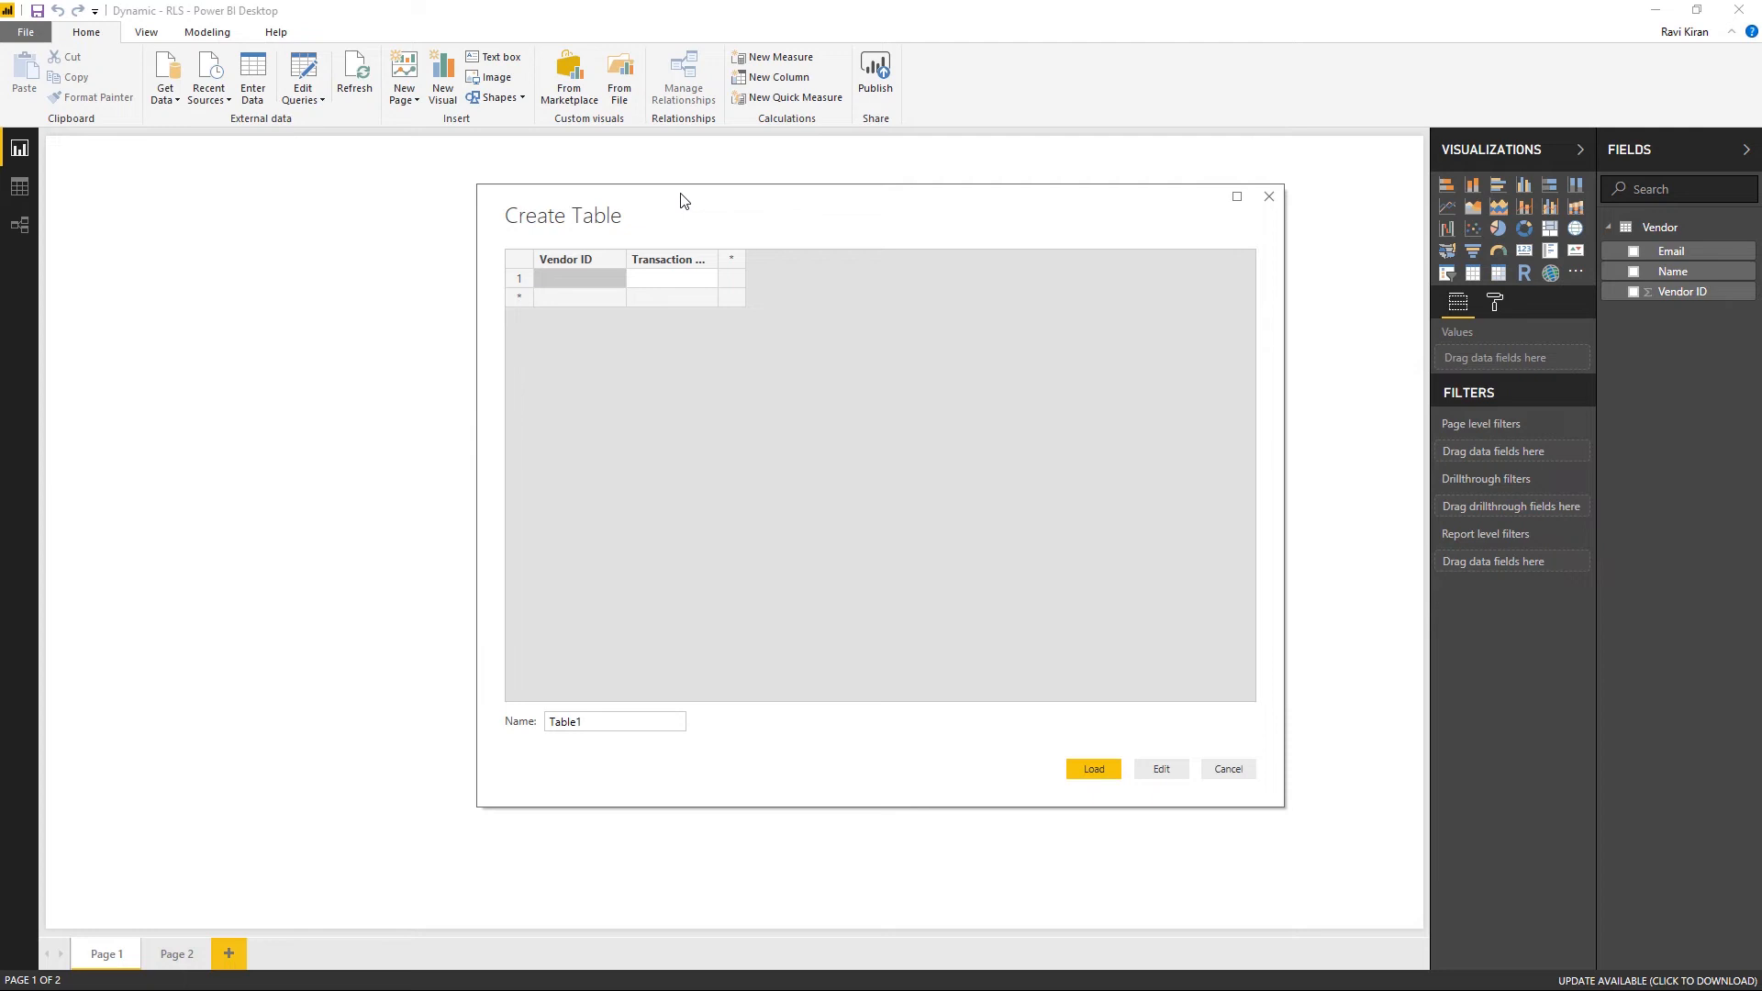
- Enter seven rows of vendor IDs with amounts such as 100, 120, 200 and 210
text(2)
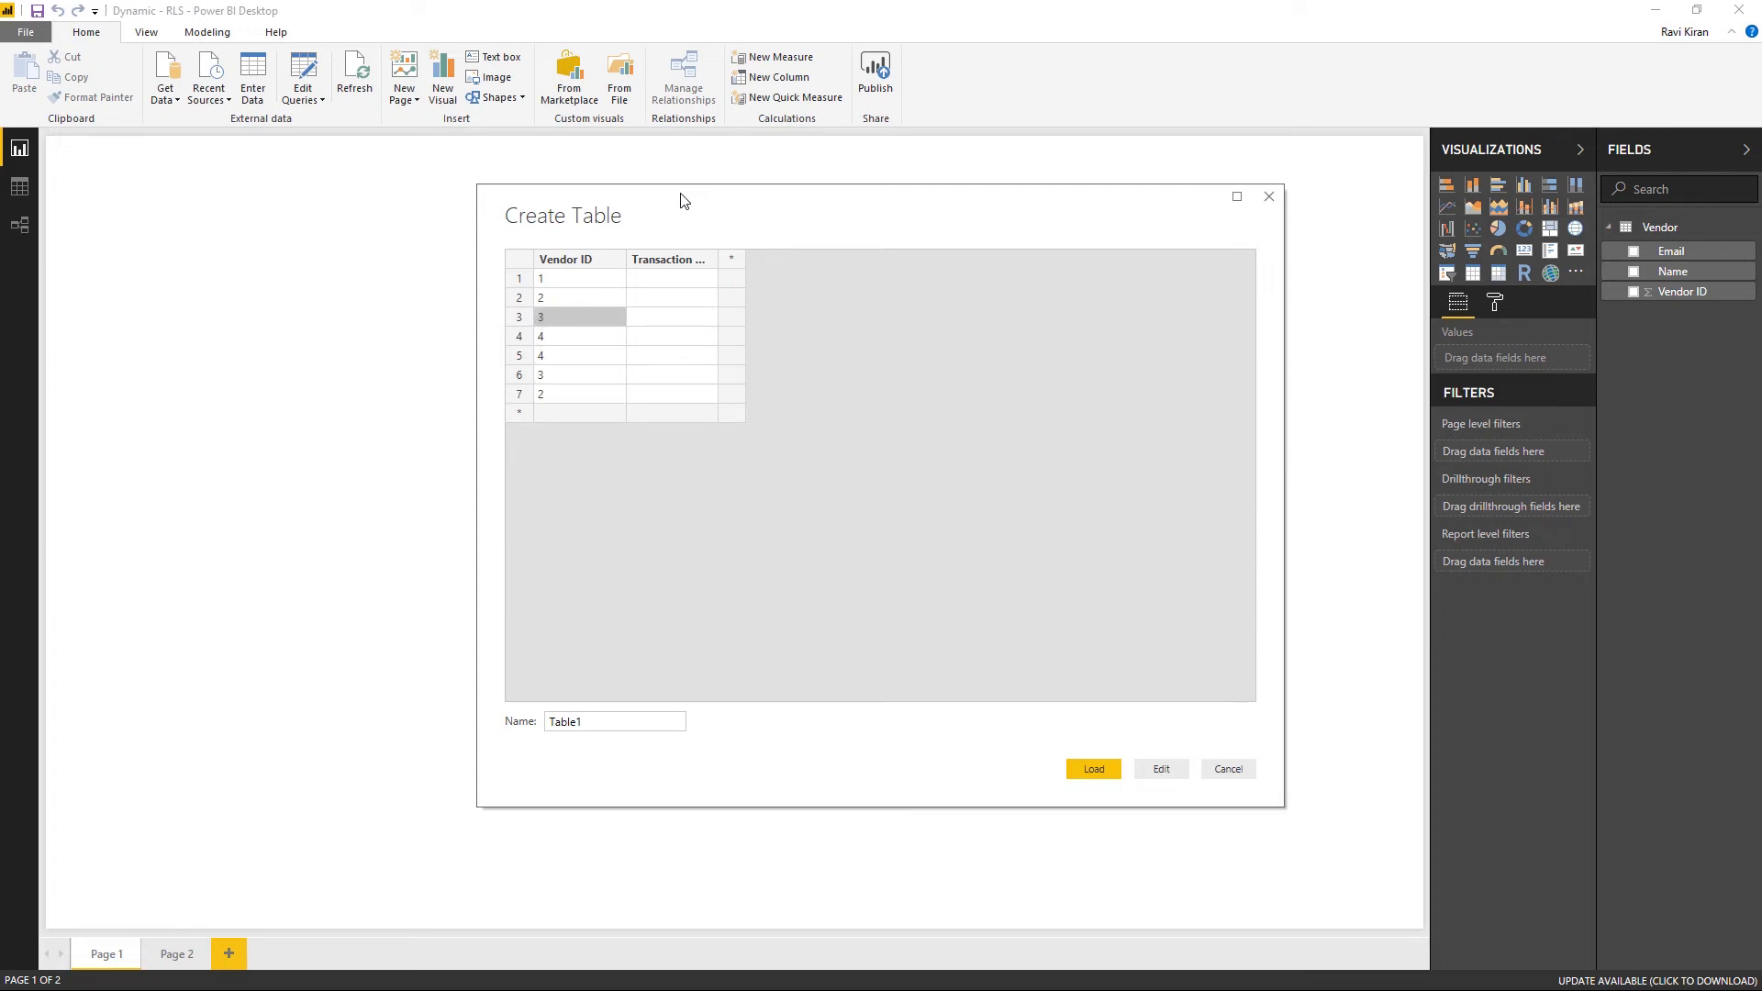
text(100)
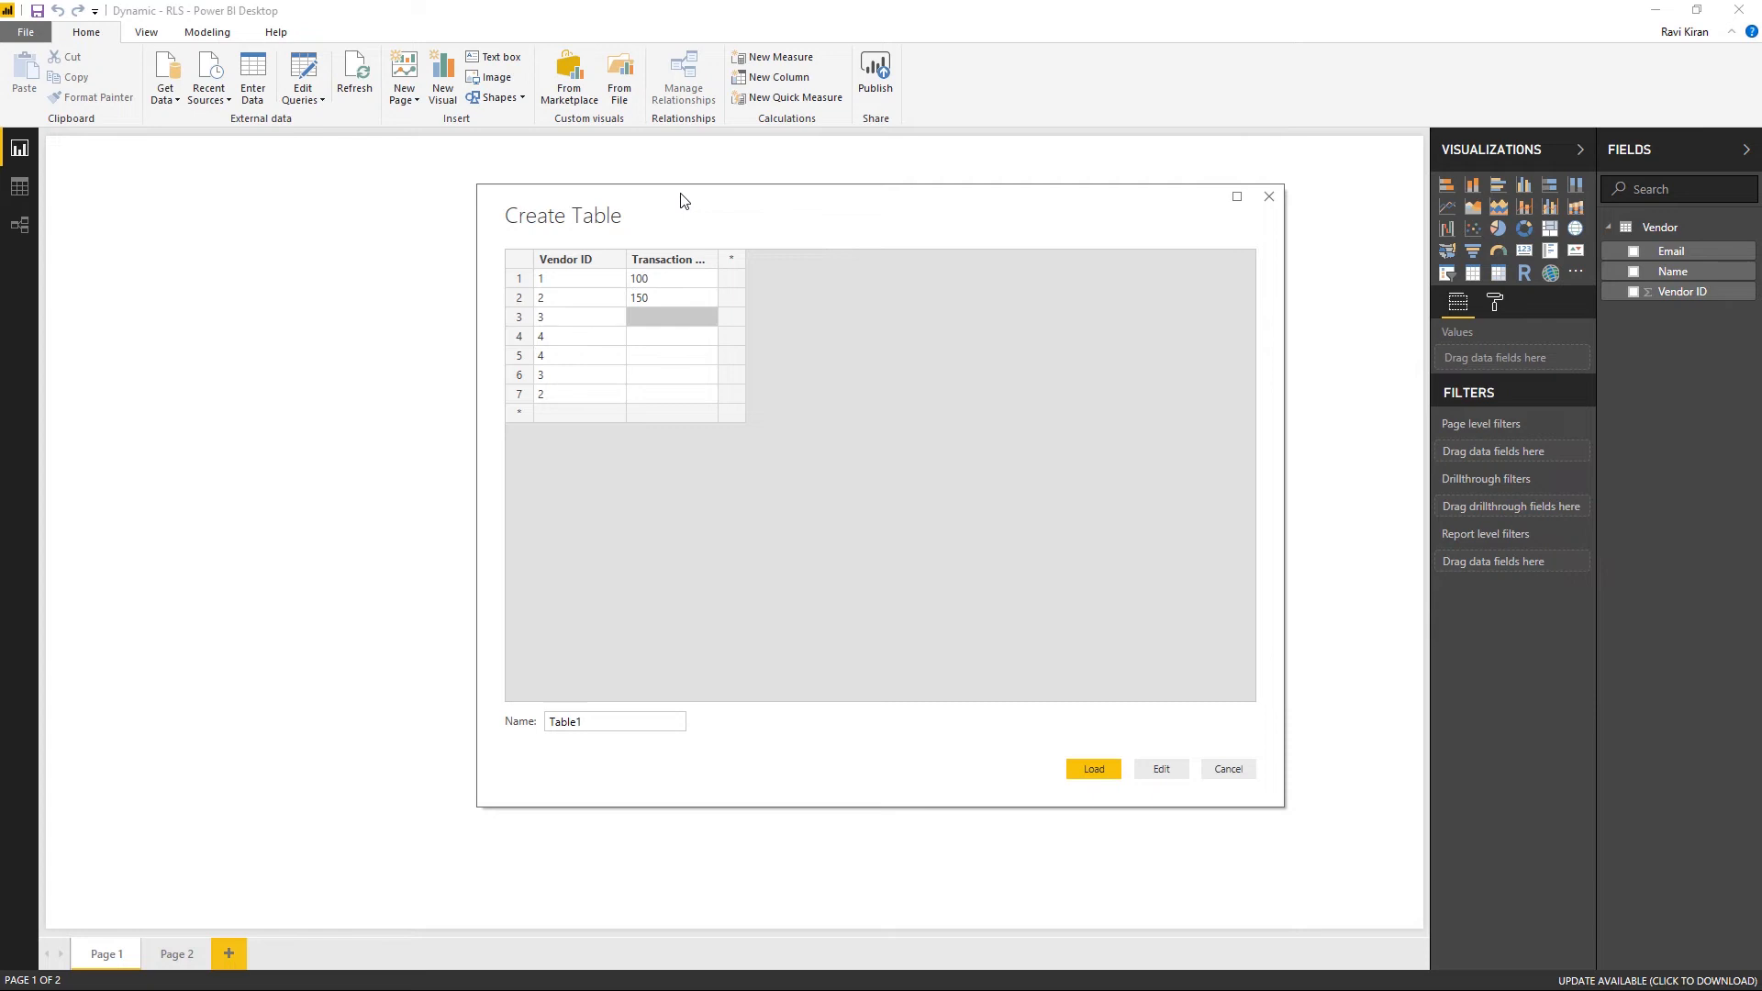
text(120)
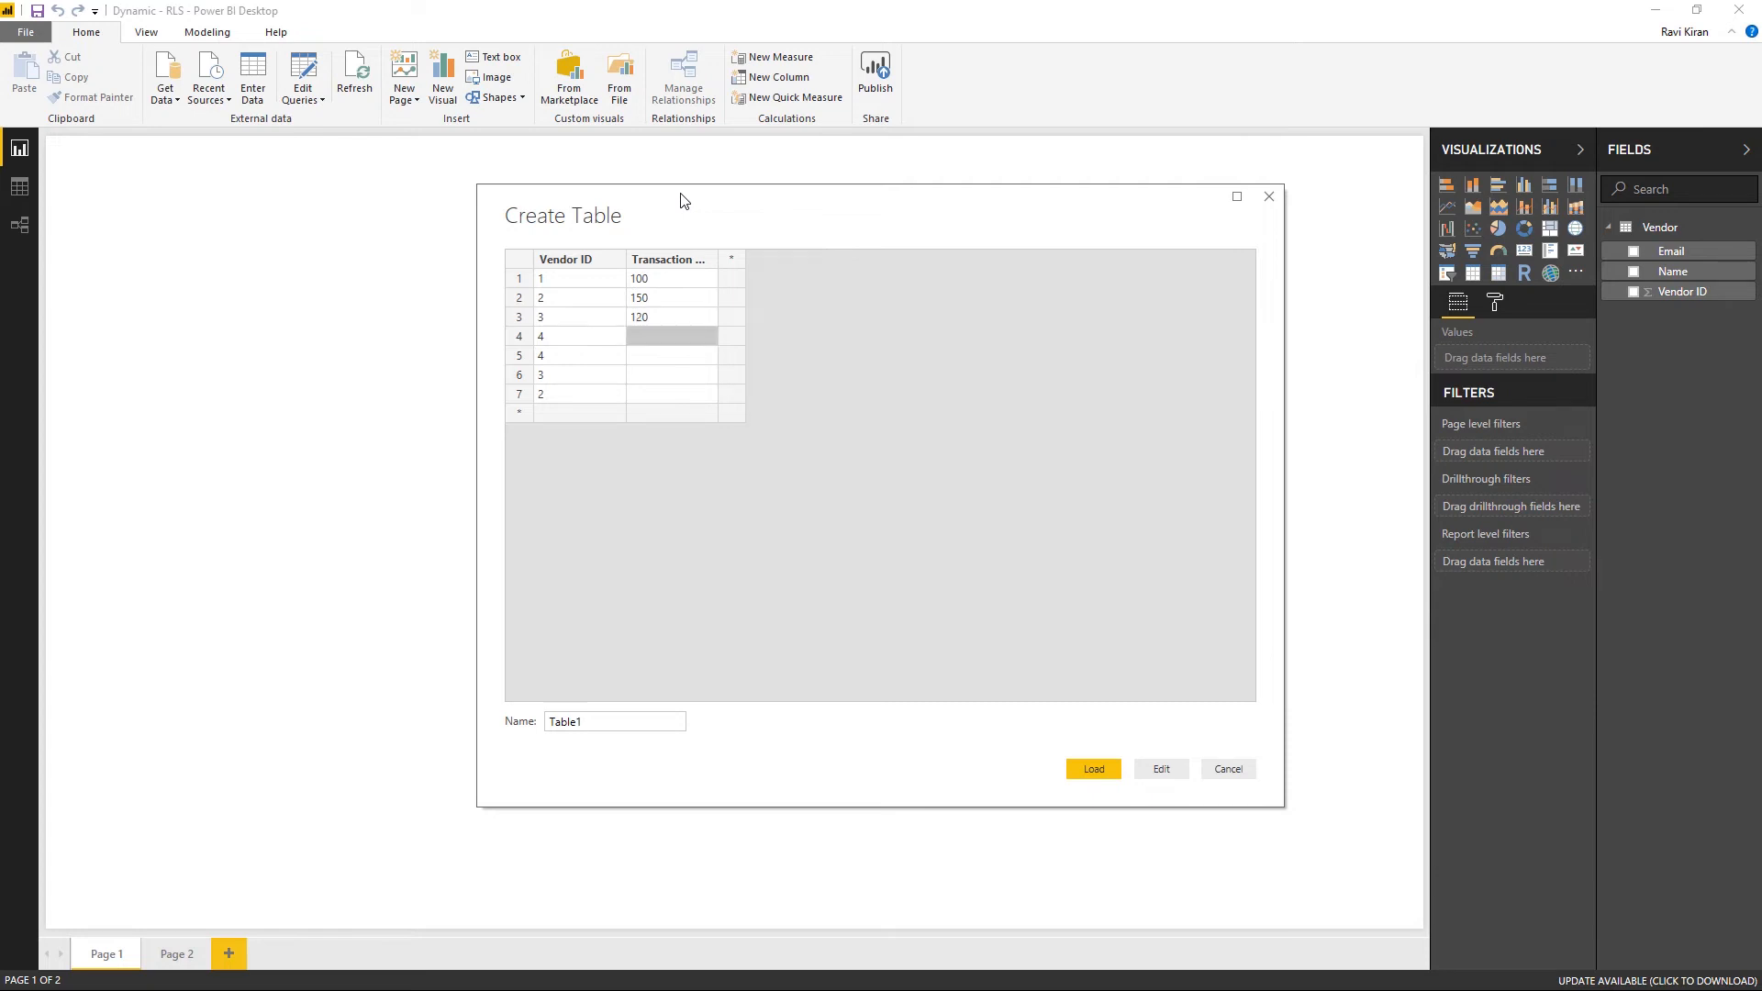
text(200)
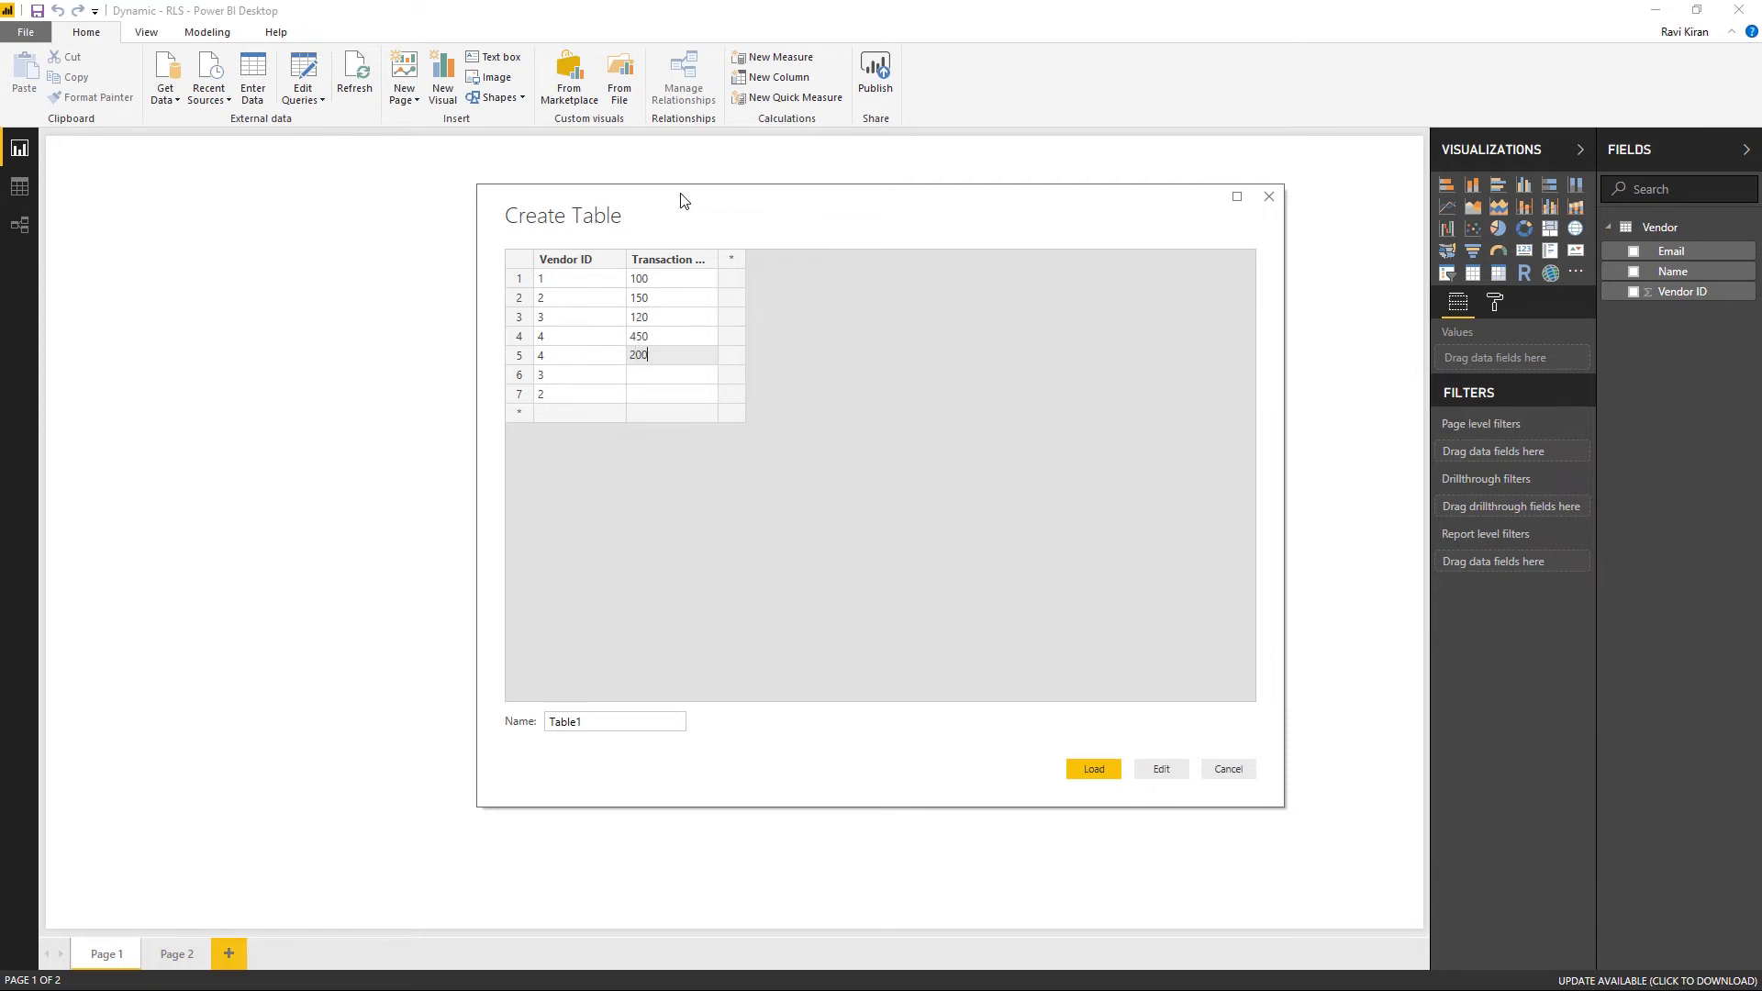
text(210)
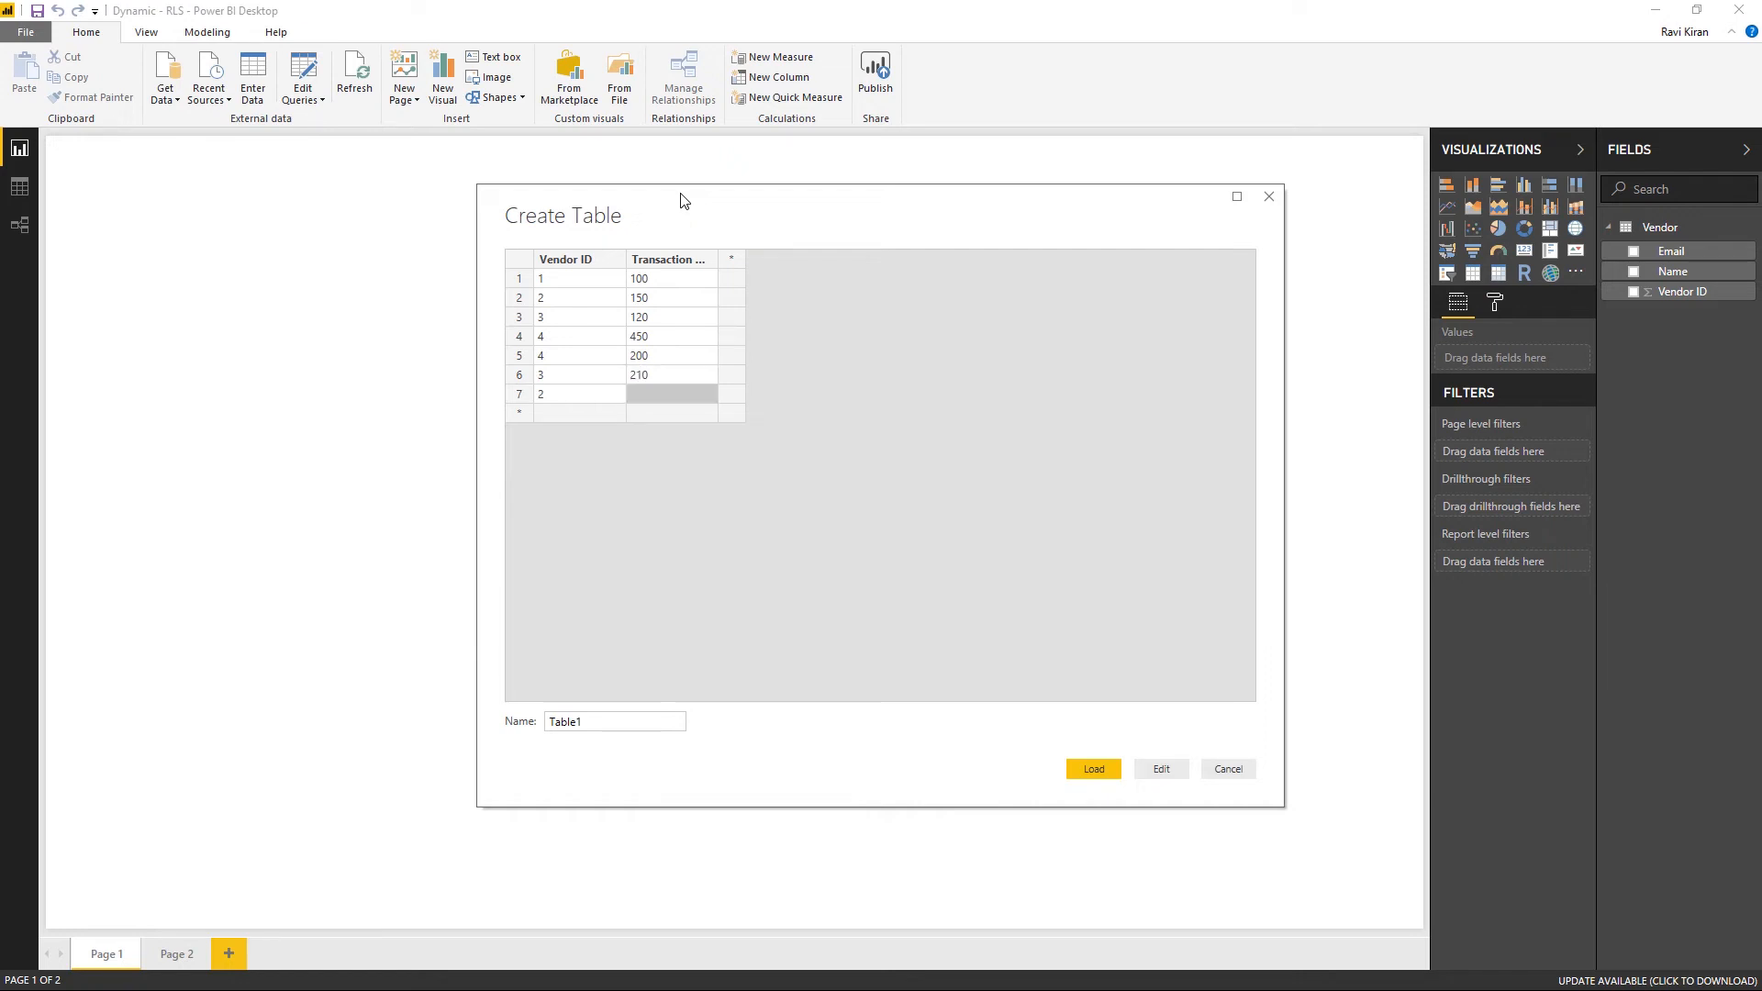
text(100)
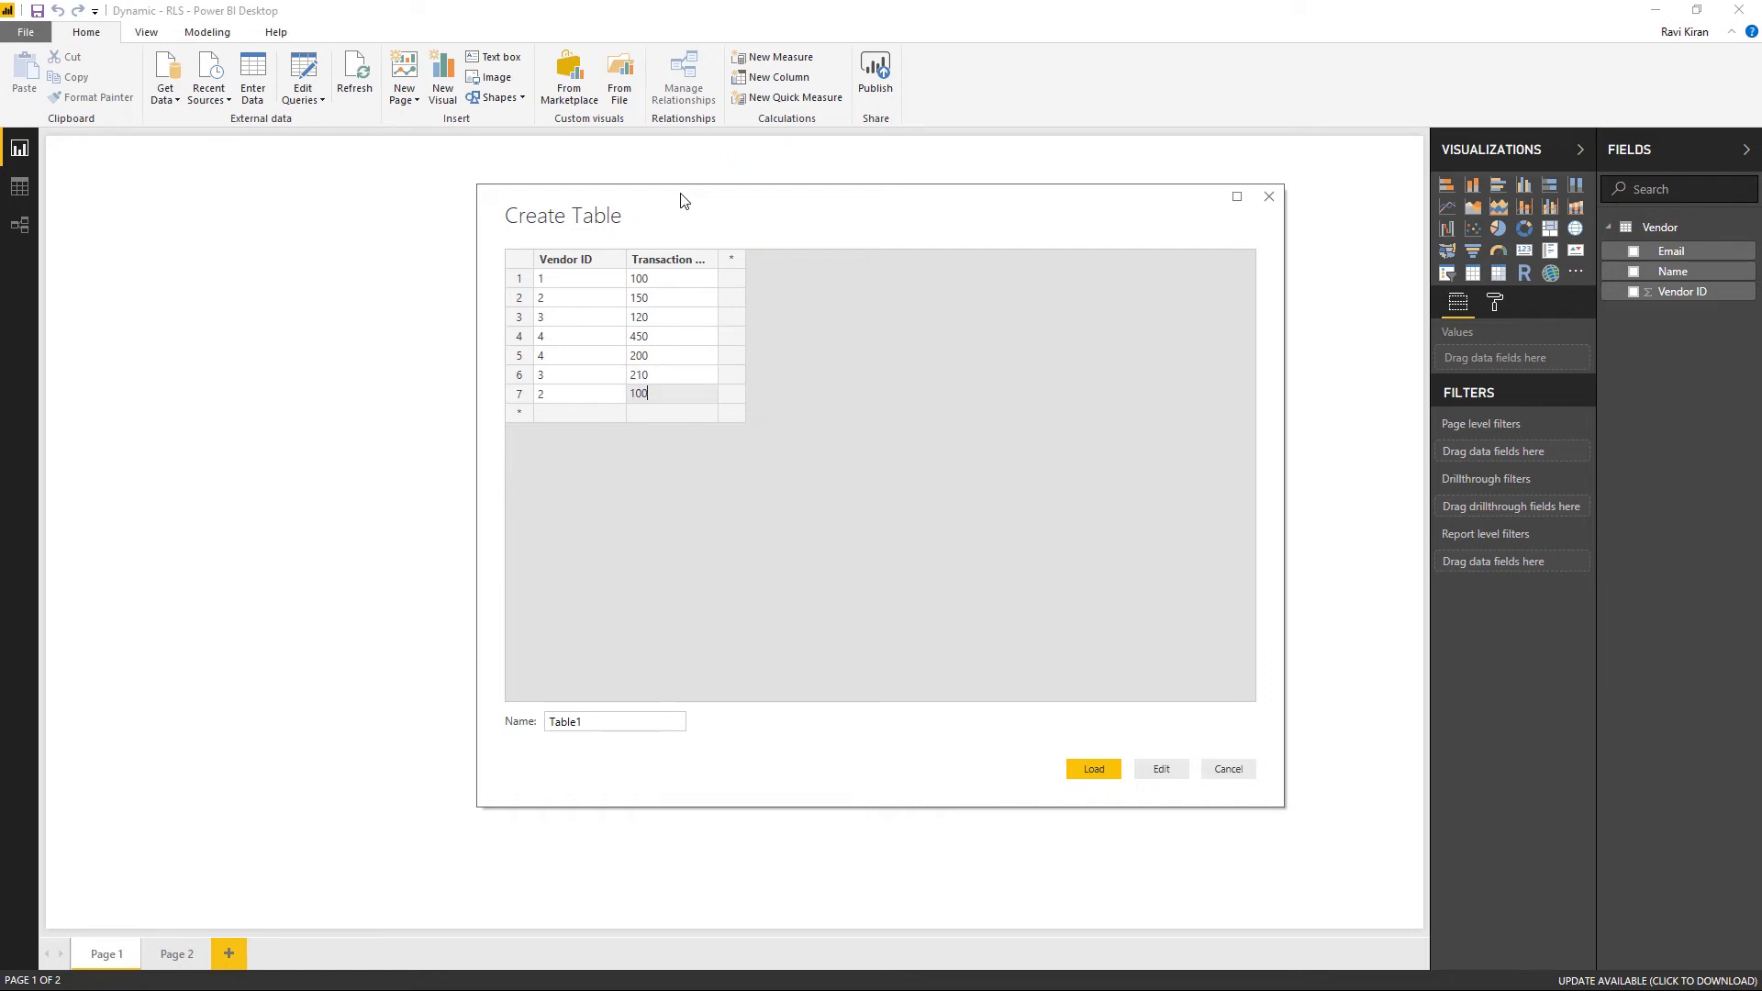
- Name the table Transaction, load it, and view its Vendor ID relationship to Vendor
click(615, 721)
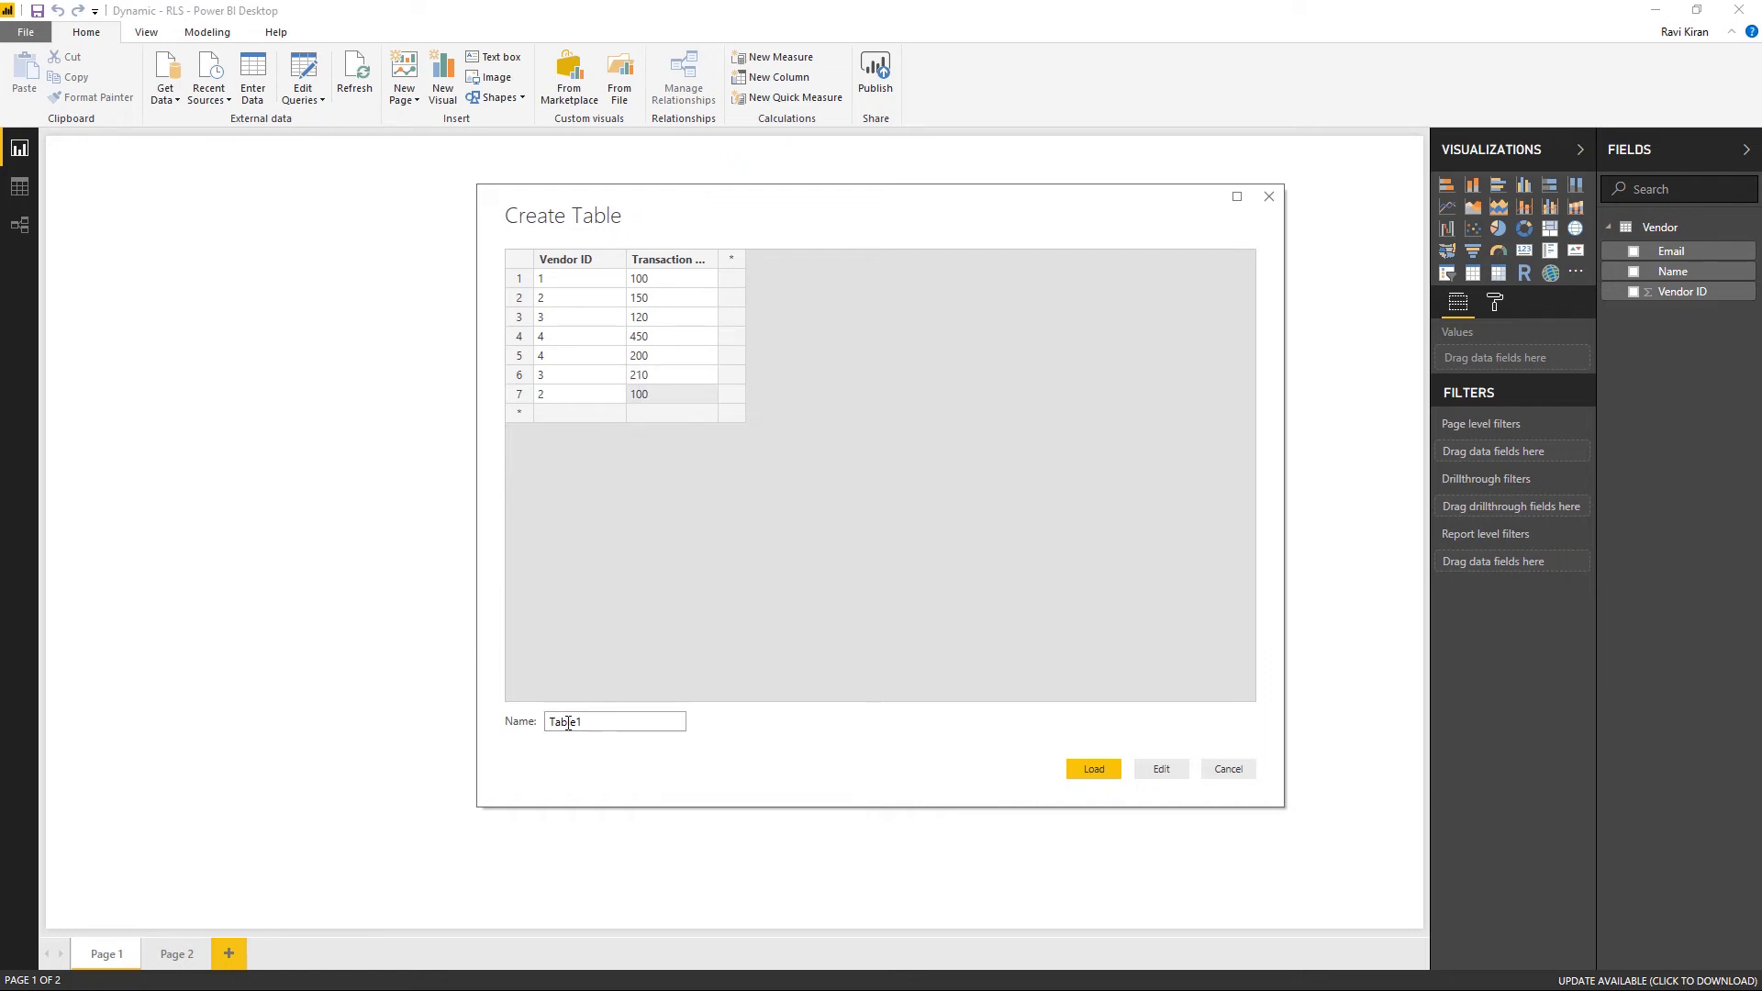
text(Transac)
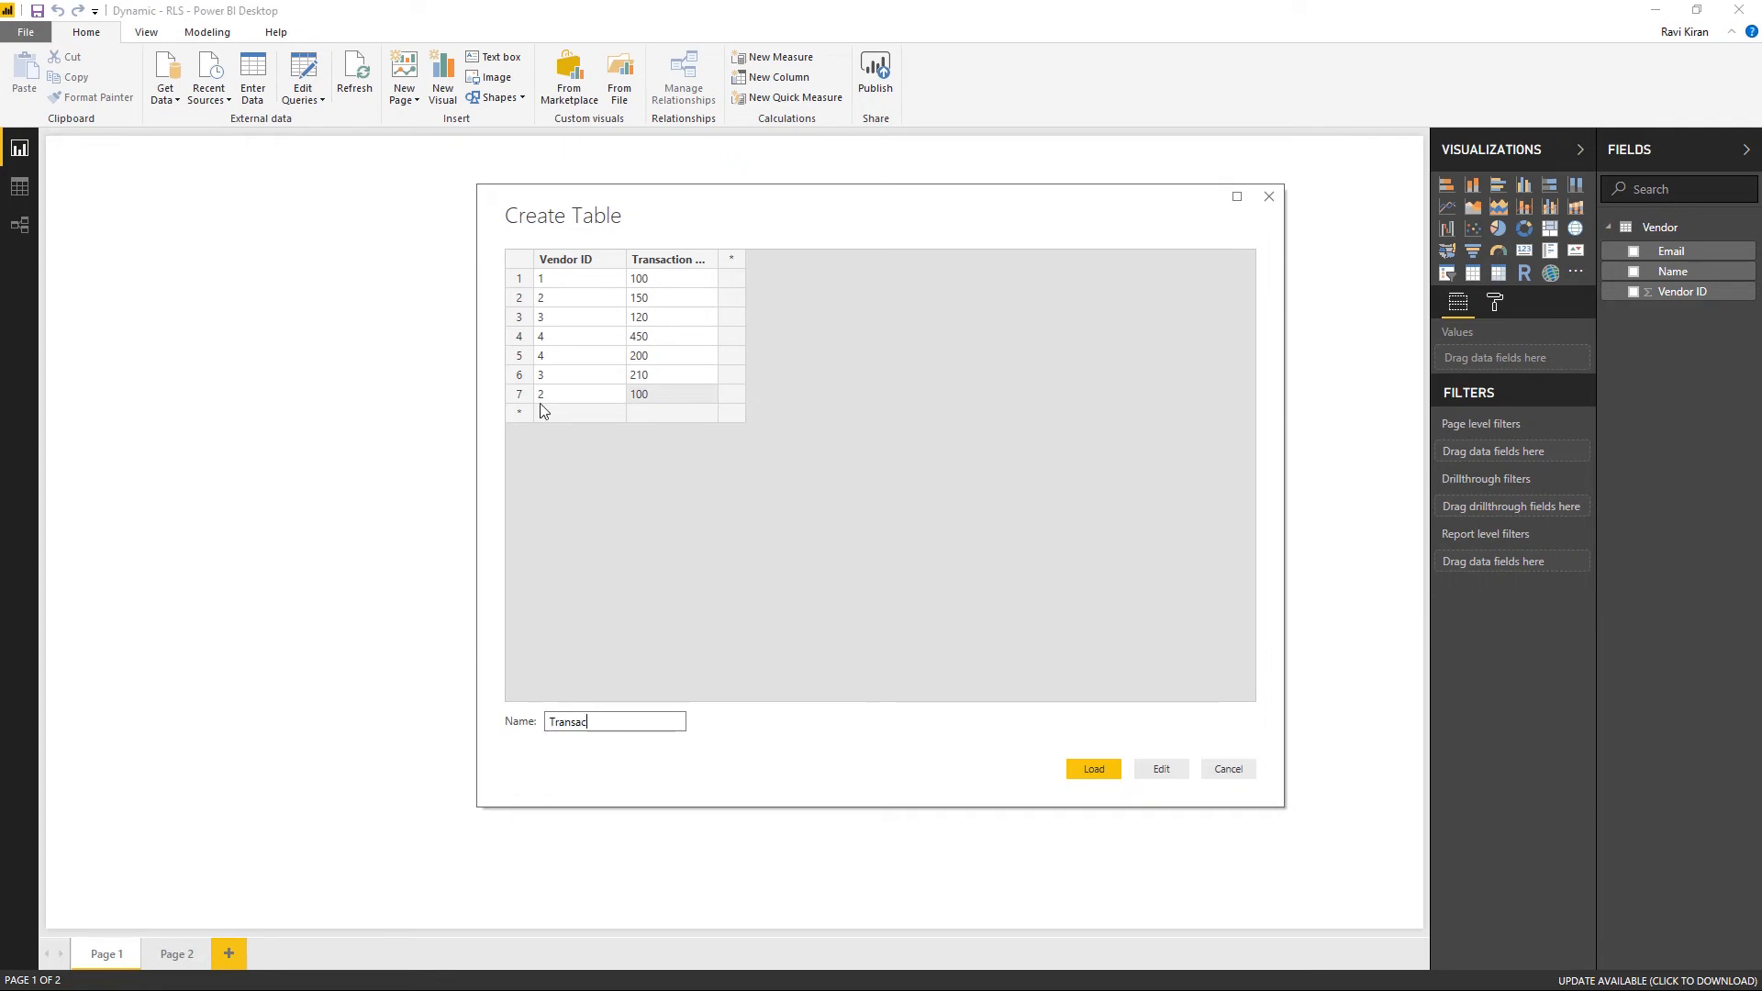
click(1090, 769)
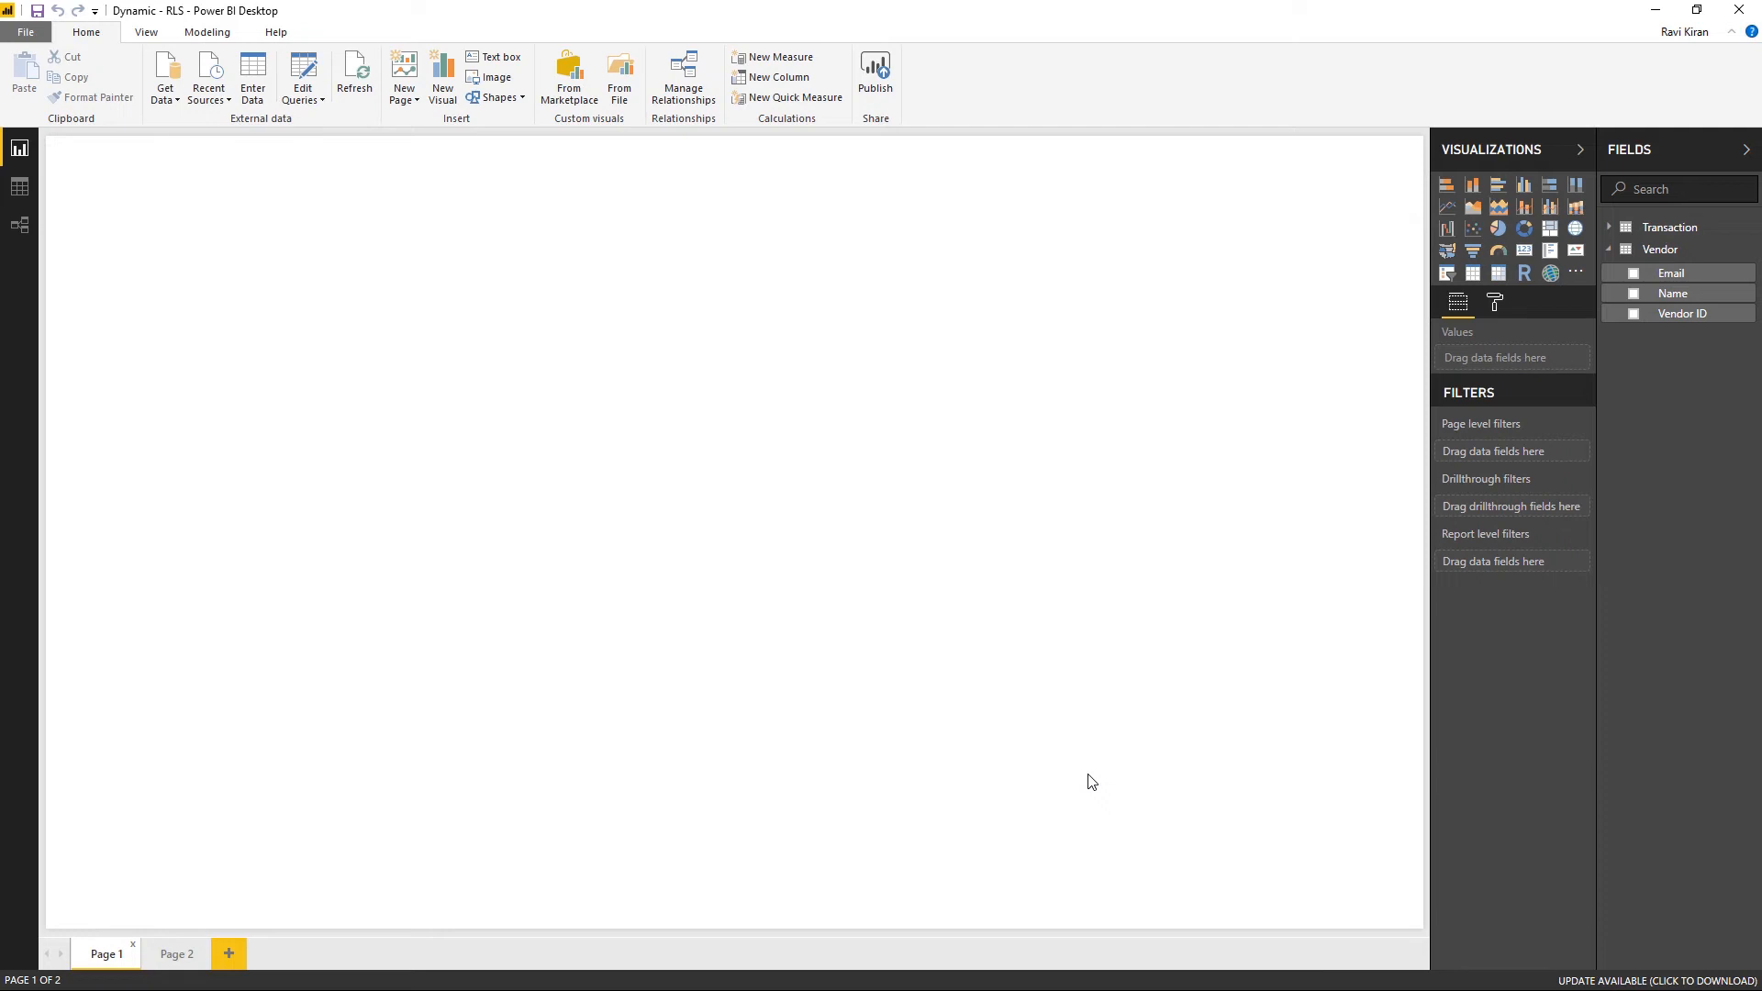
mouse_move(725, 739)
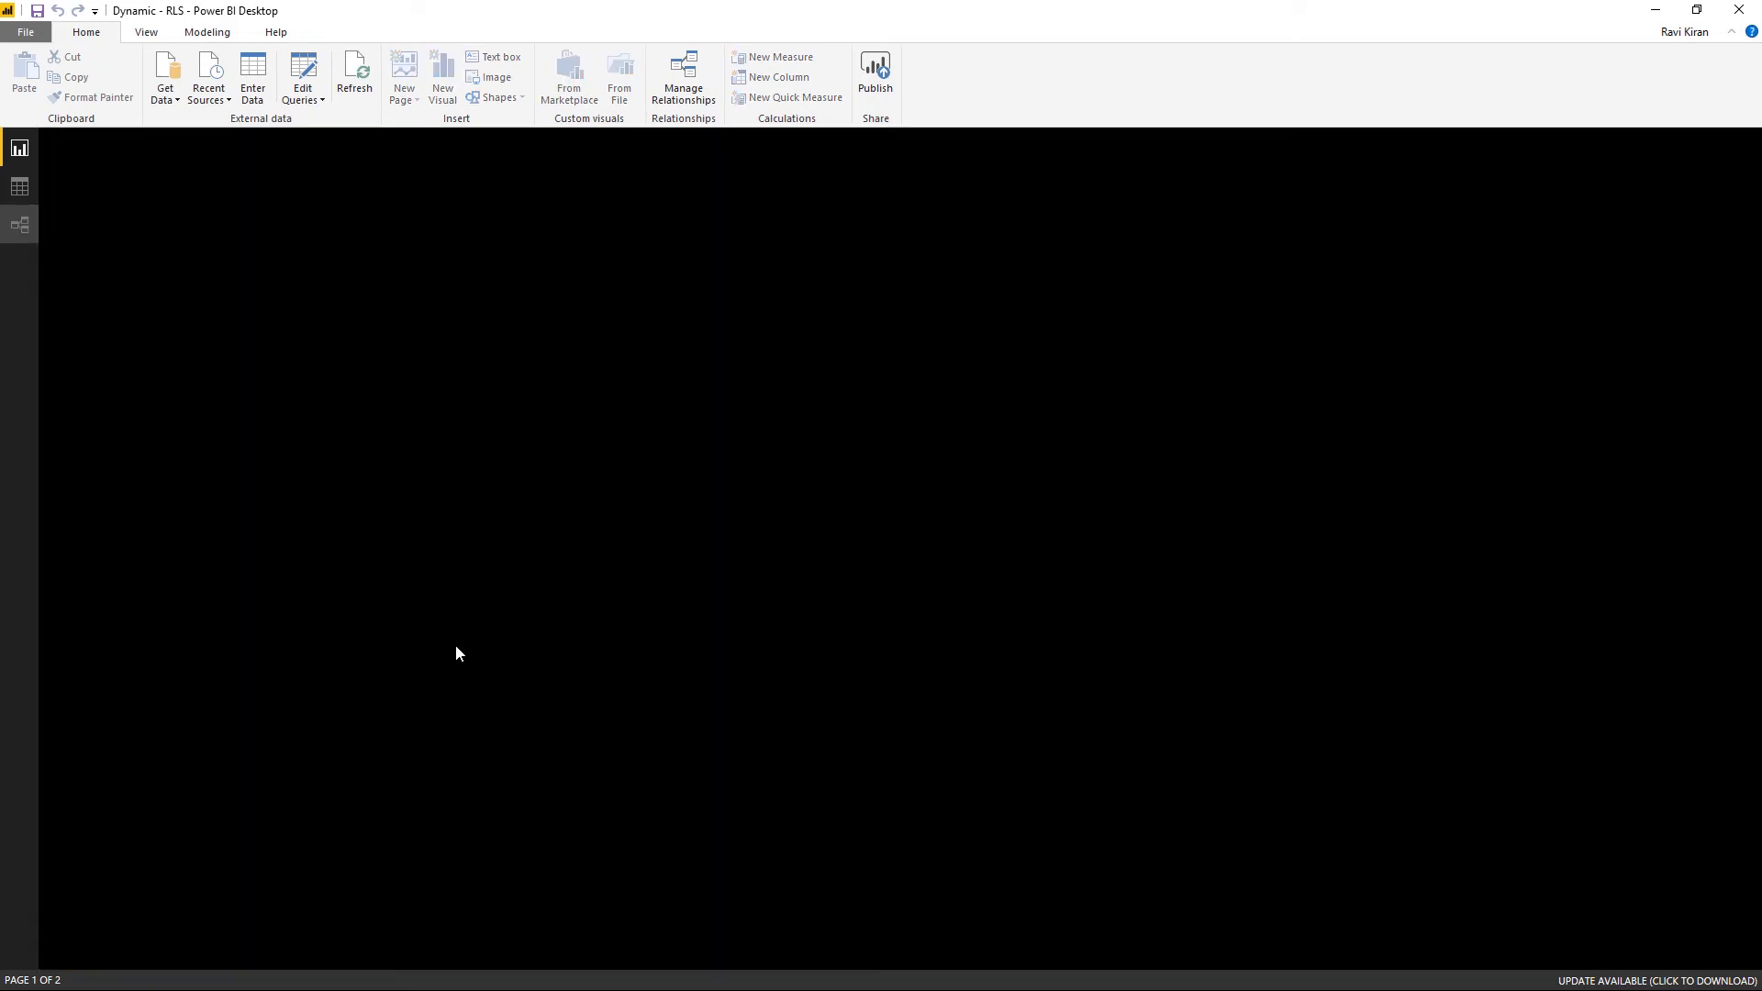
click(19, 224)
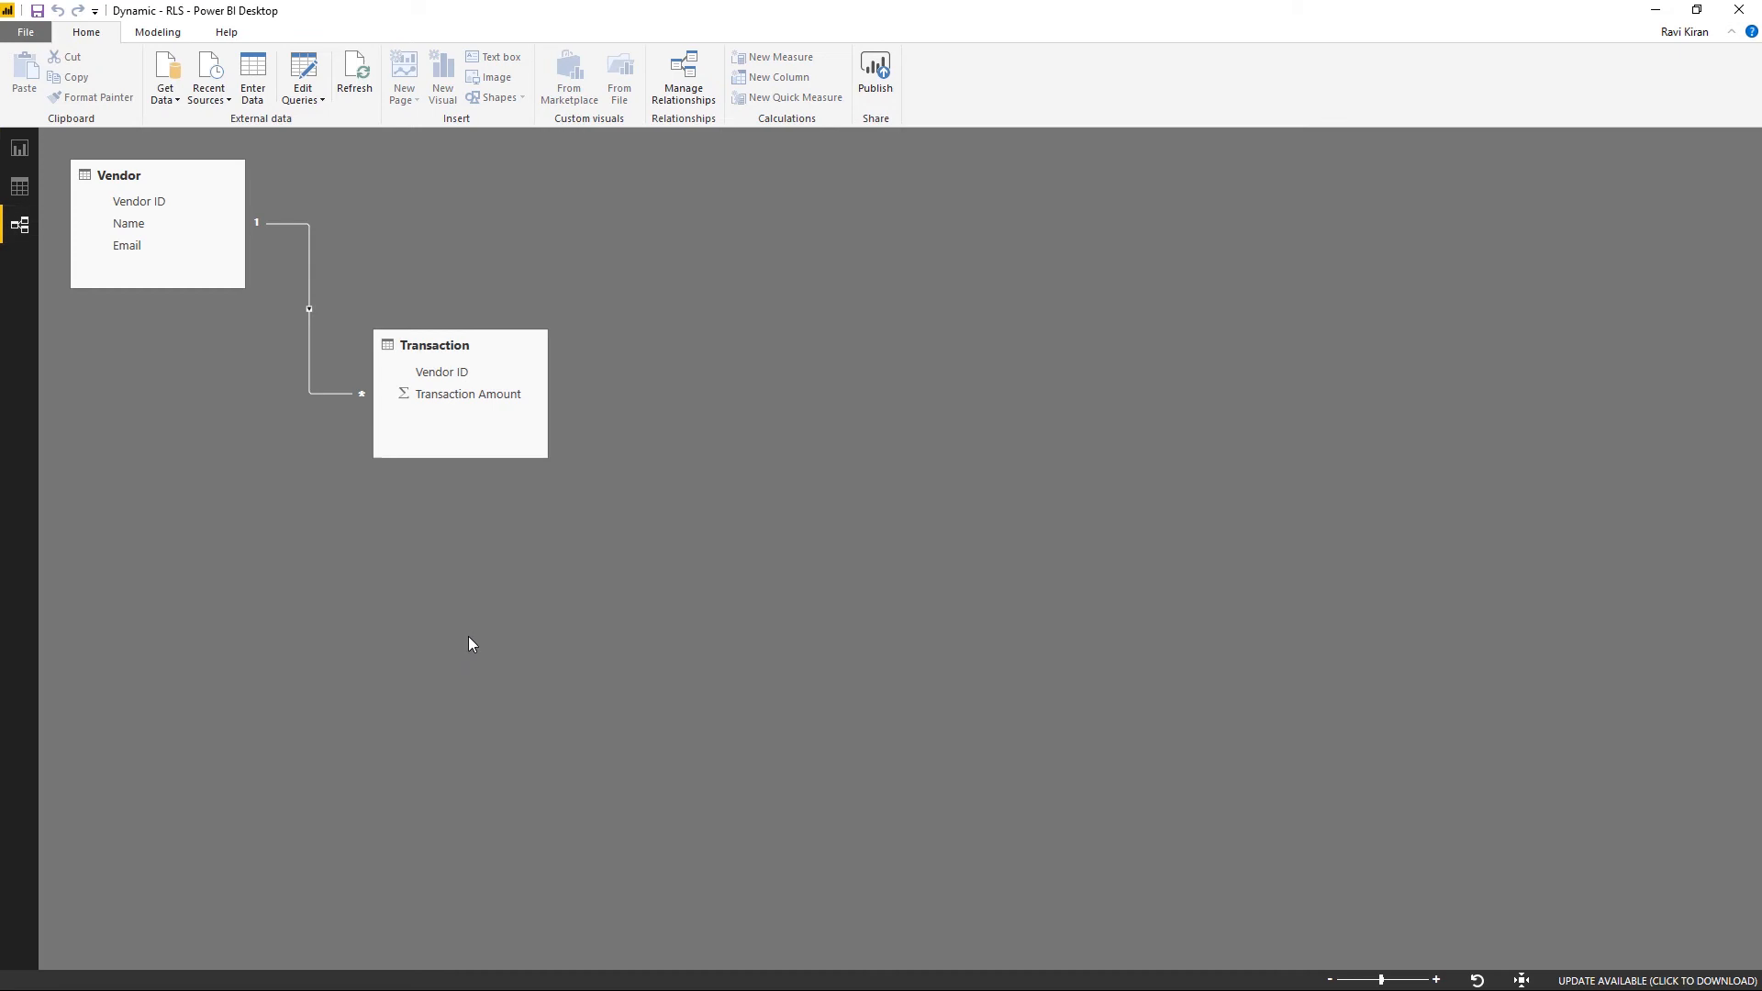
mouse_move(468, 637)
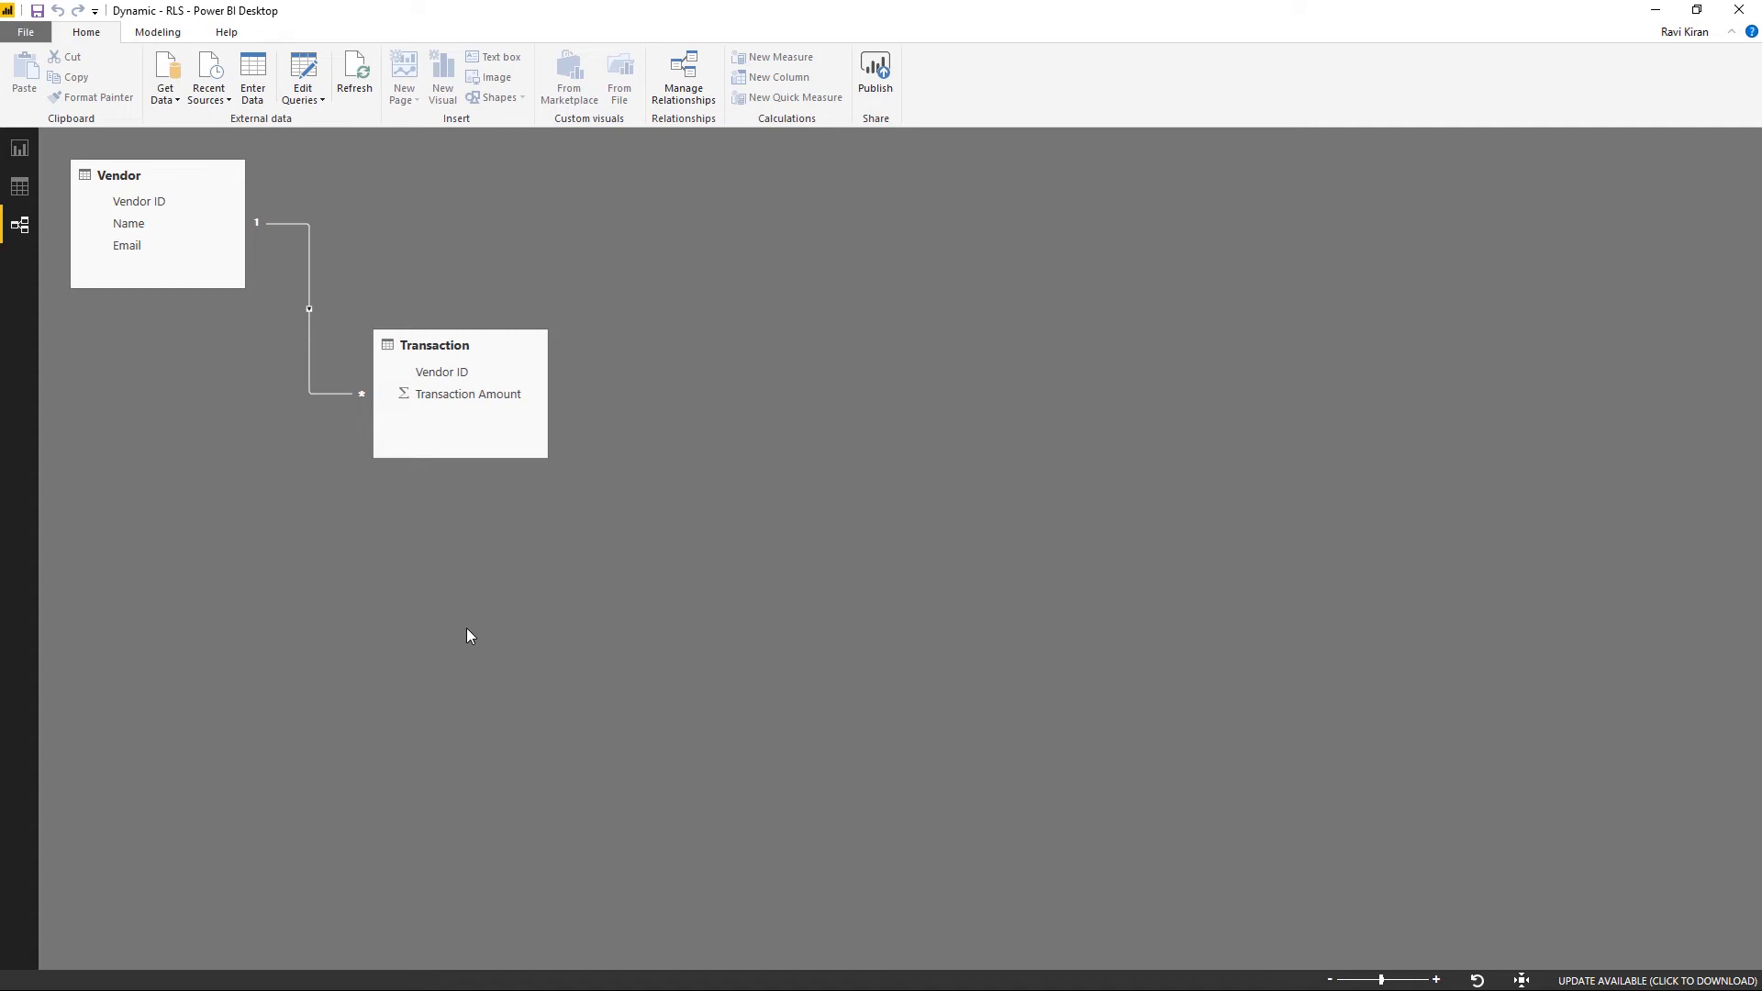
mouse_move(460, 653)
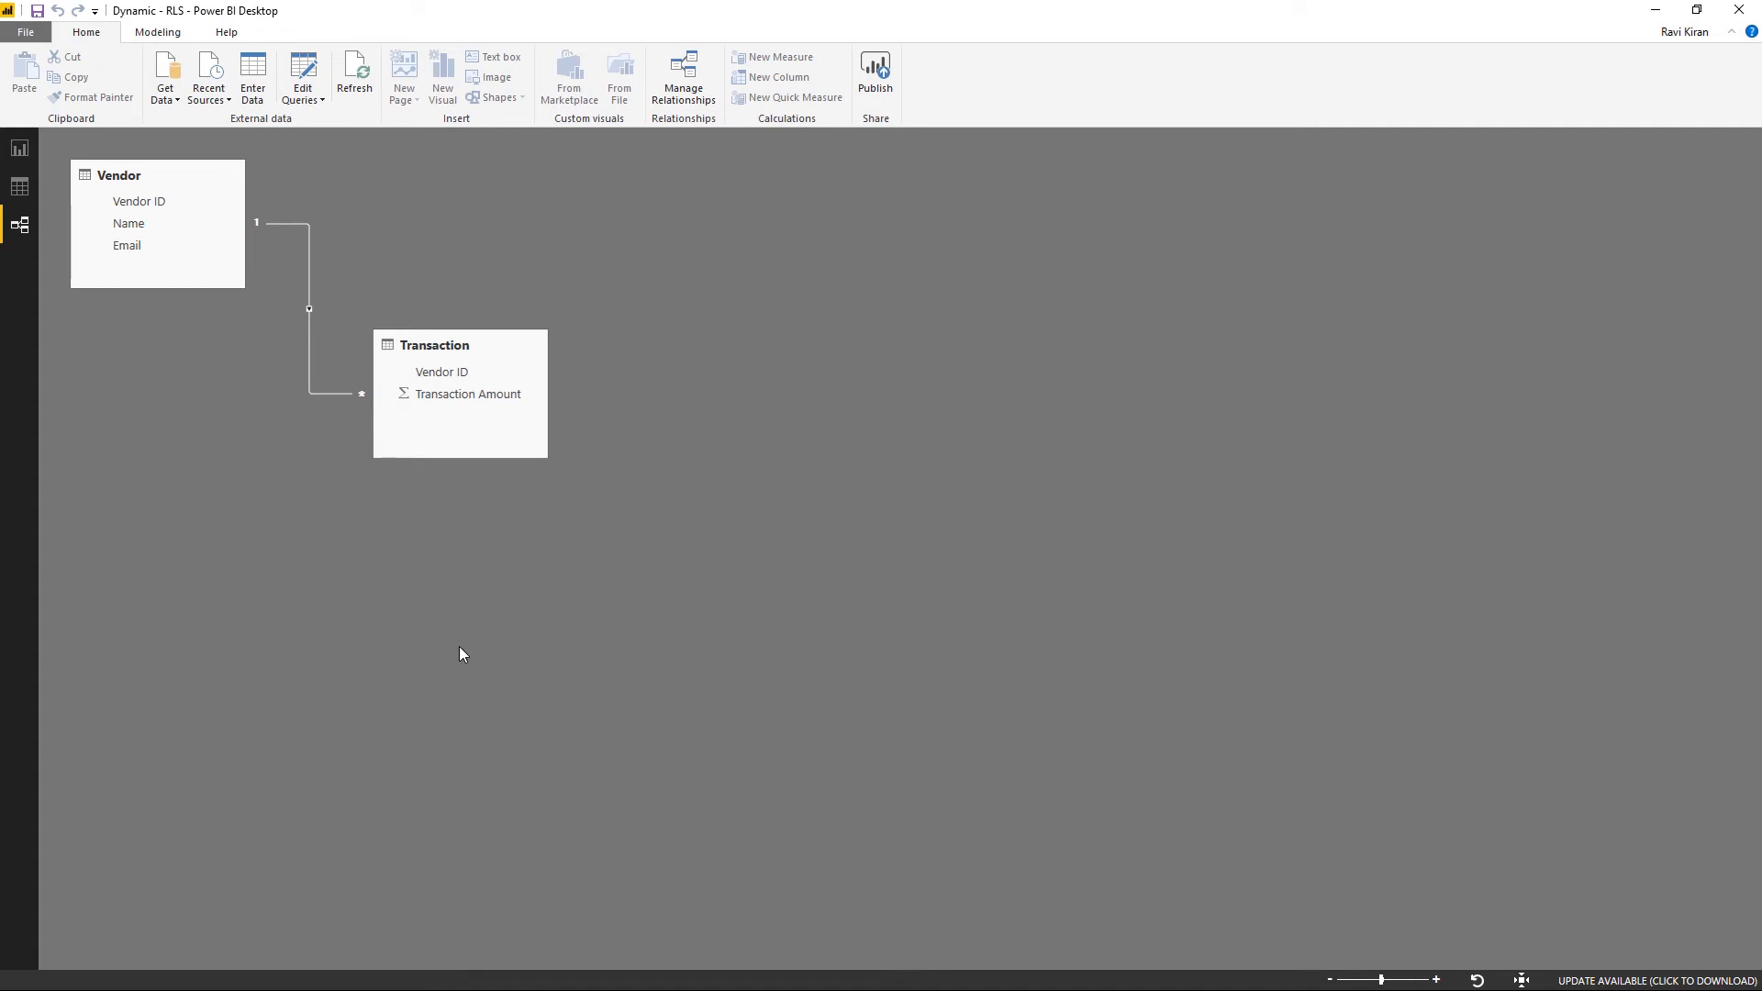
- Add a table visual on the report page with Name, Email and Transaction Amount fields
click(19, 149)
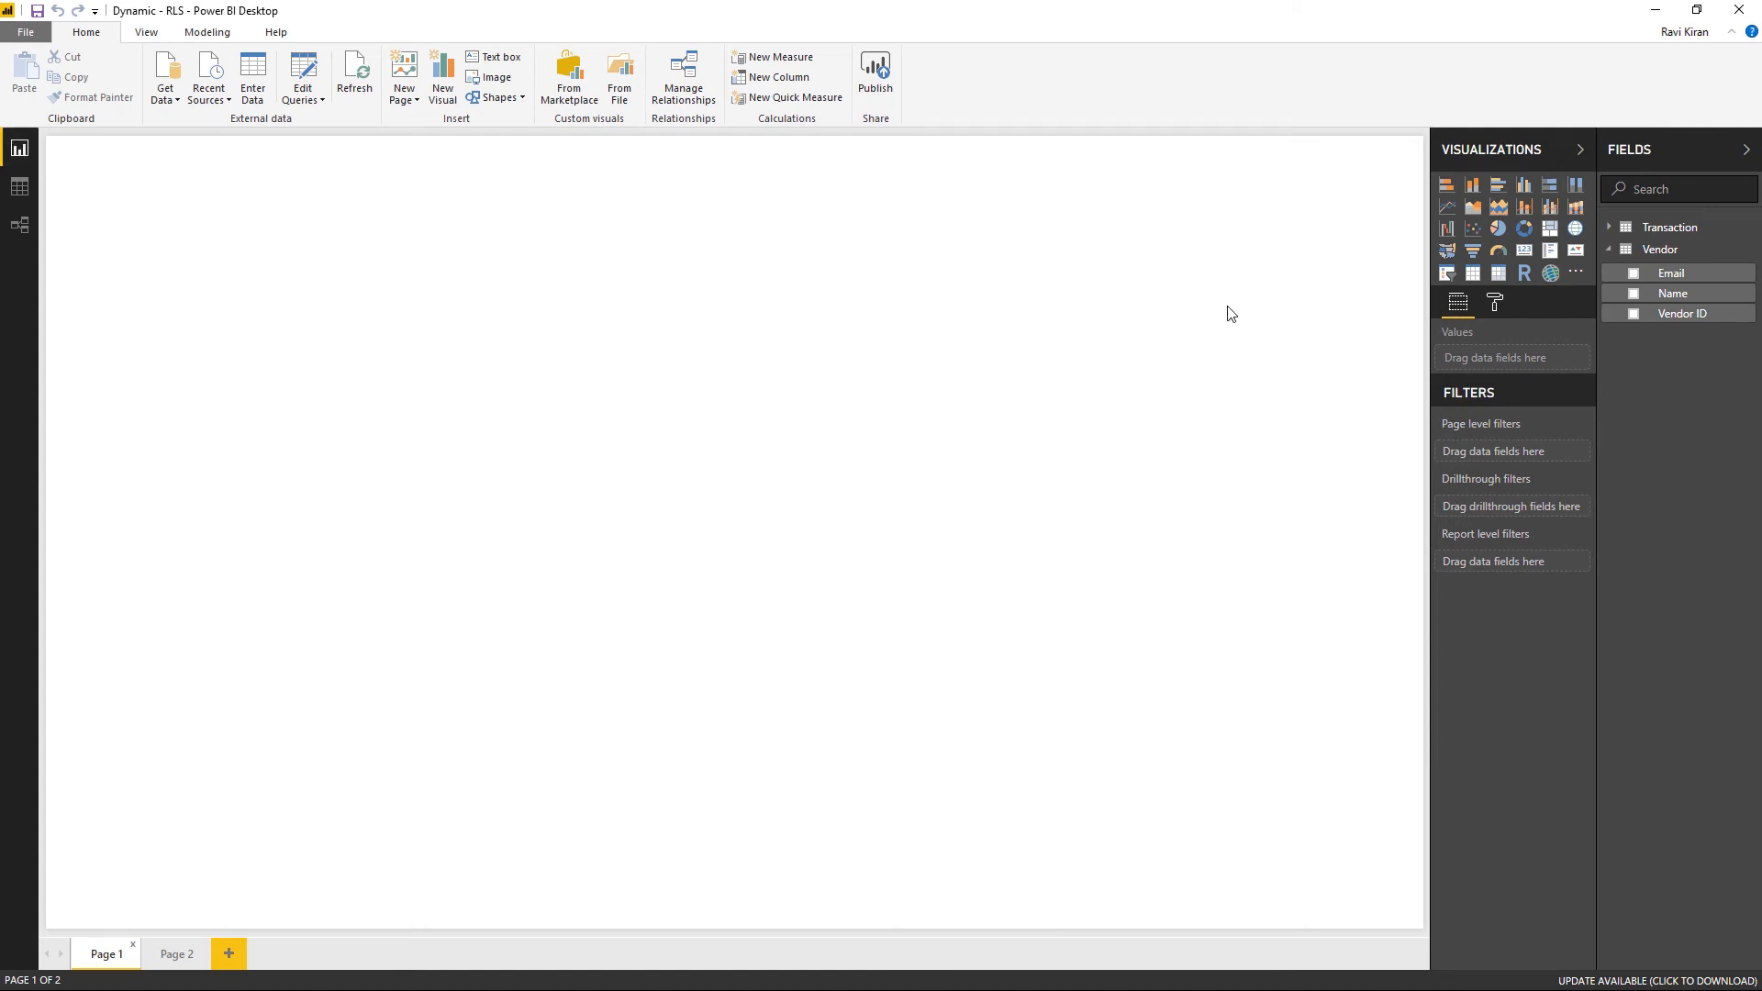
mouse_move(1474, 273)
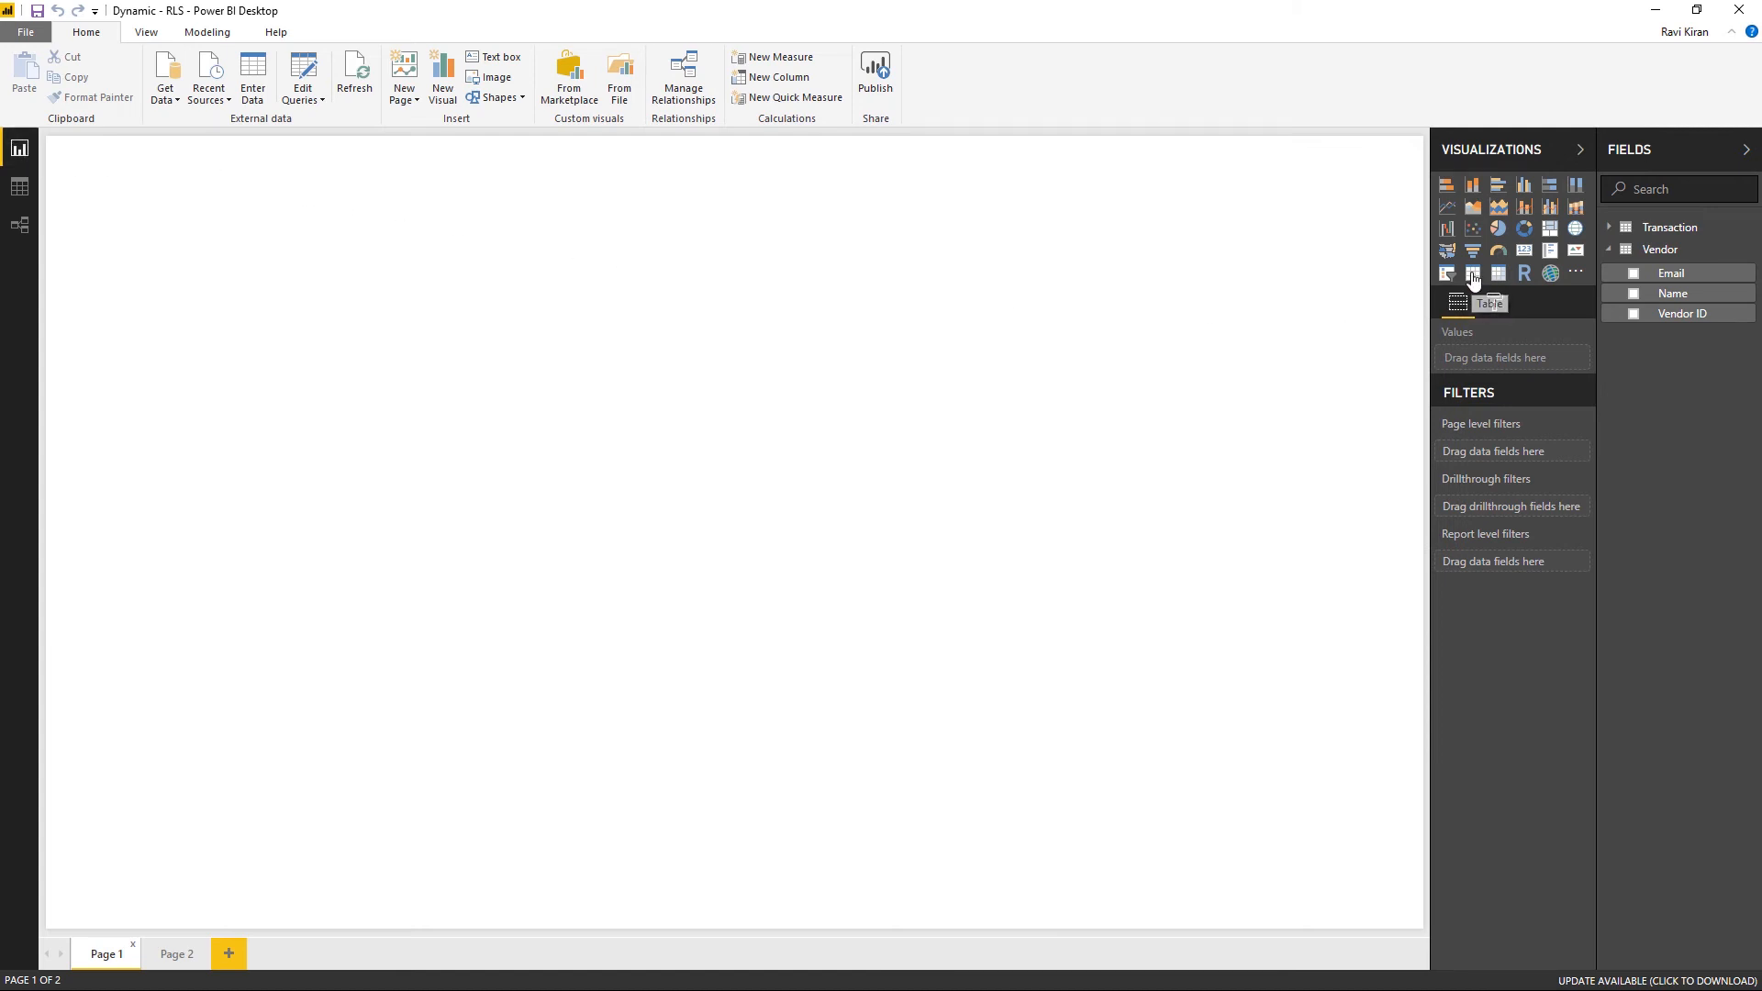
click(1471, 273)
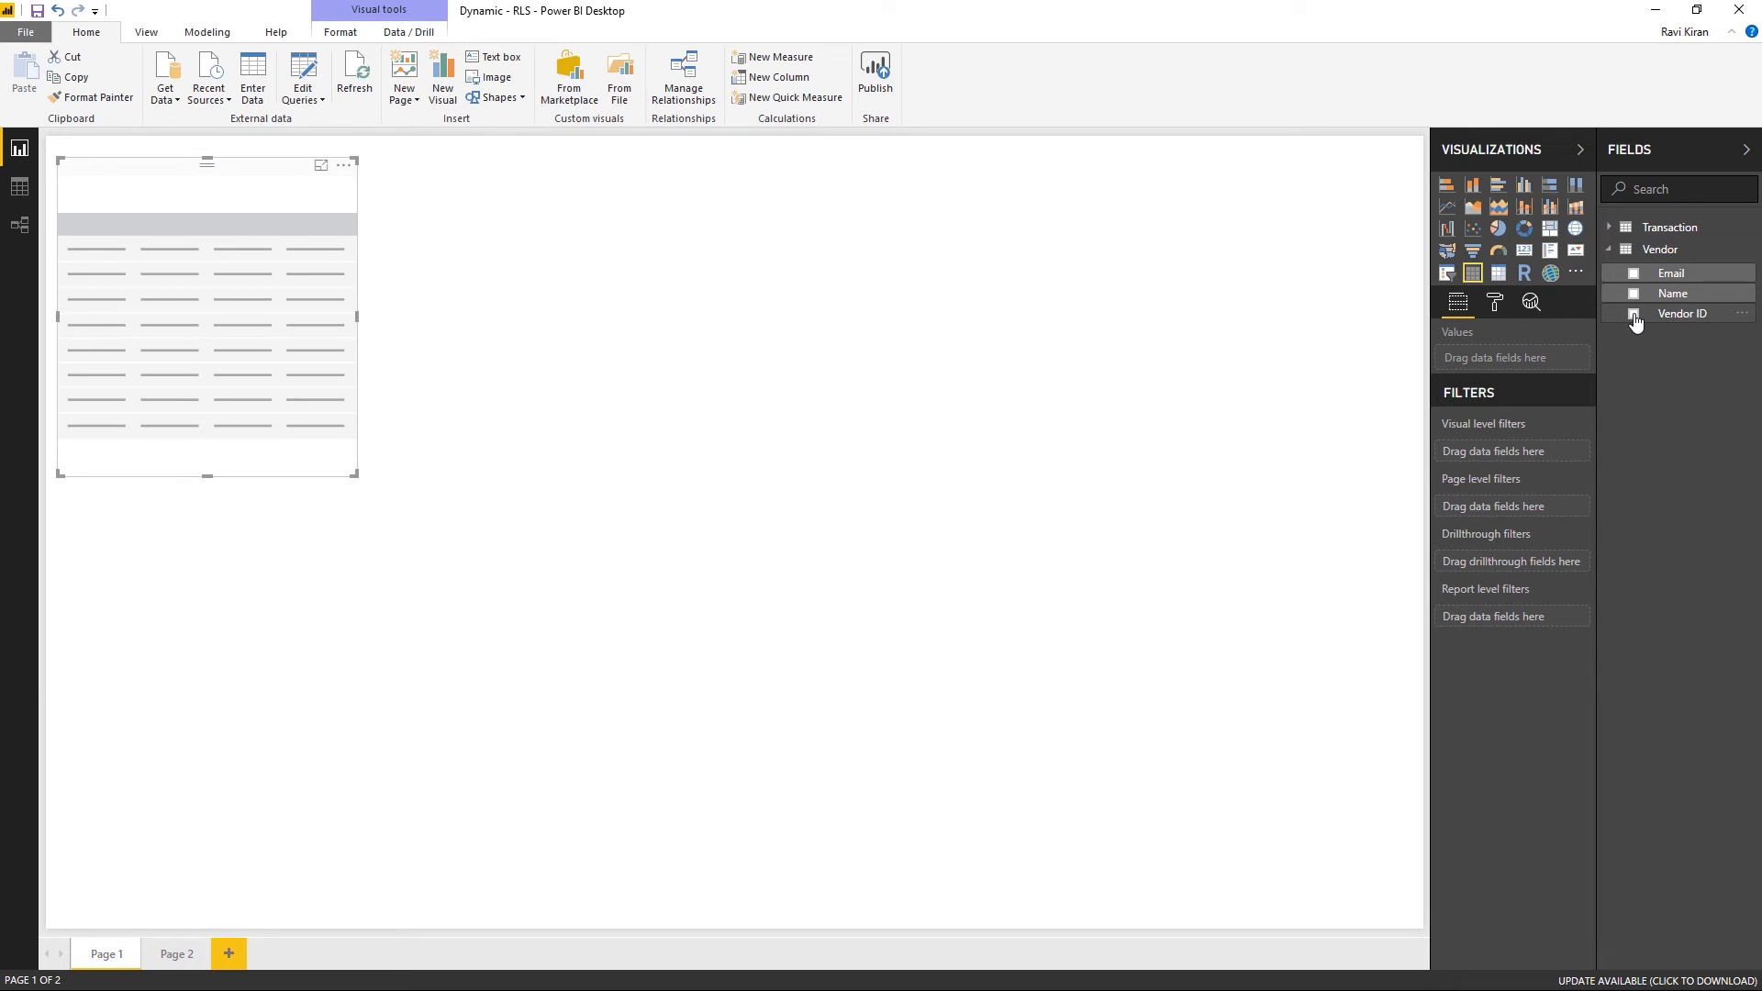
click(1633, 294)
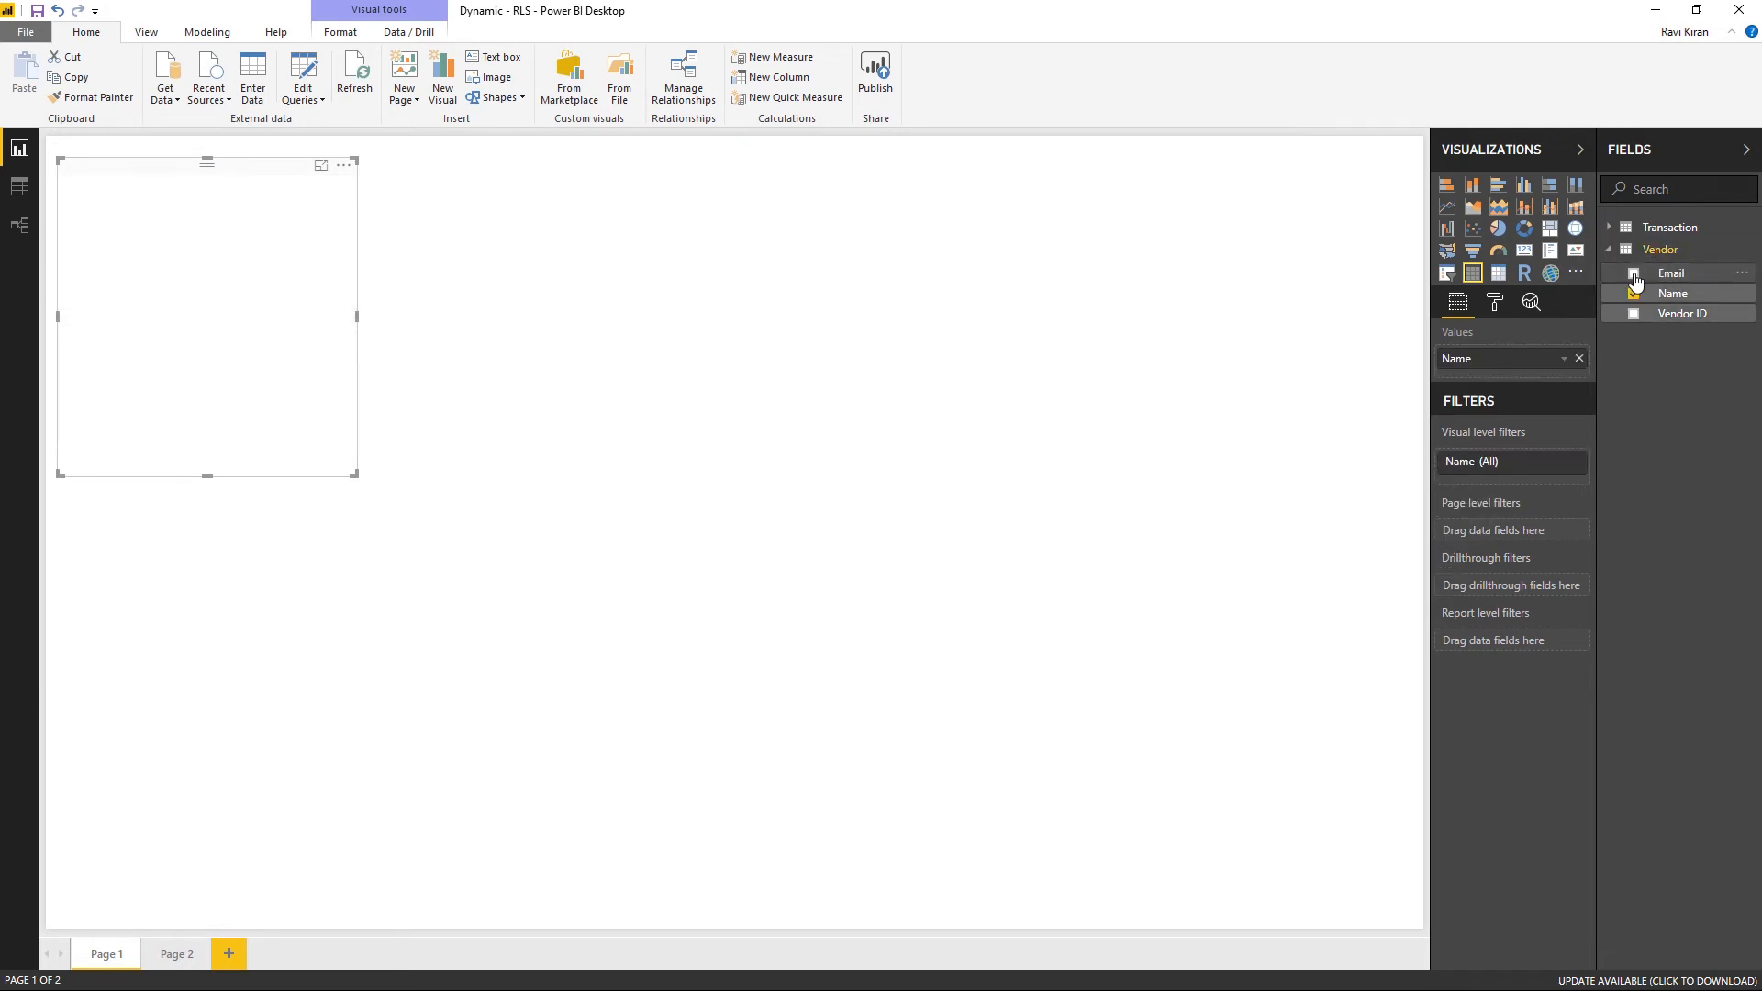
click(1633, 273)
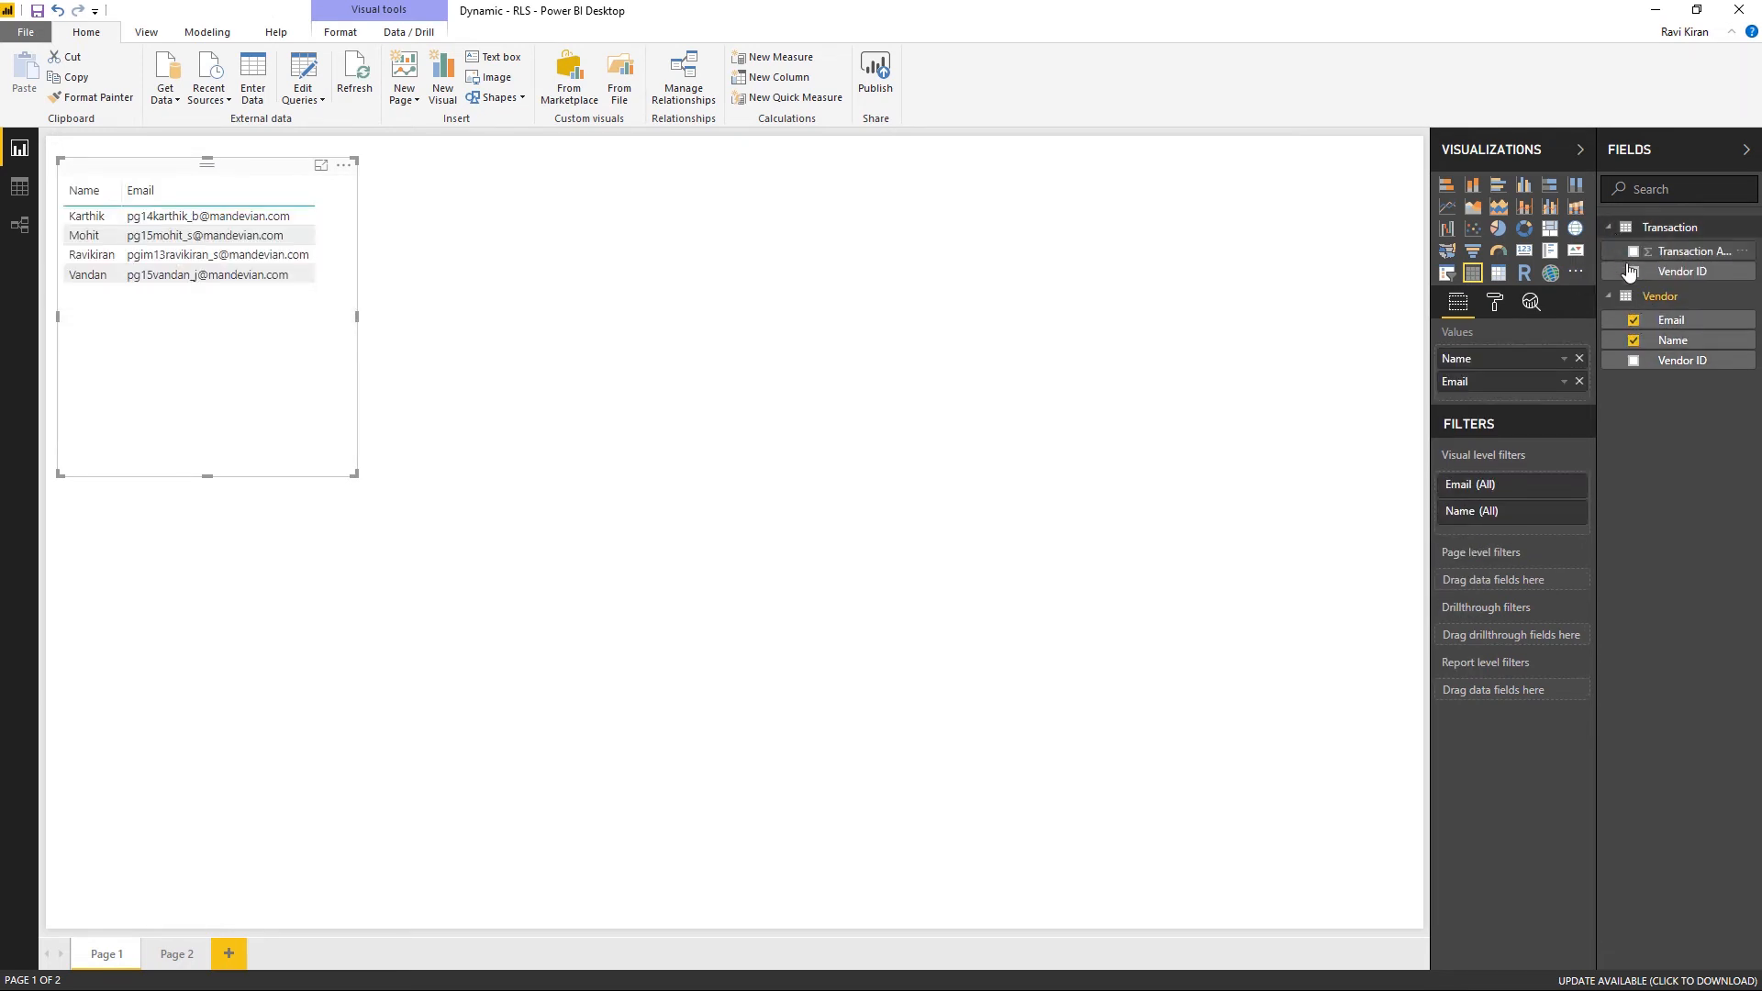
click(1633, 251)
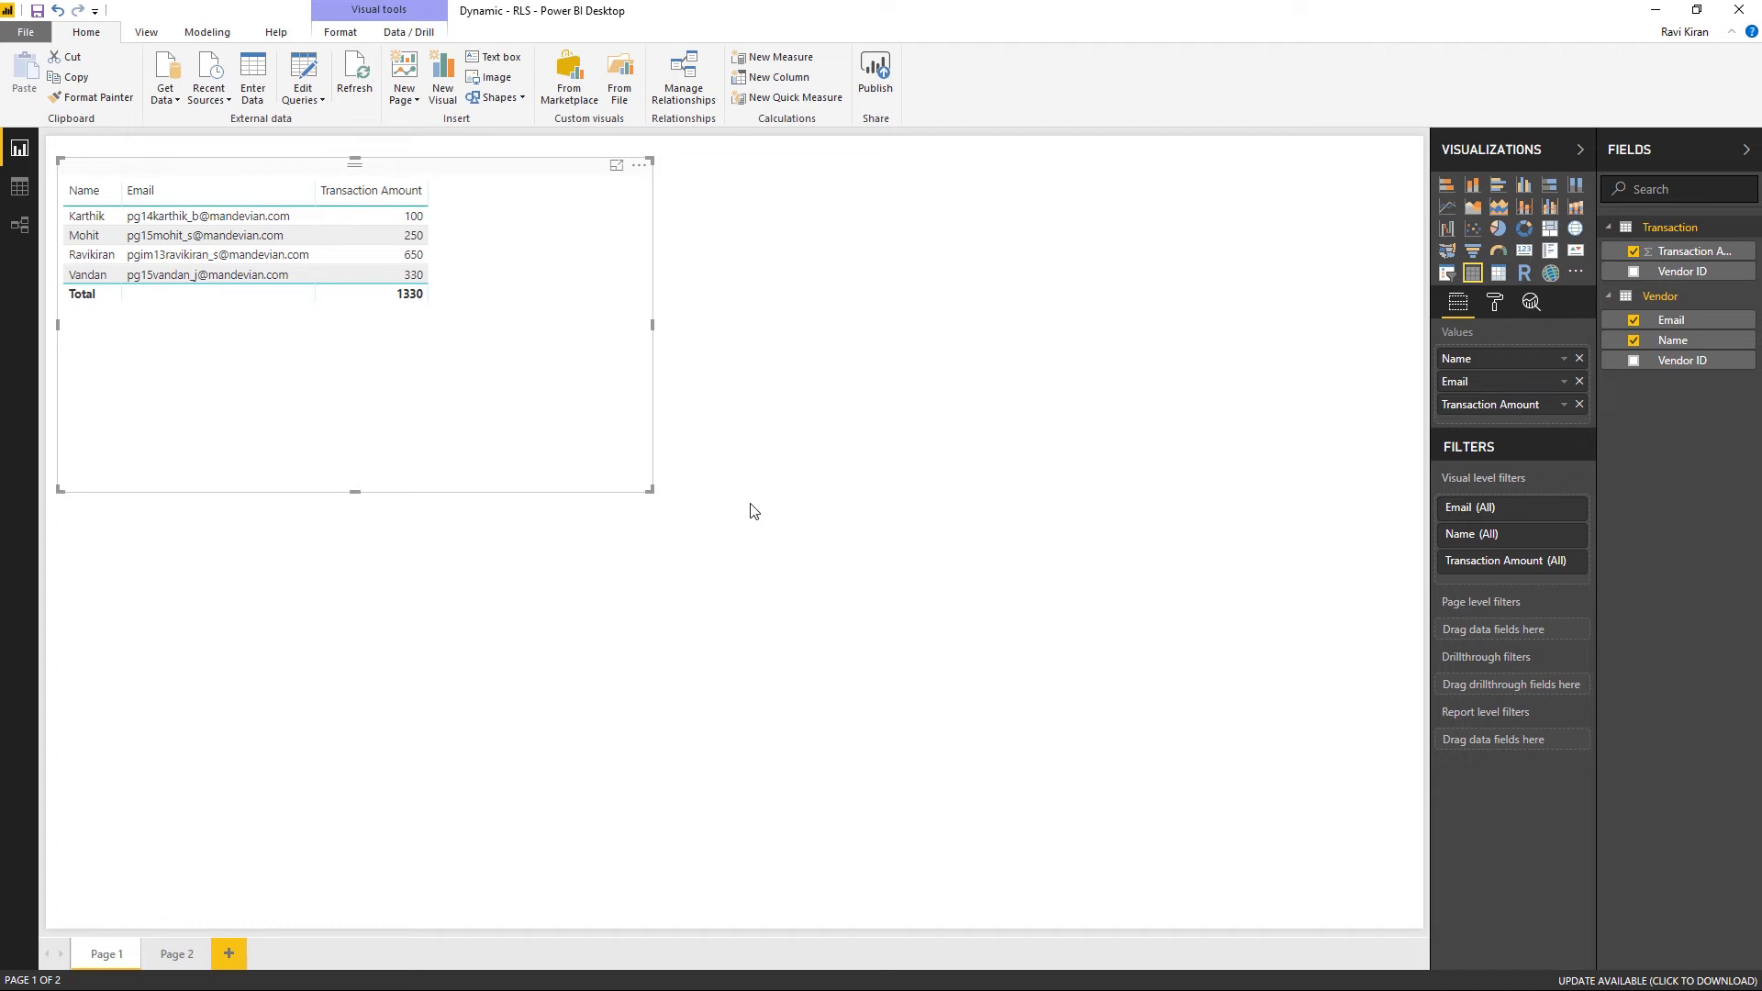
click(1609, 225)
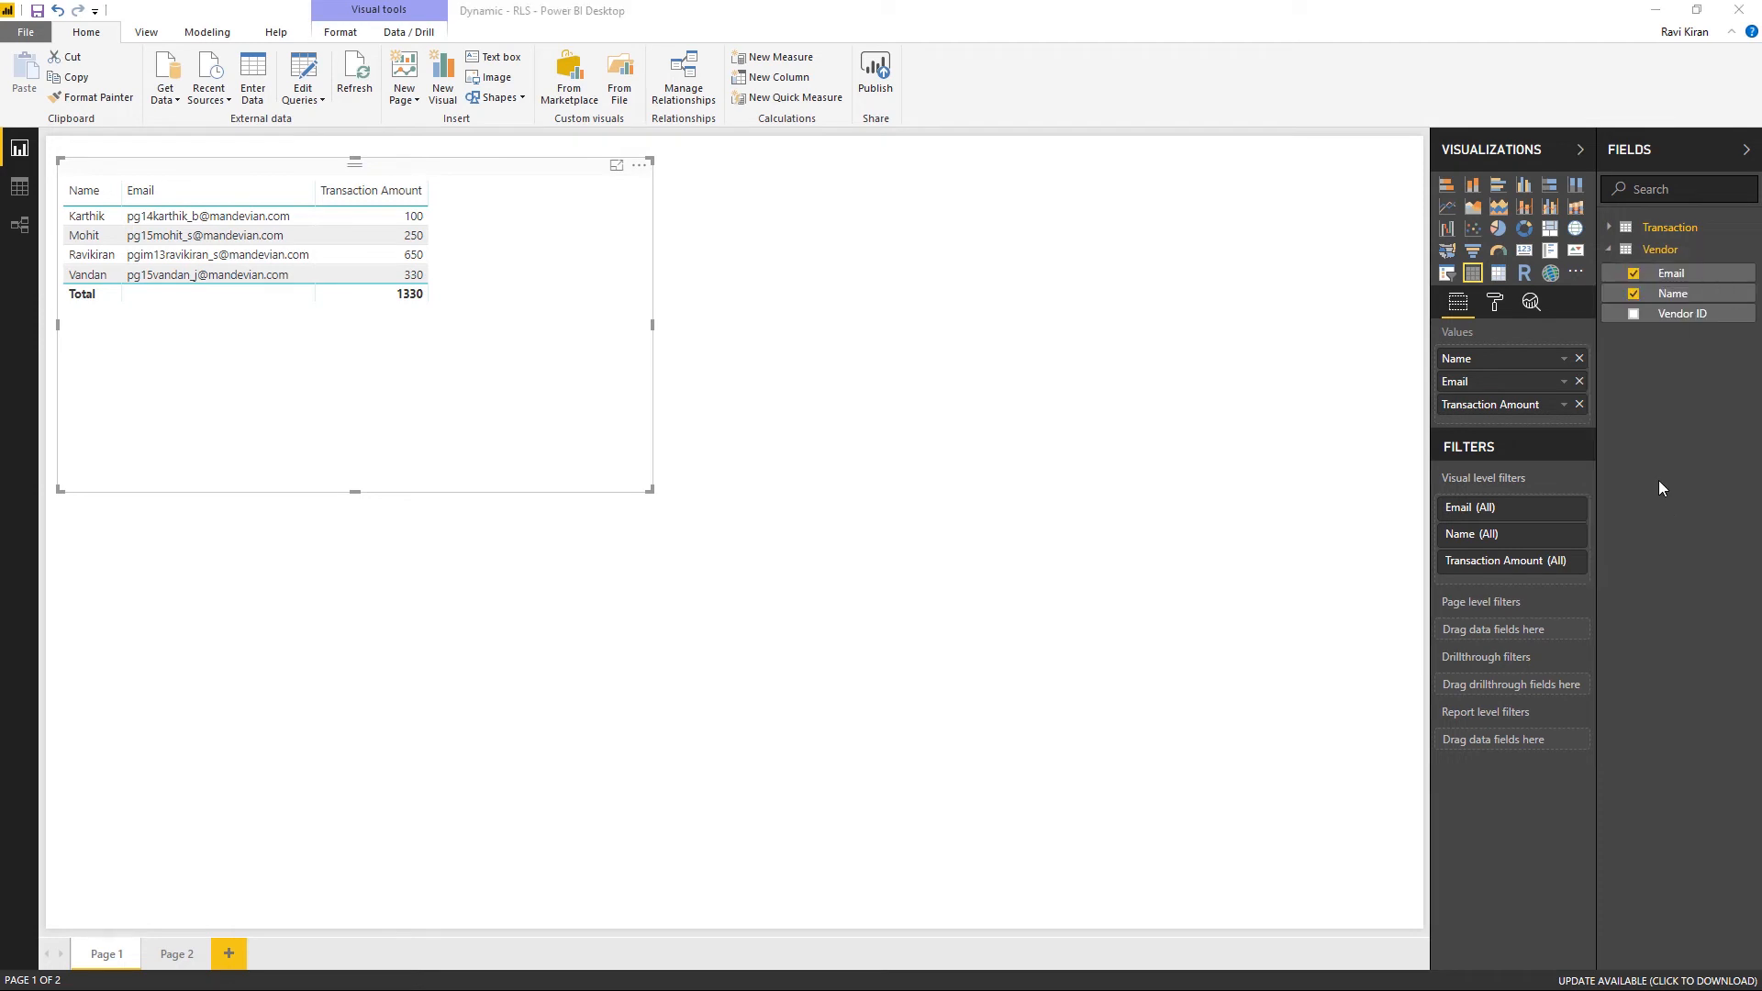
- Define the measure User = USERPRINCIPALNAME() in the Vendor table
click(774, 57)
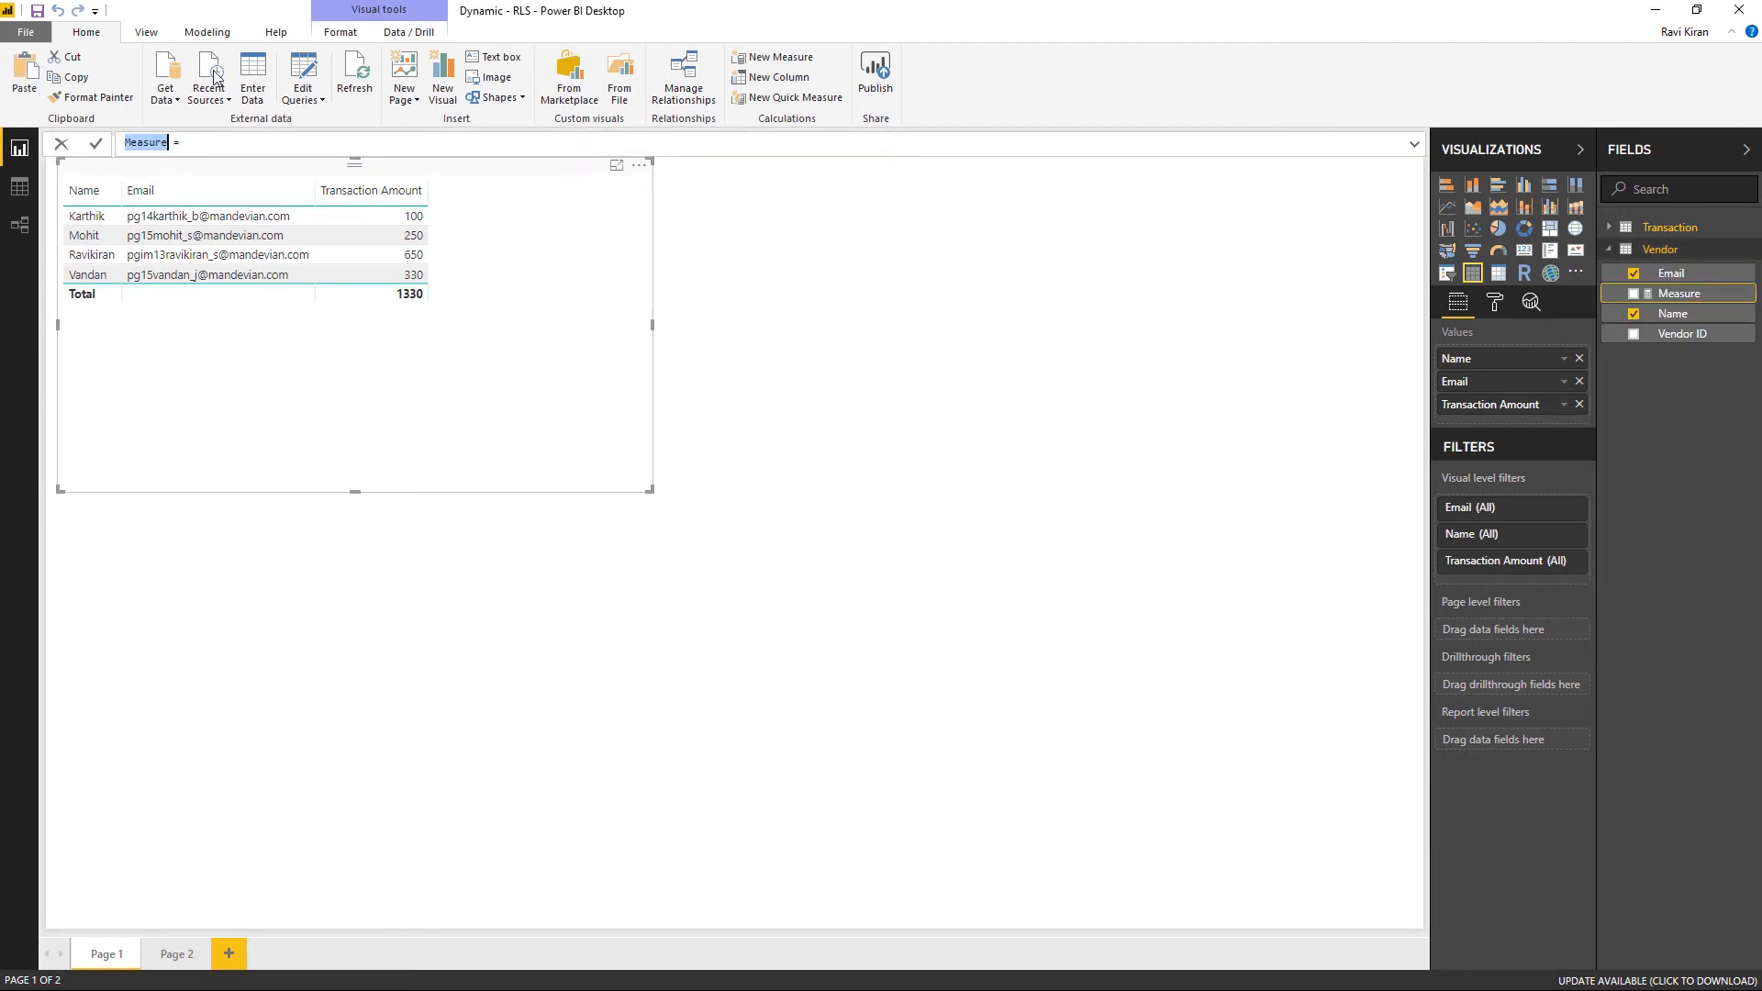
text(User =)
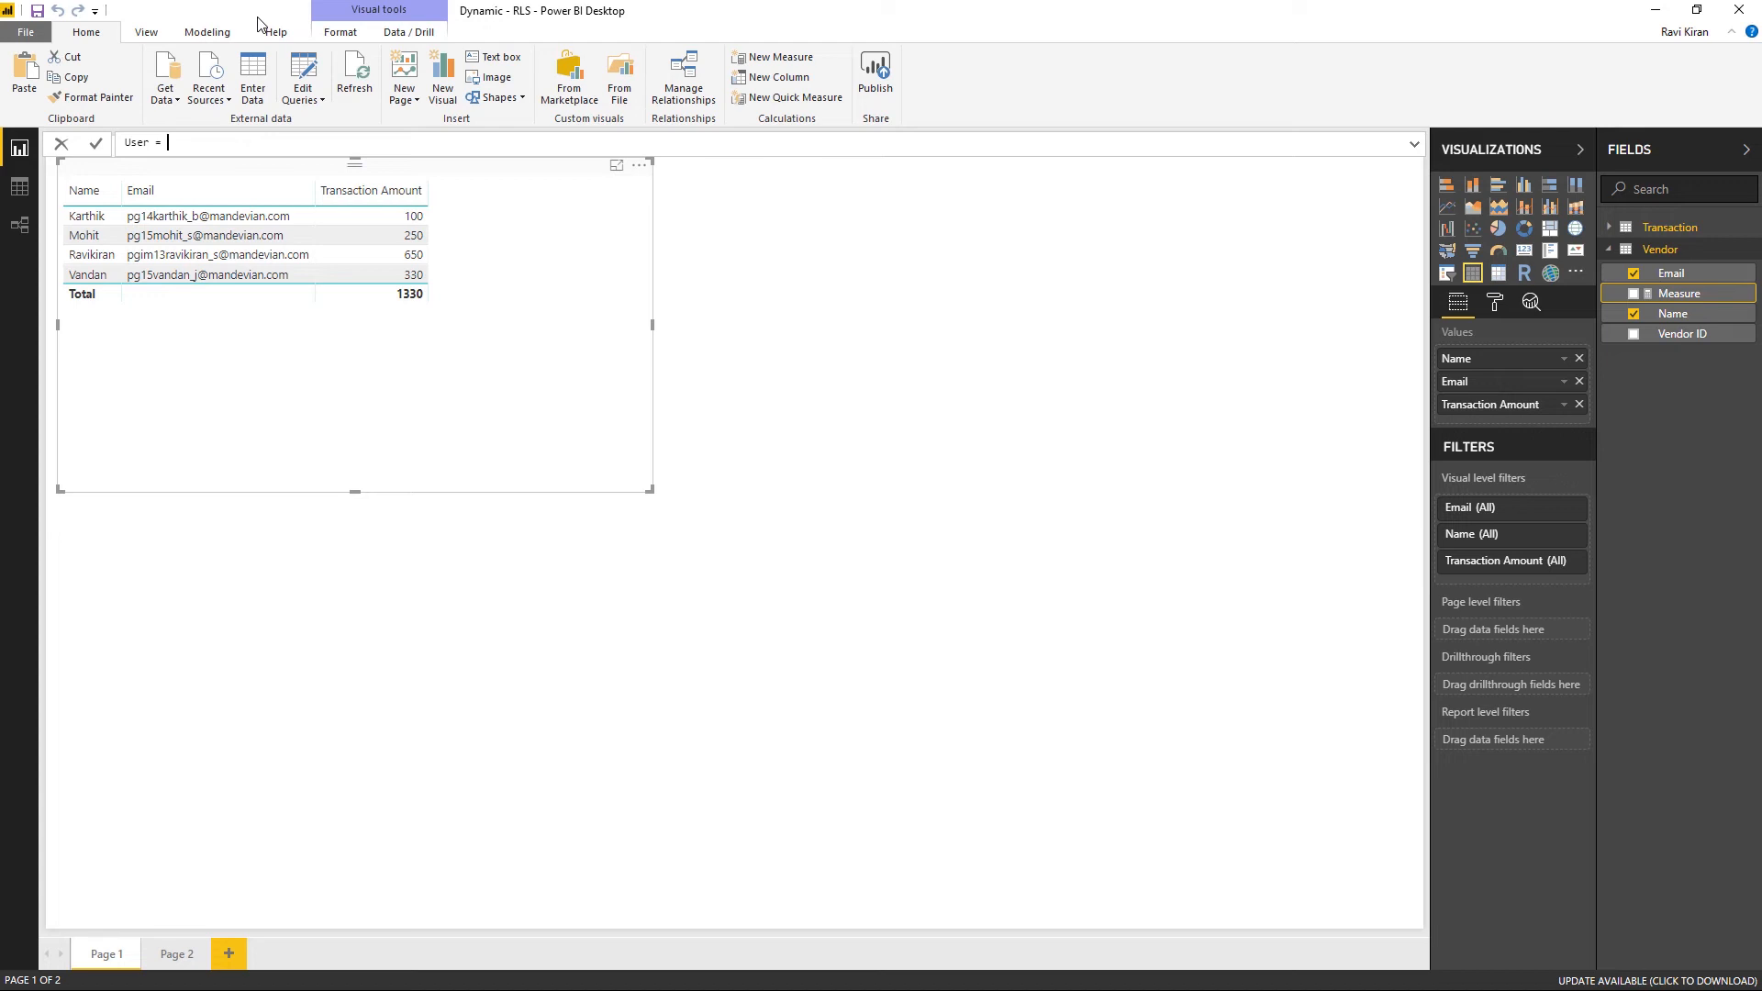
text(USERPRINCIPALNAME)
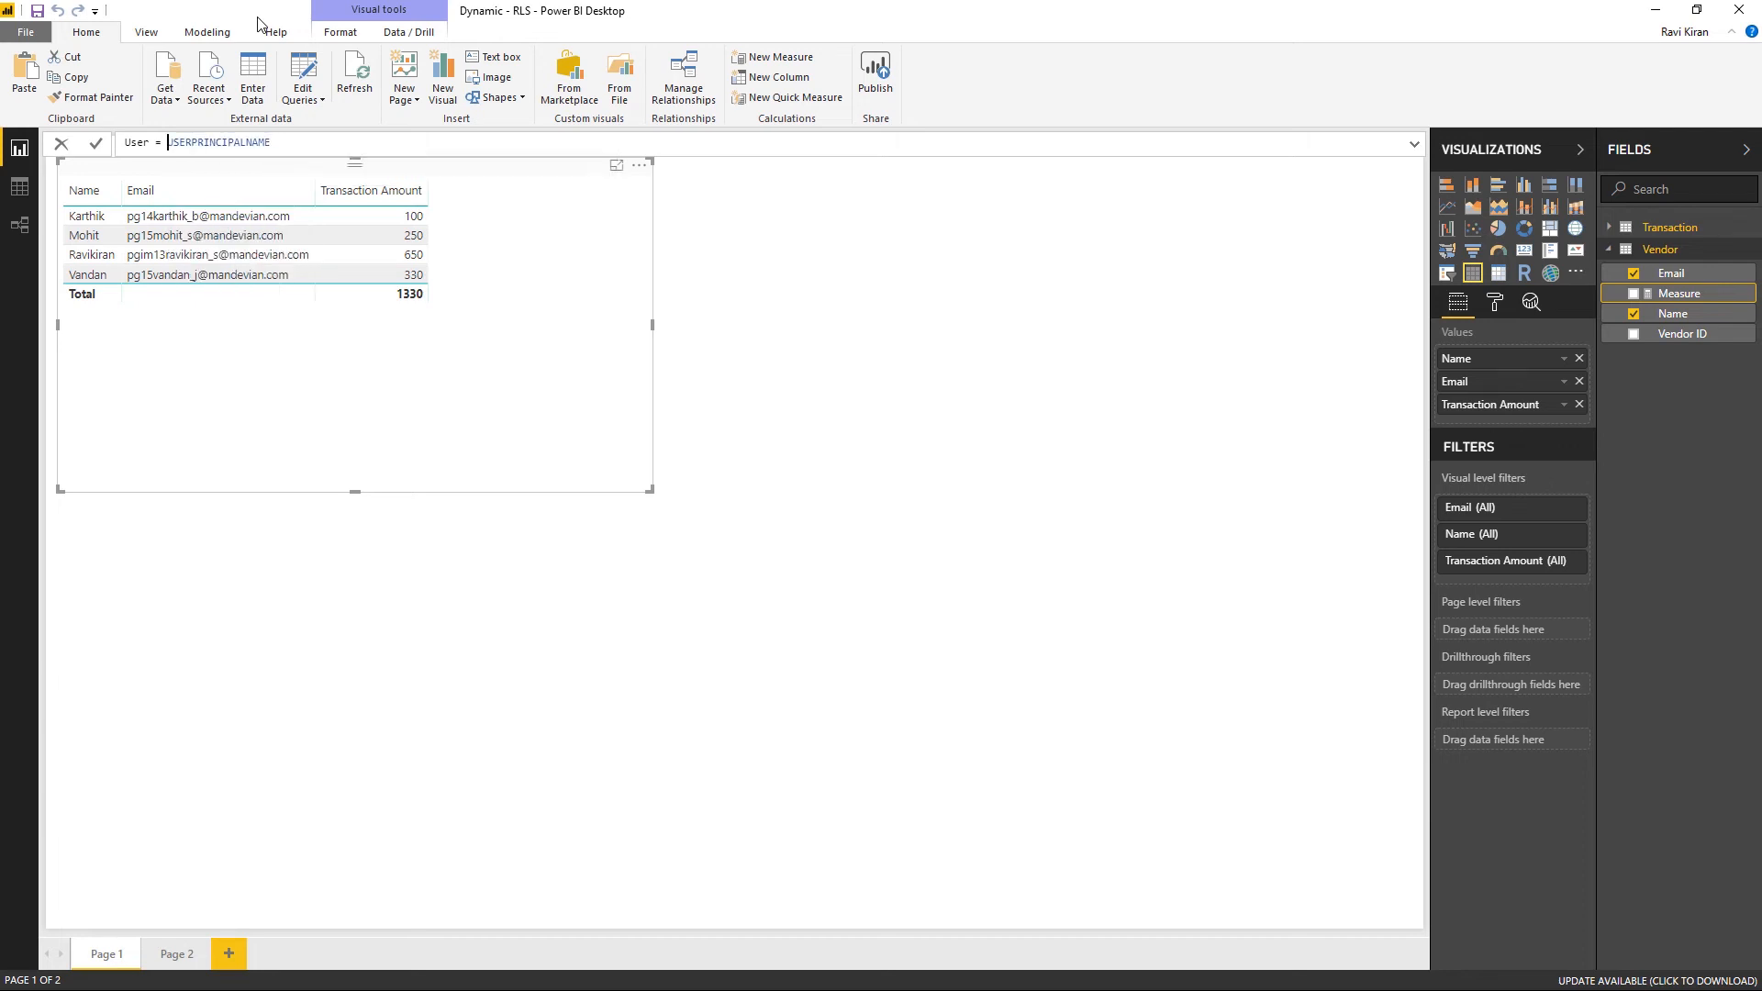
text(()
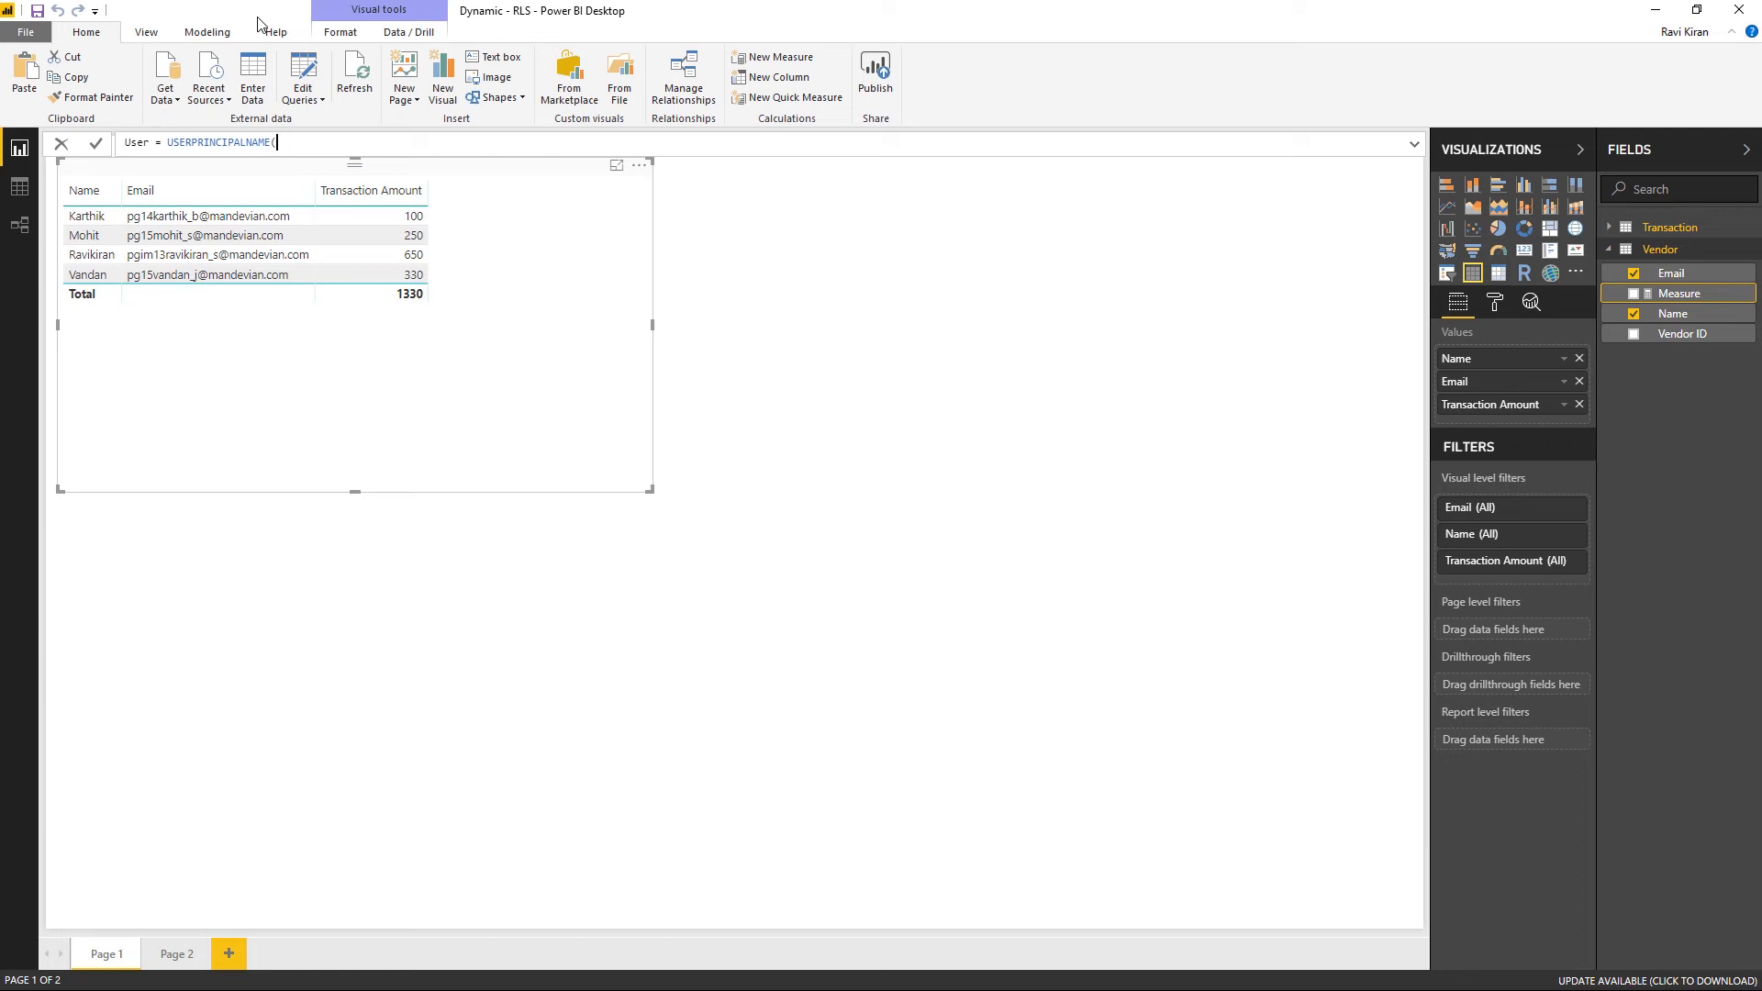
text())
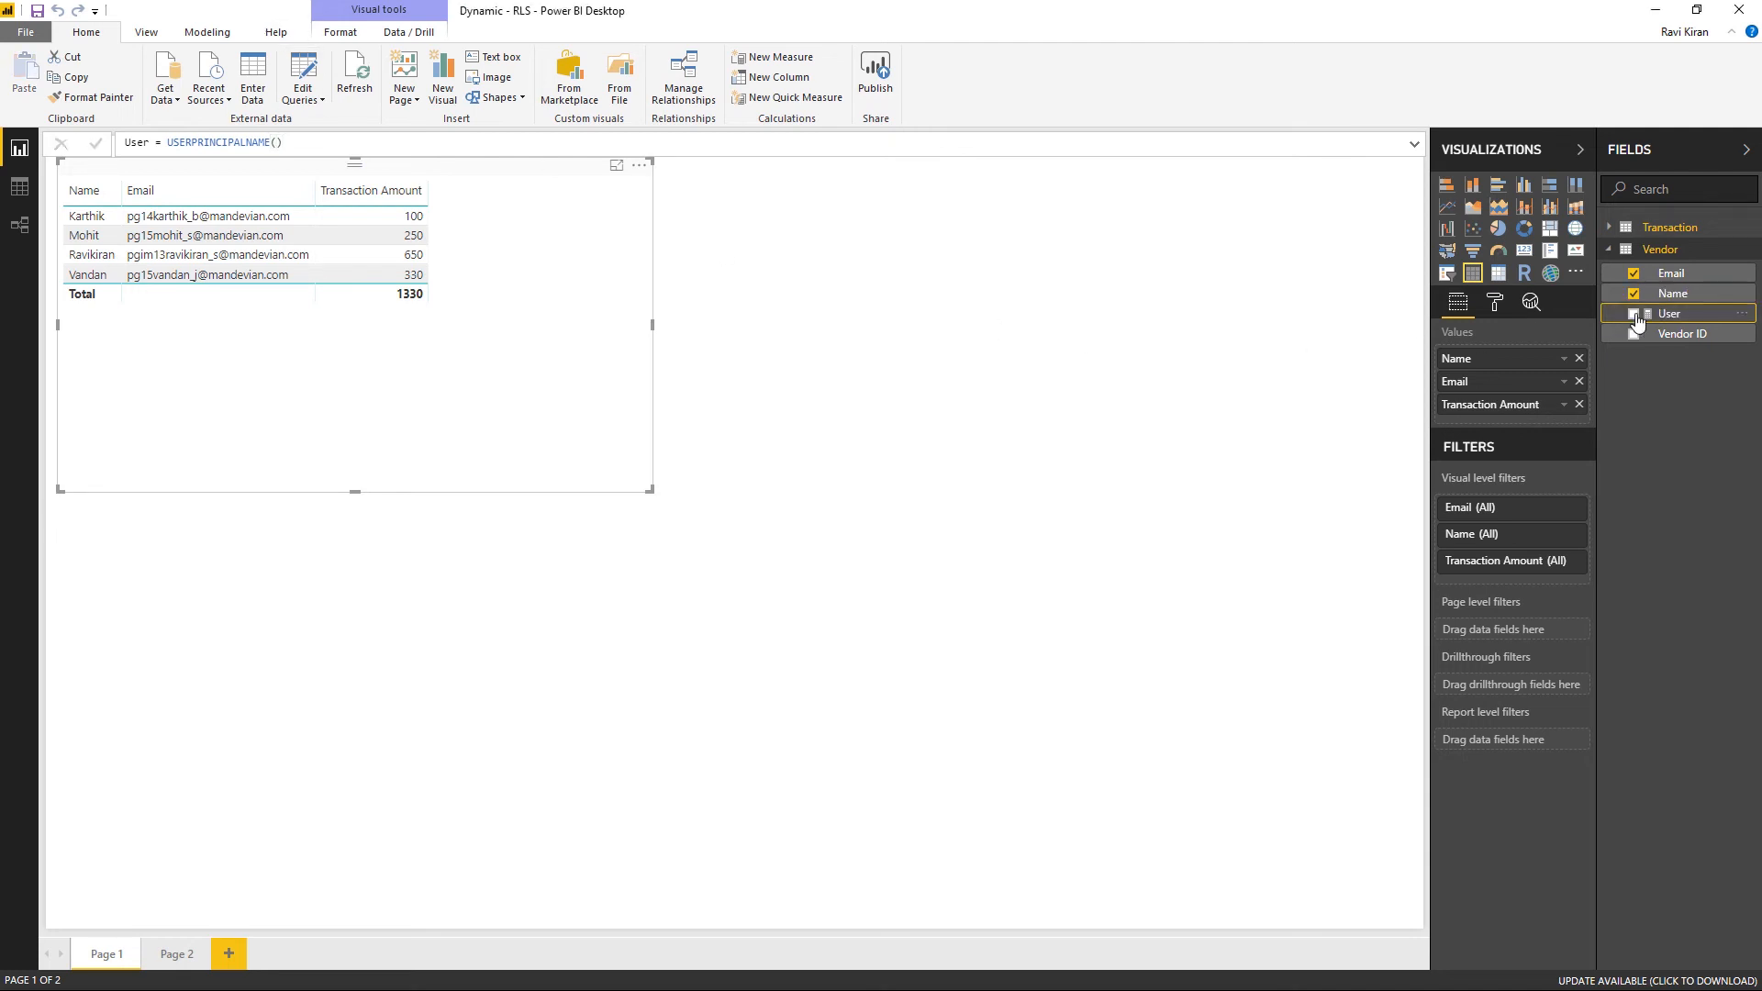
- Add the User measure to the table visual and go to the Modeling ribbon
click(1635, 314)
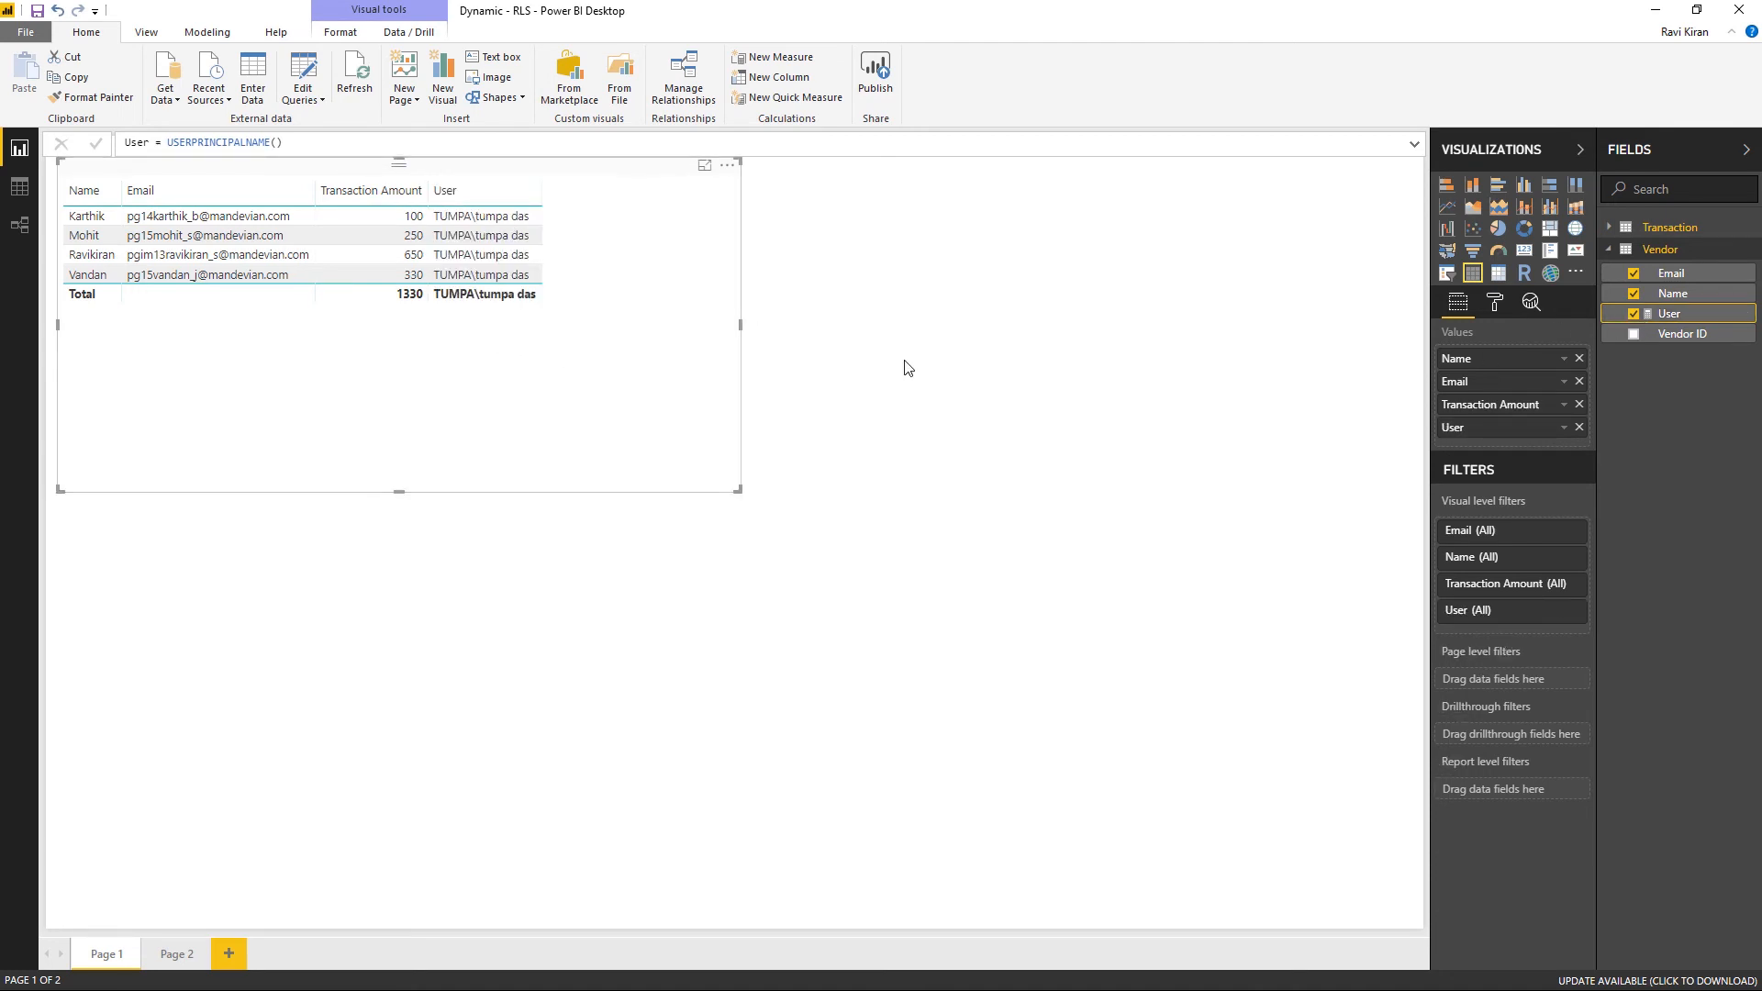
mouse_move(772, 352)
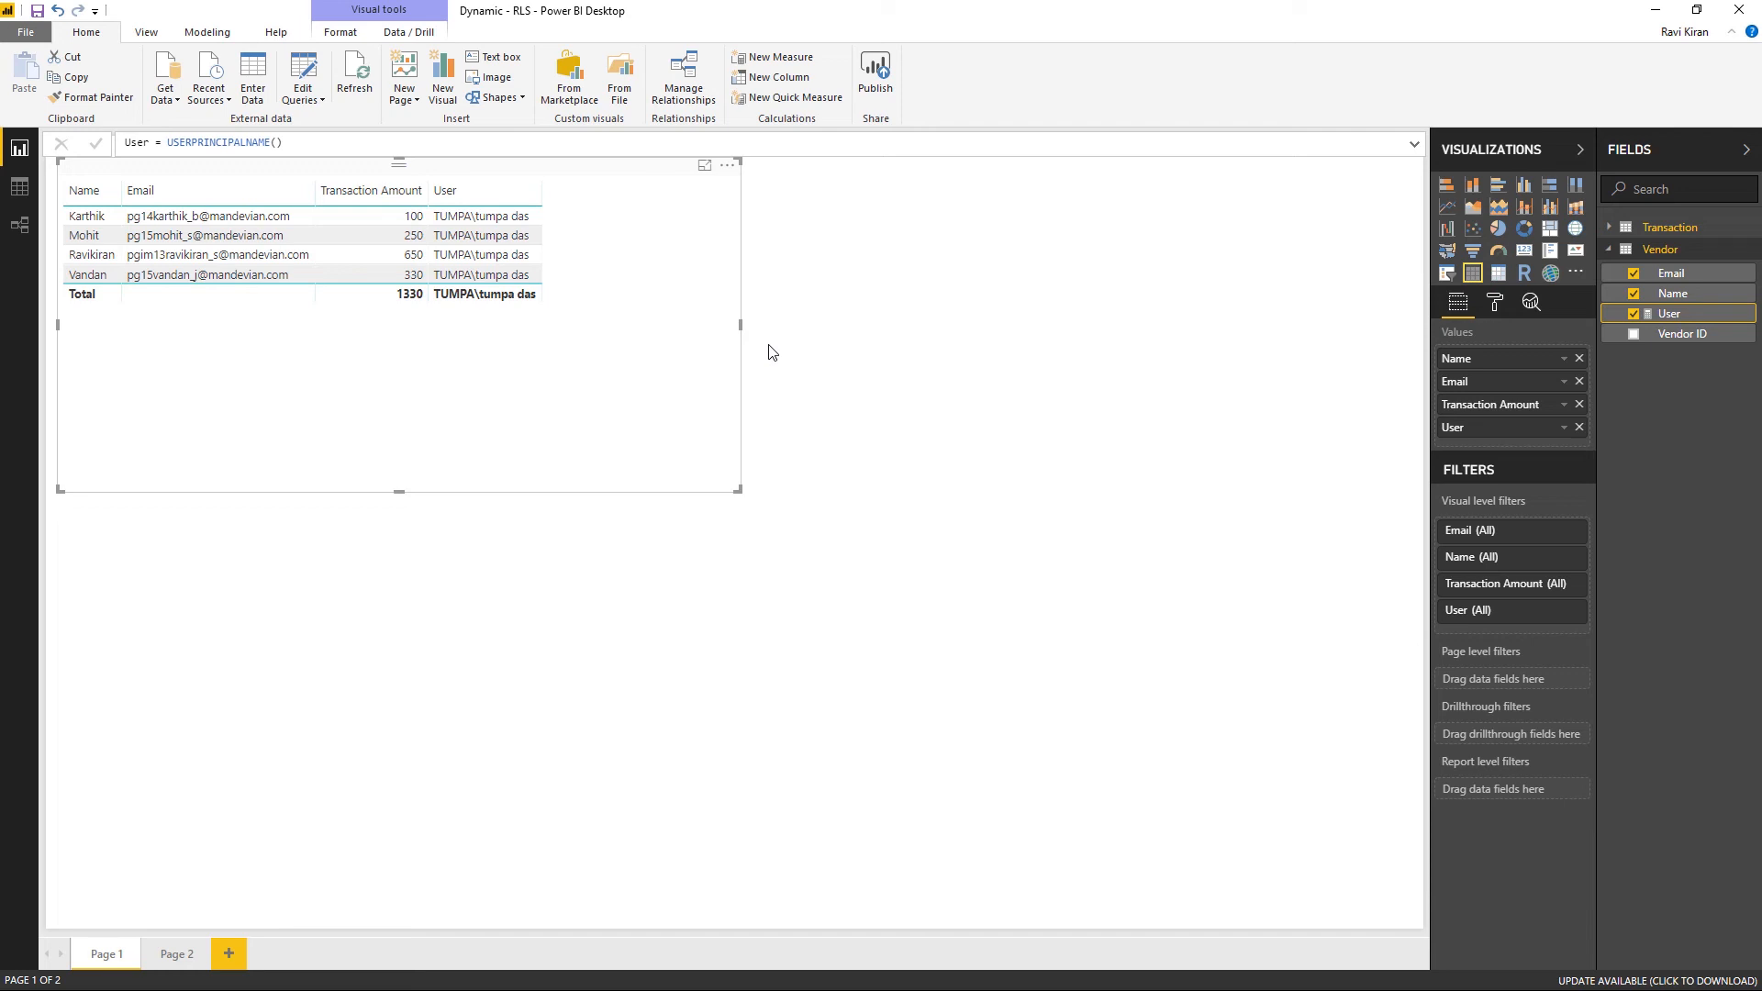
mouse_move(764, 349)
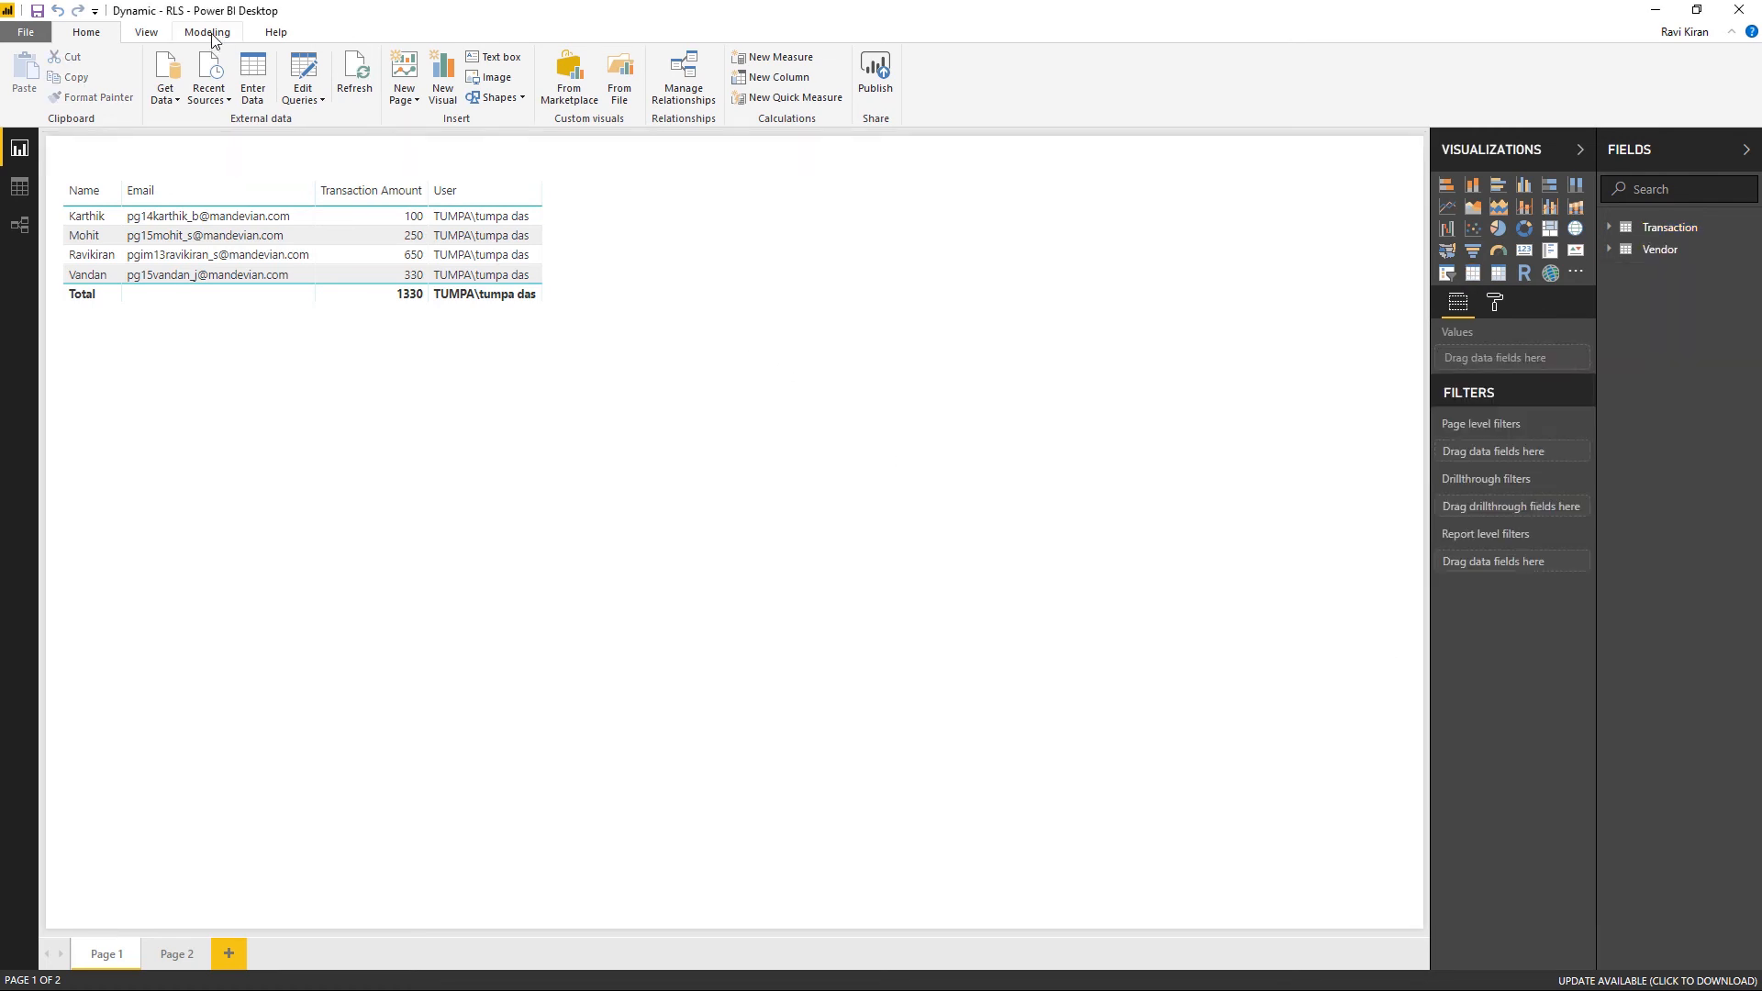
click(208, 31)
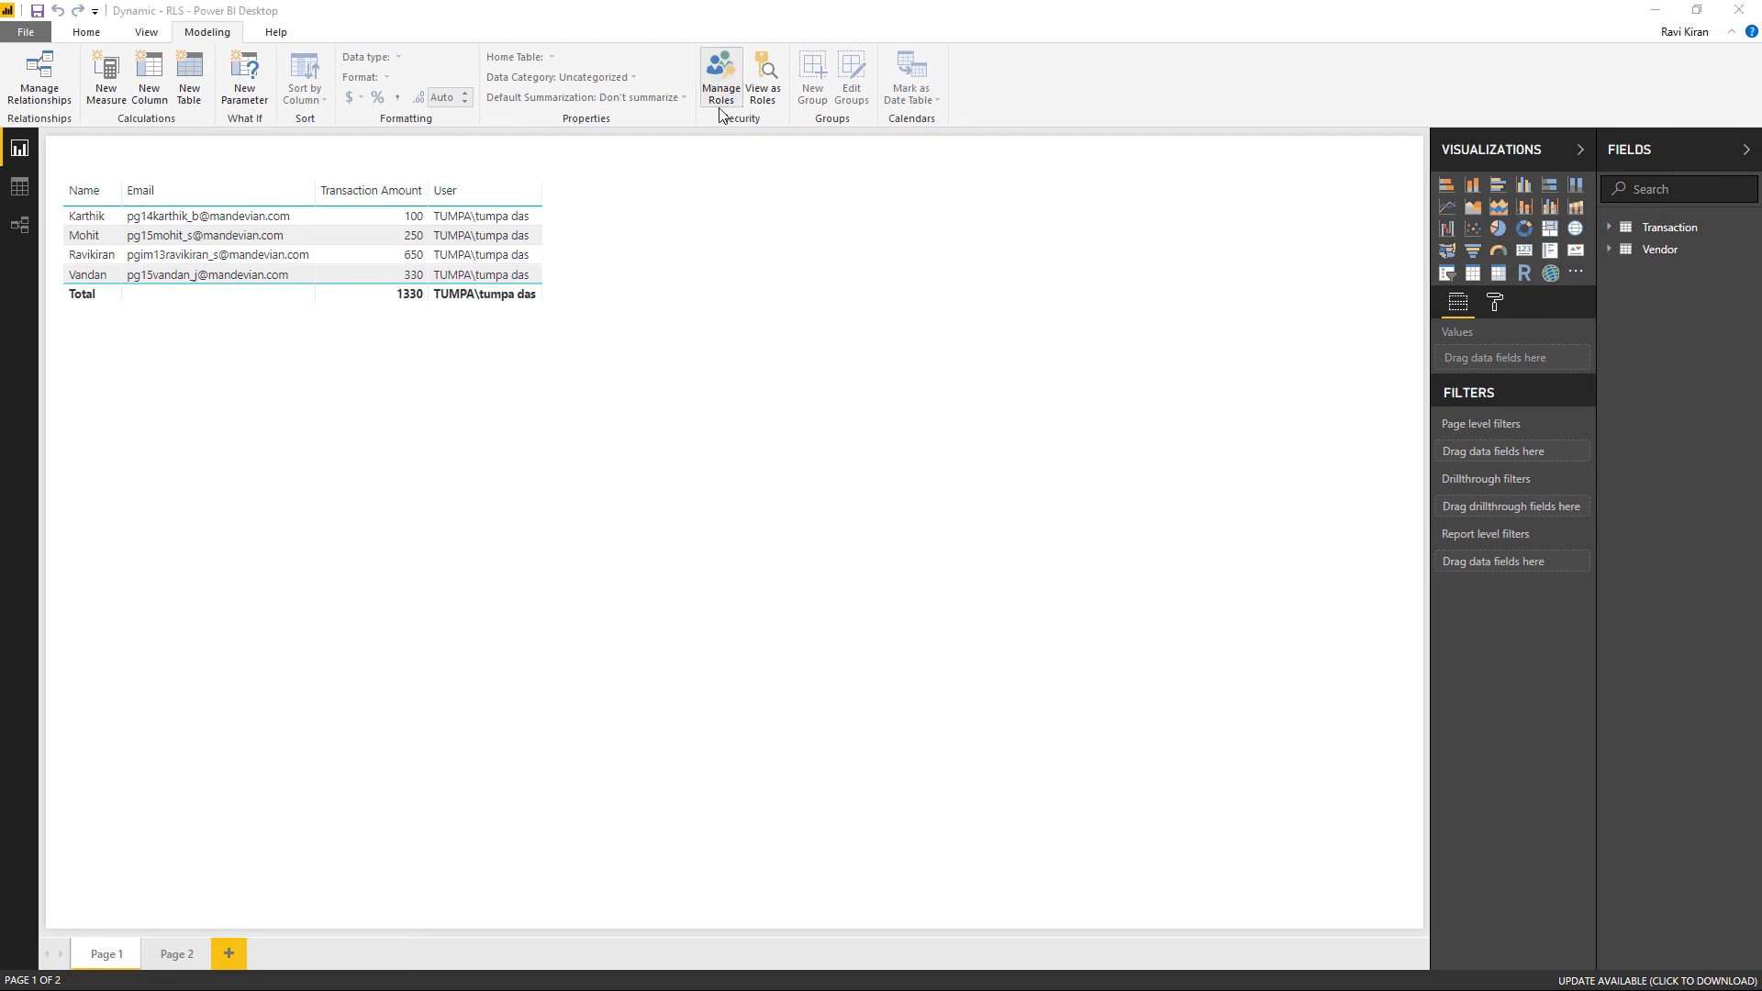
- In Manage Roles, create a Vendor role with a filter on the Vendor table's Email column
click(719, 75)
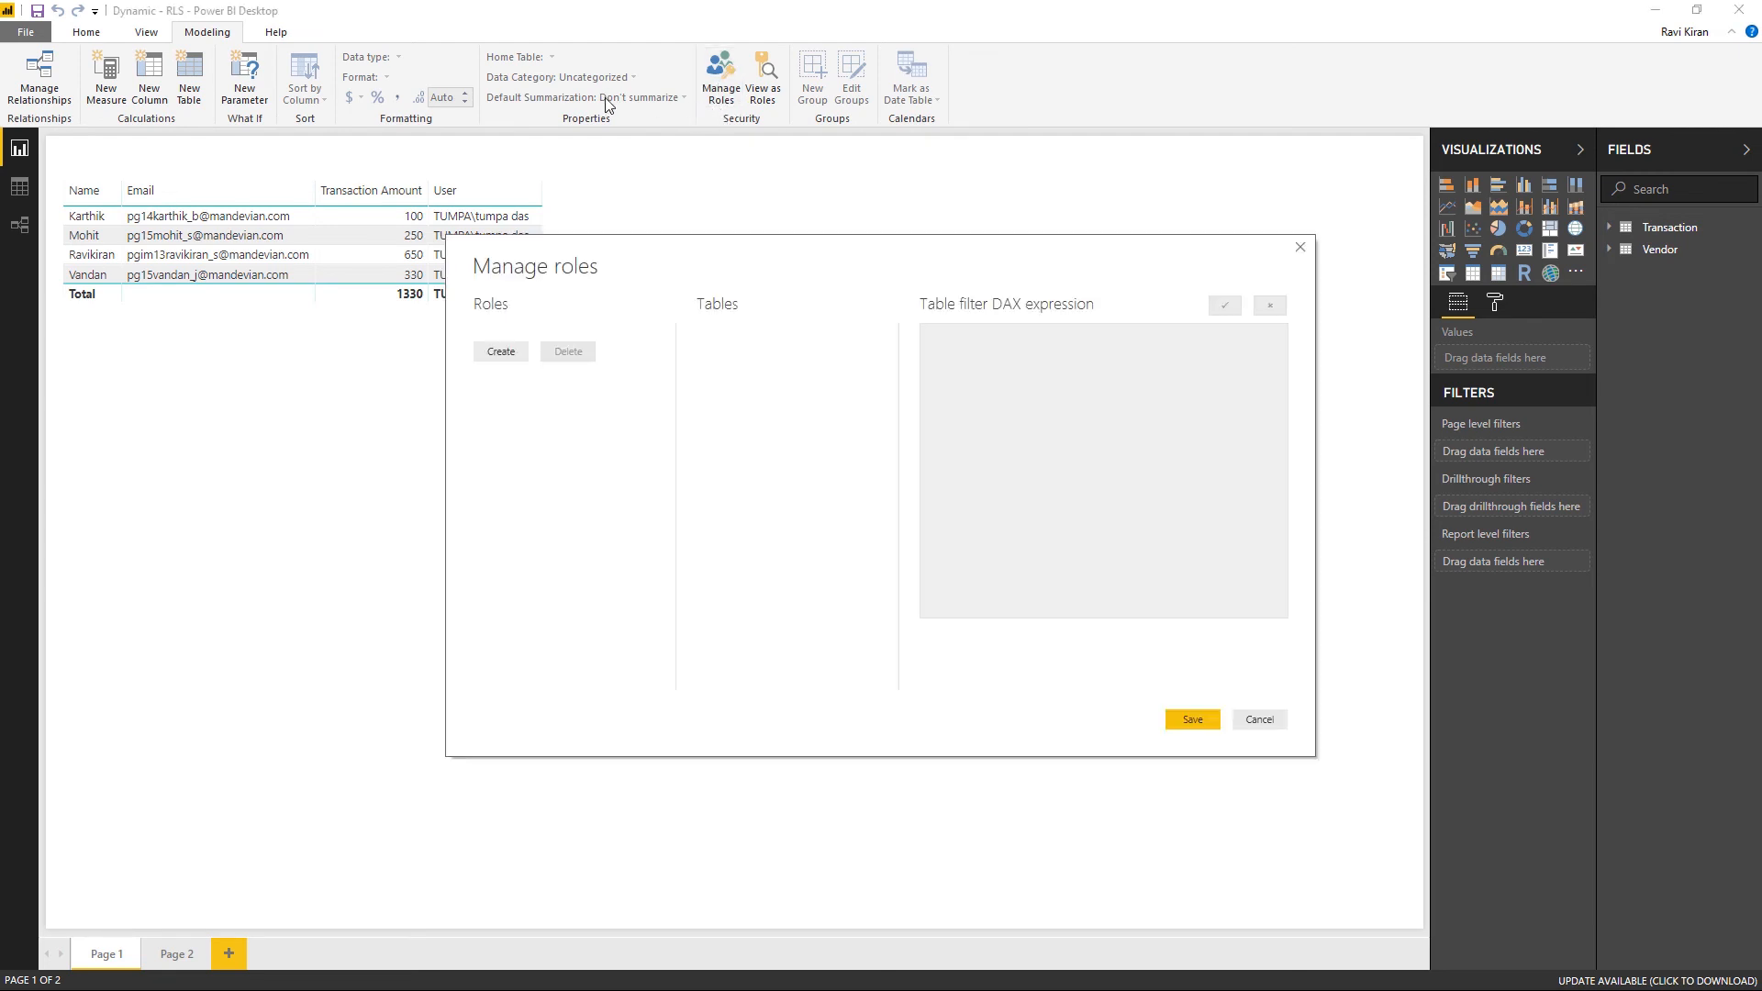
click(499, 350)
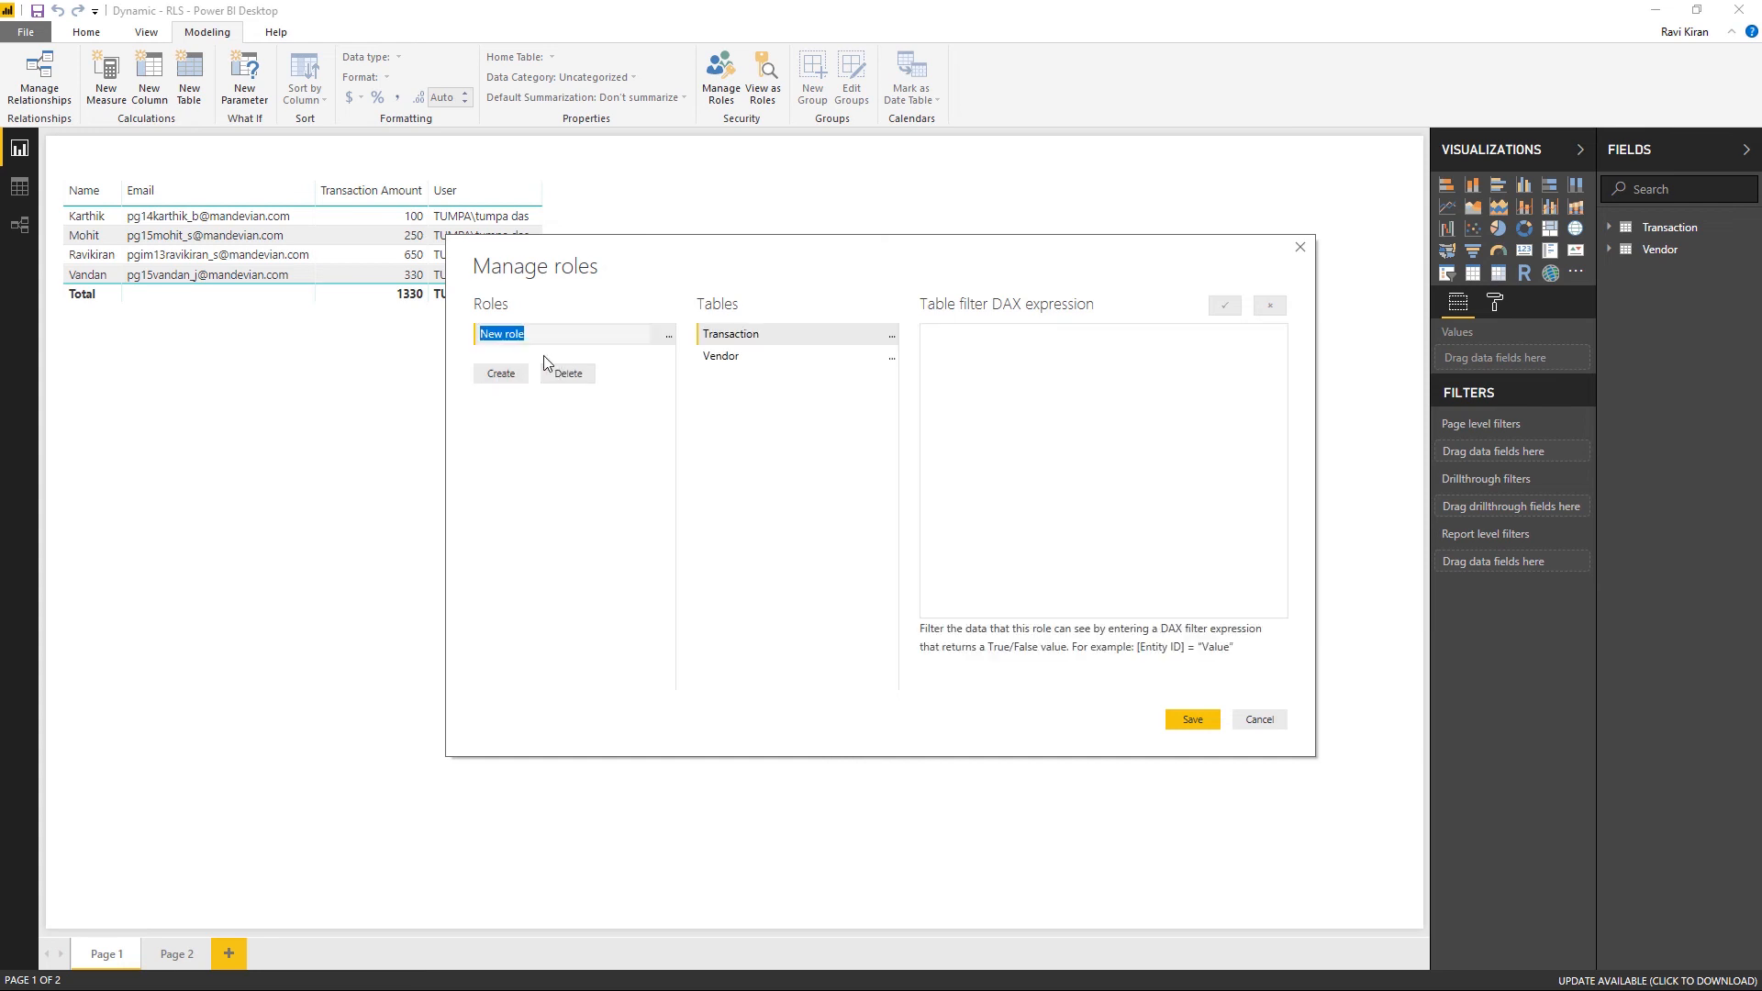
mouse_move(607, 242)
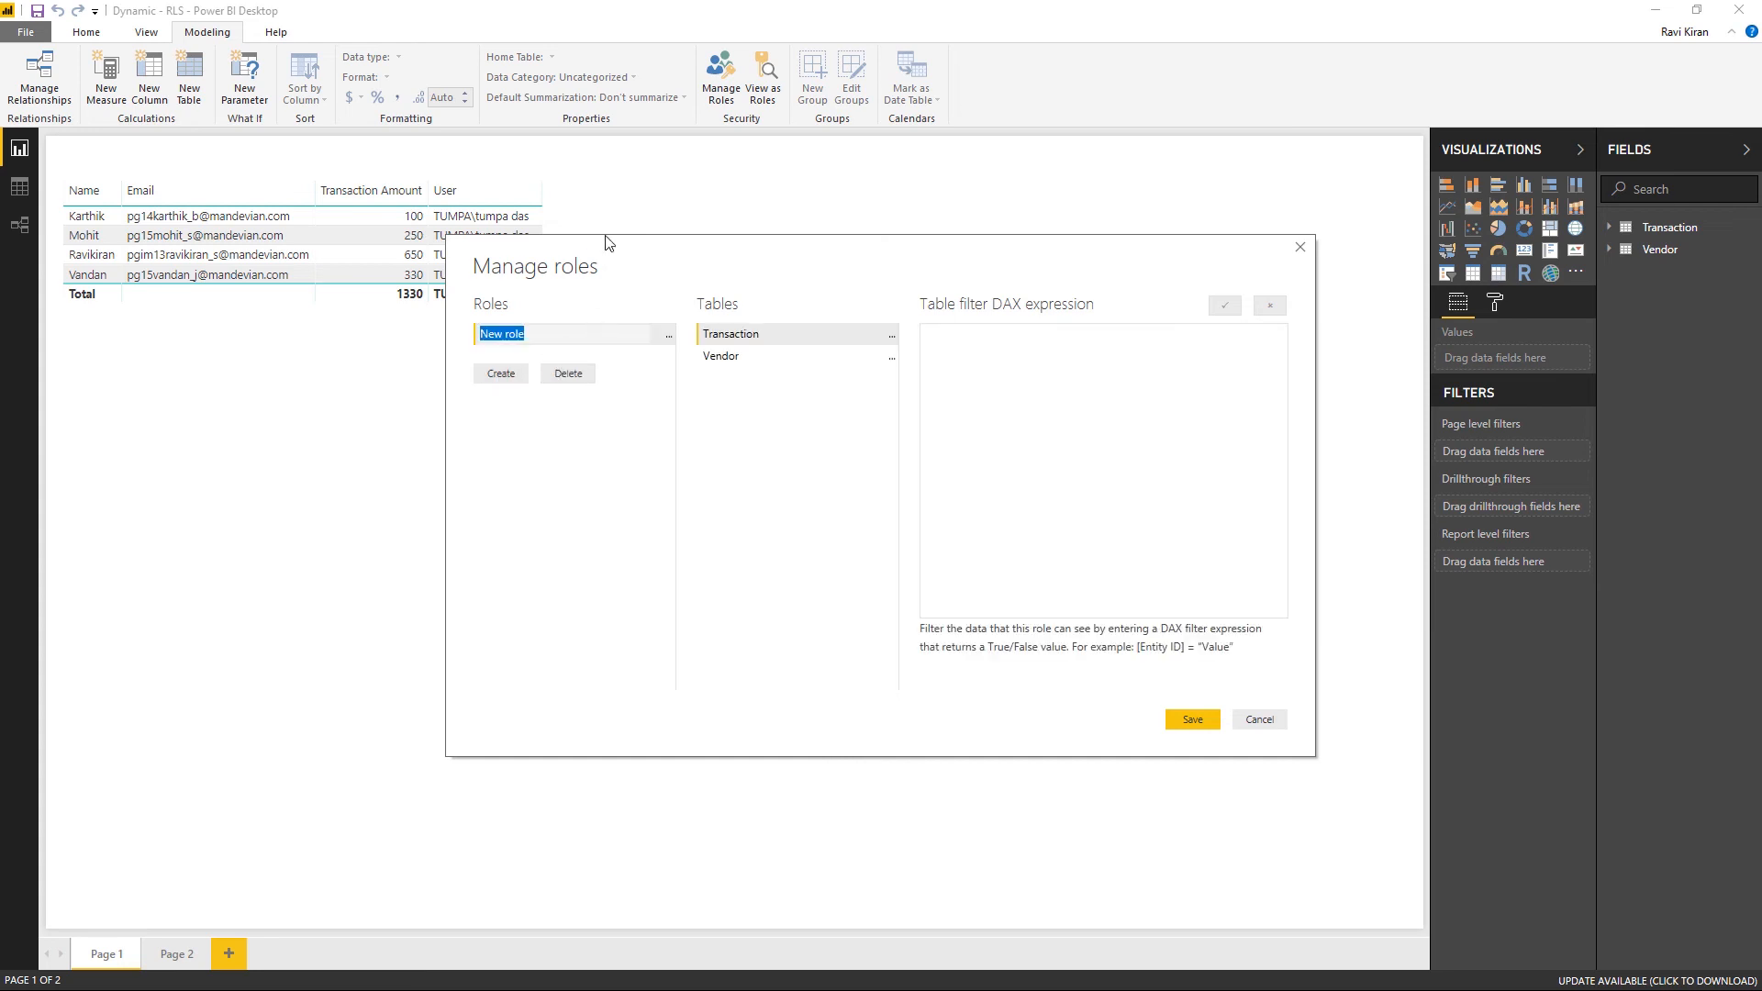
text(Vendor)
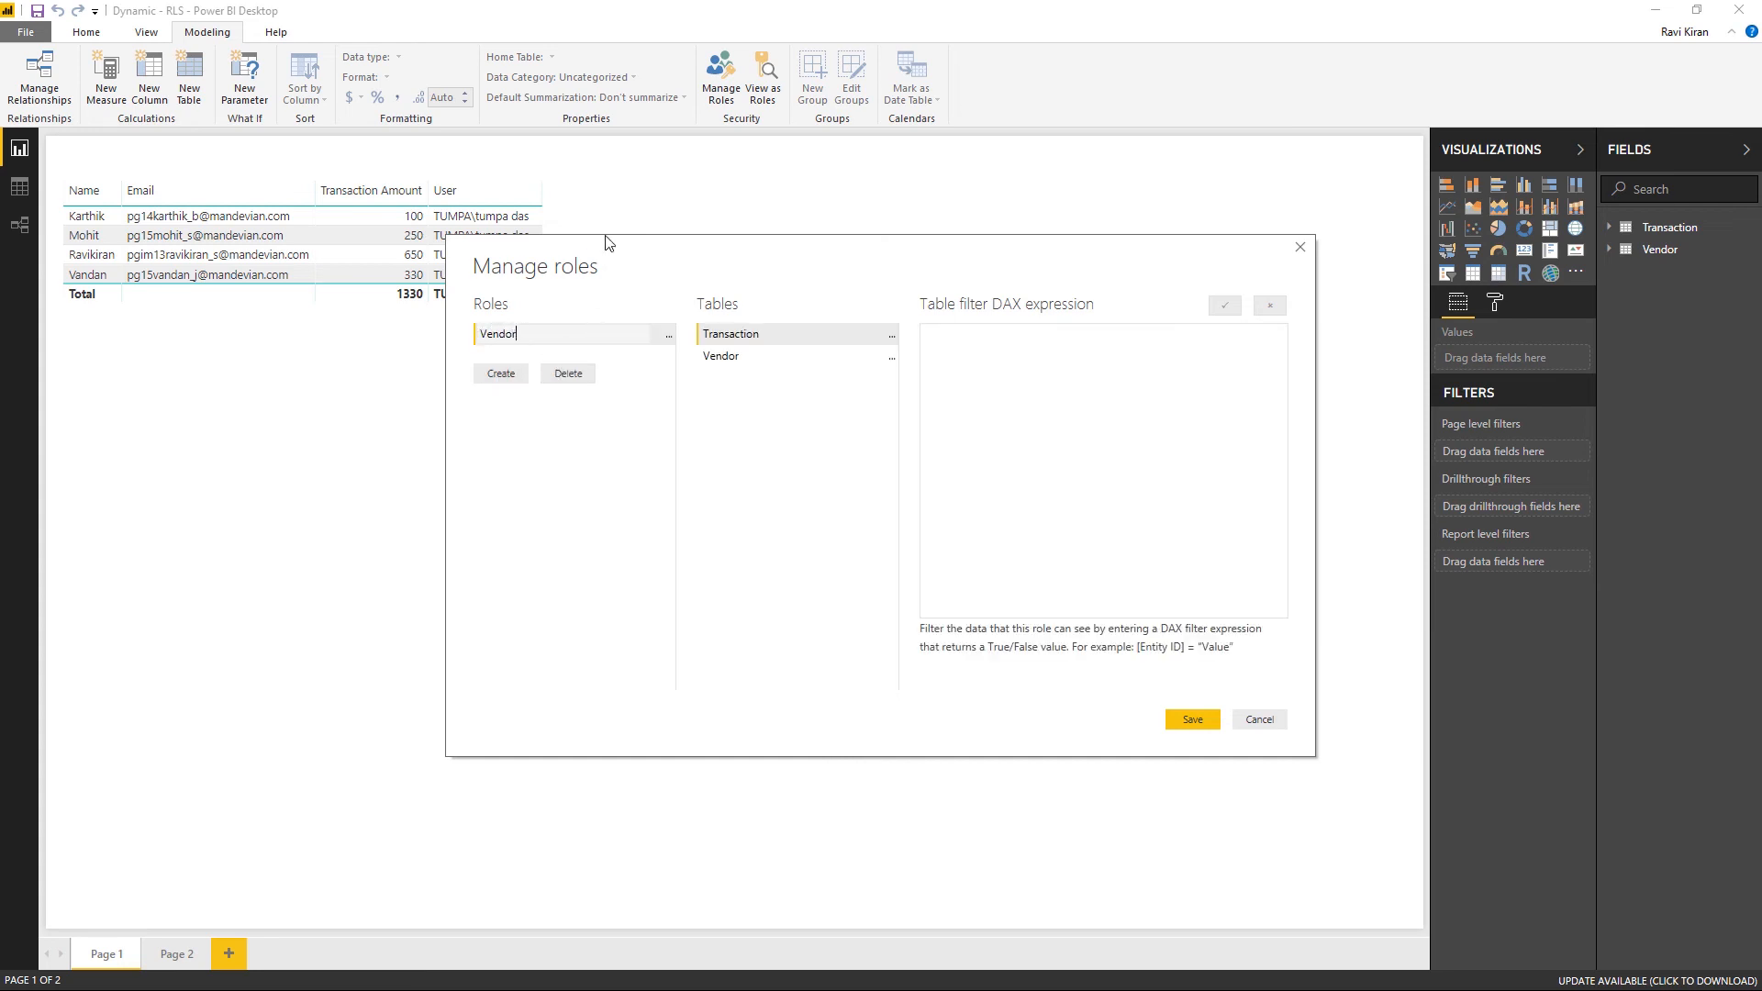
click(720, 356)
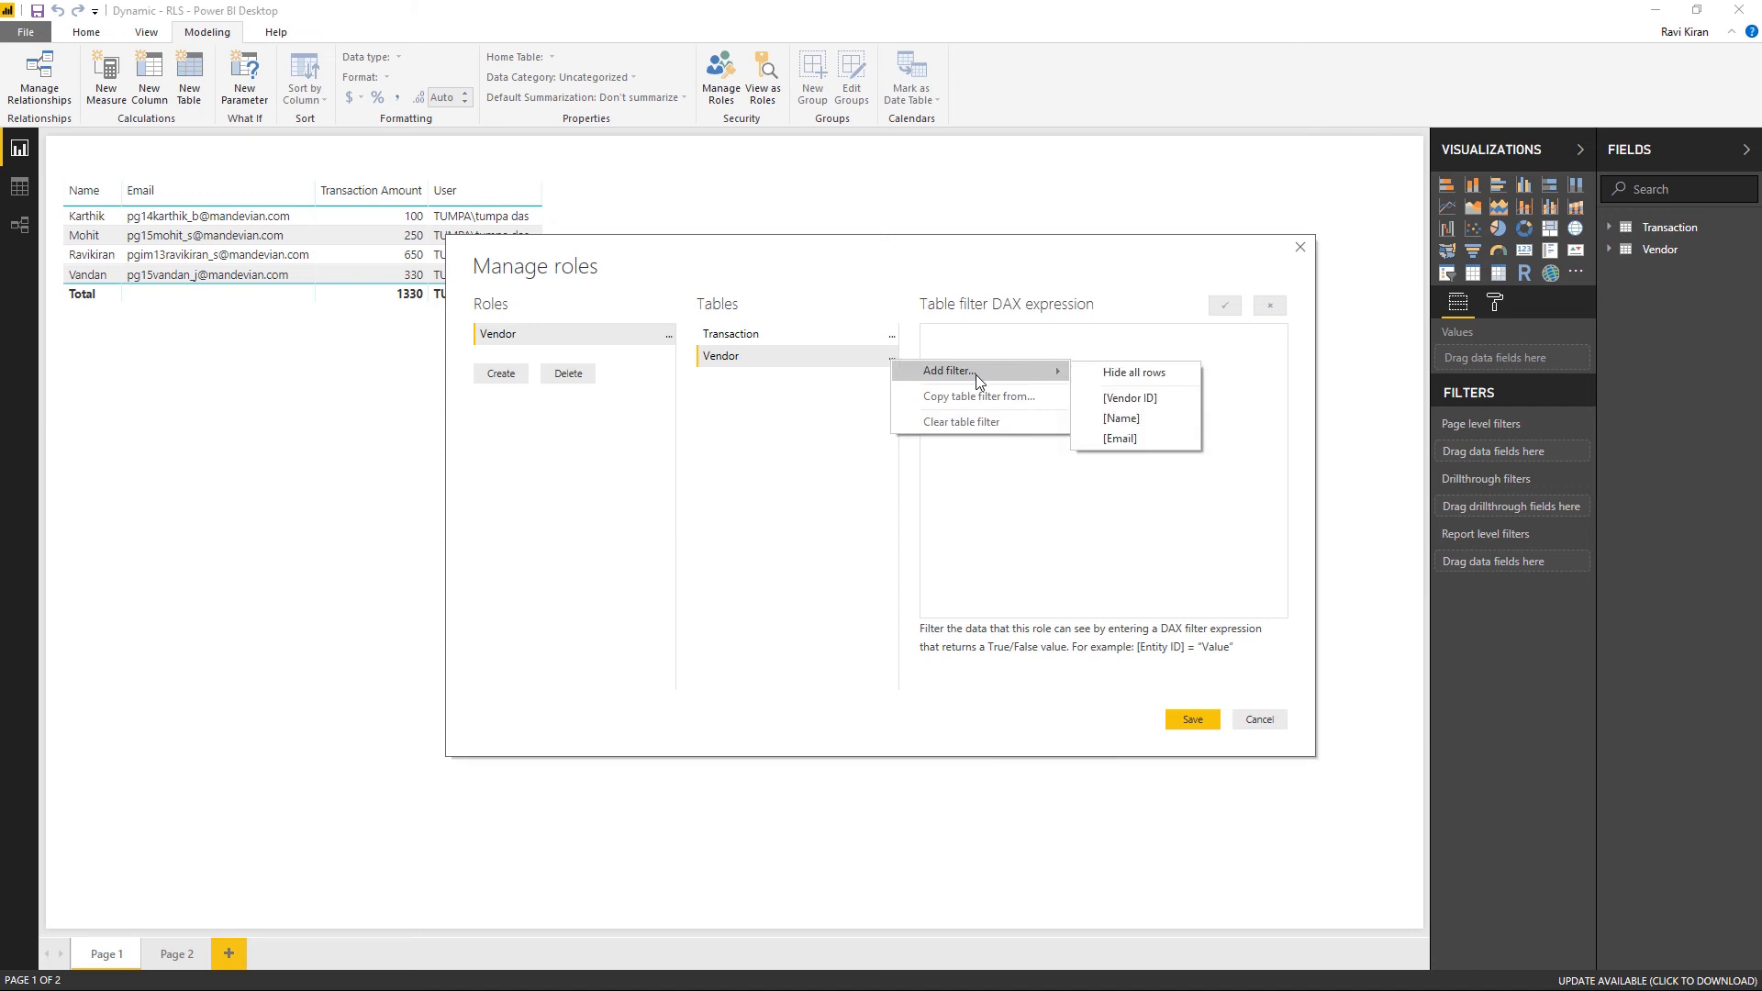
click(1119, 439)
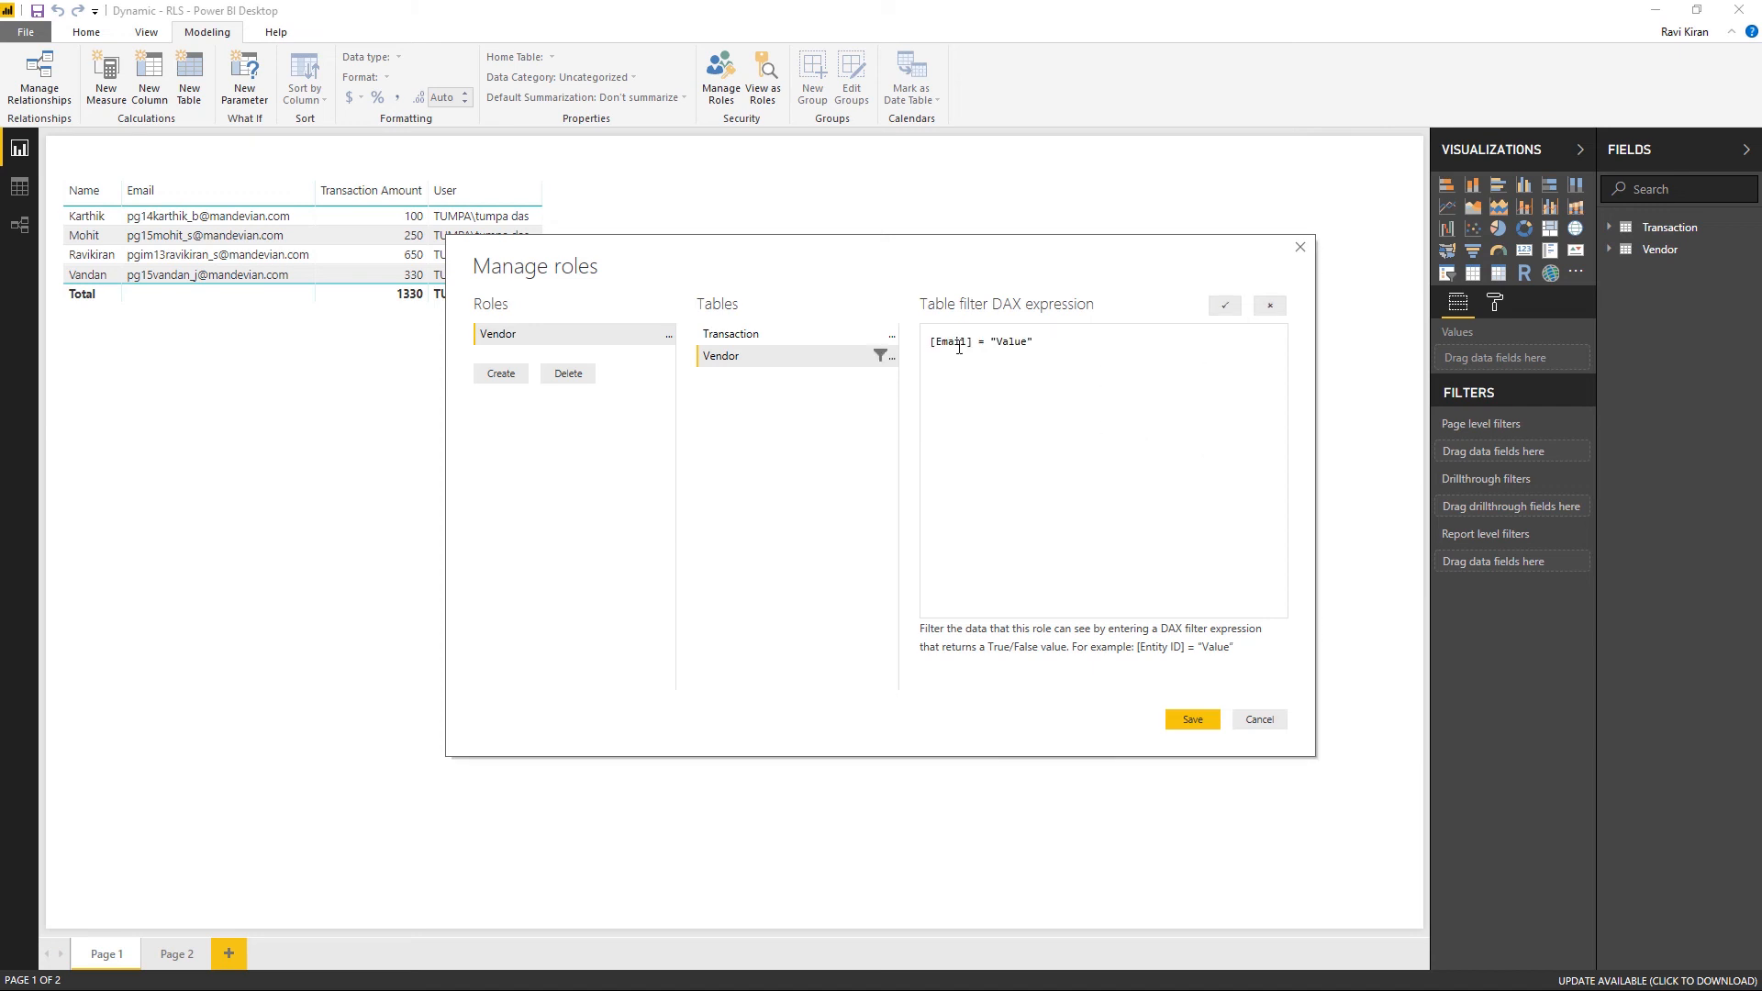
- Replace the placeholder so the filter reads [Email] = USERPRINCIPALNAME()
double_click(1009, 342)
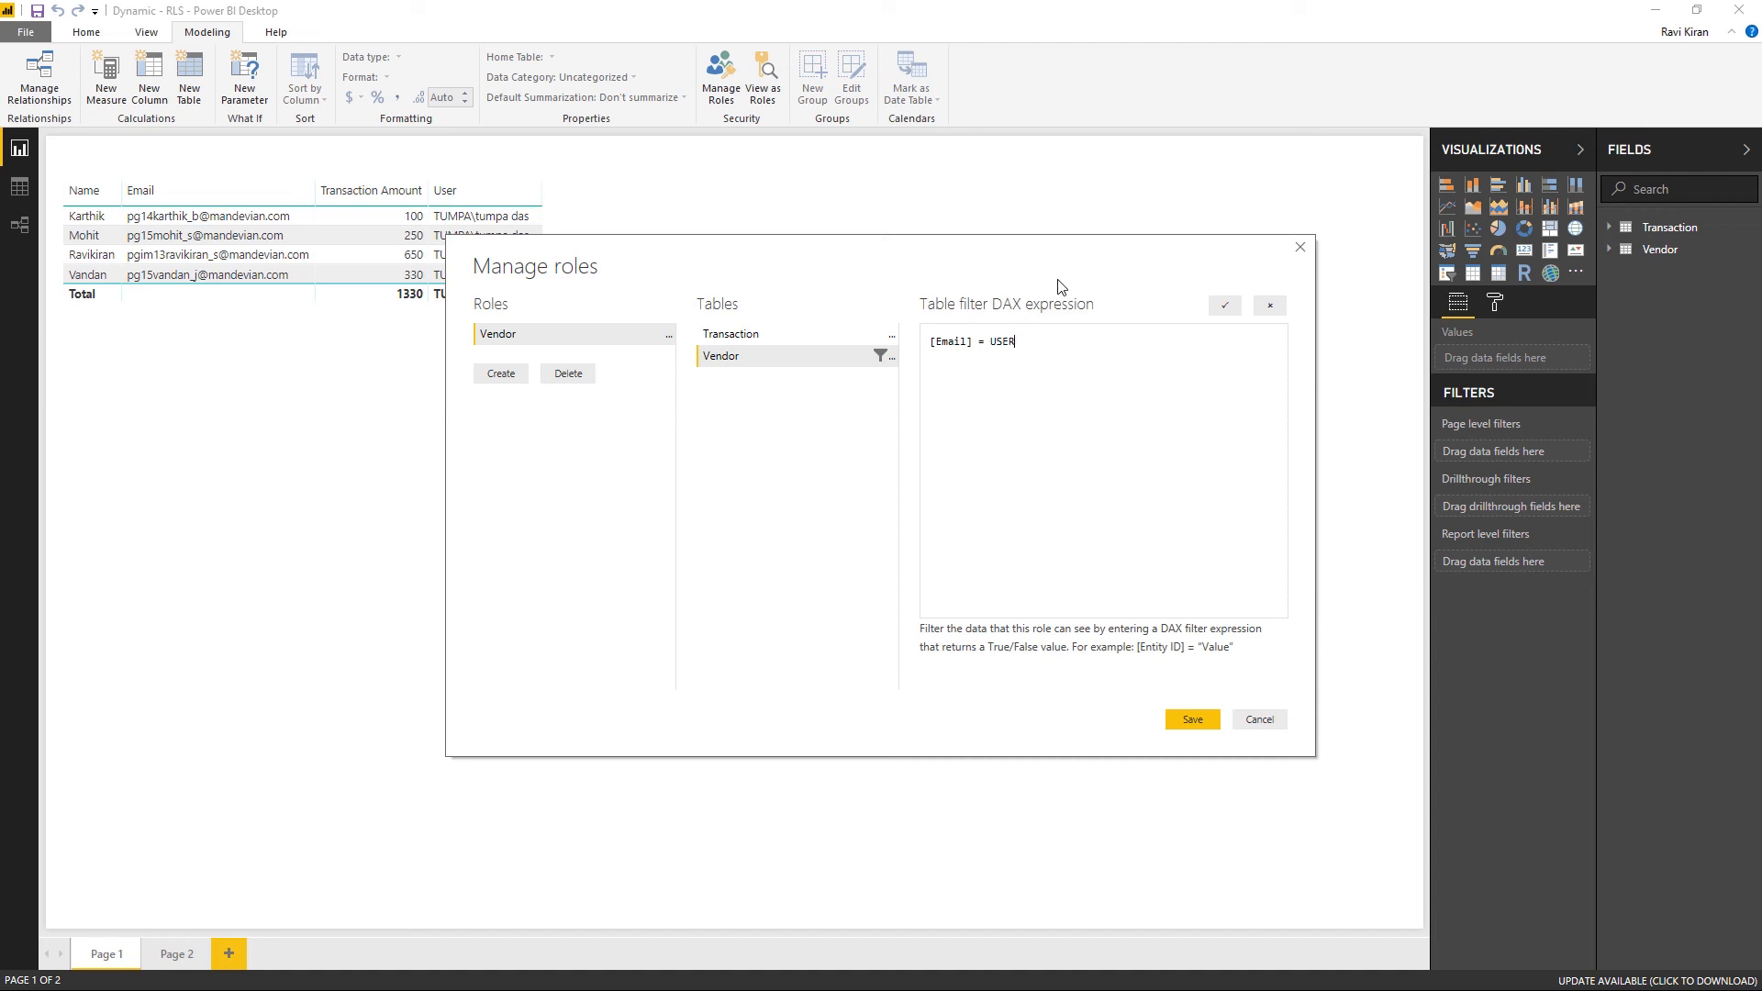
text(PRINC)
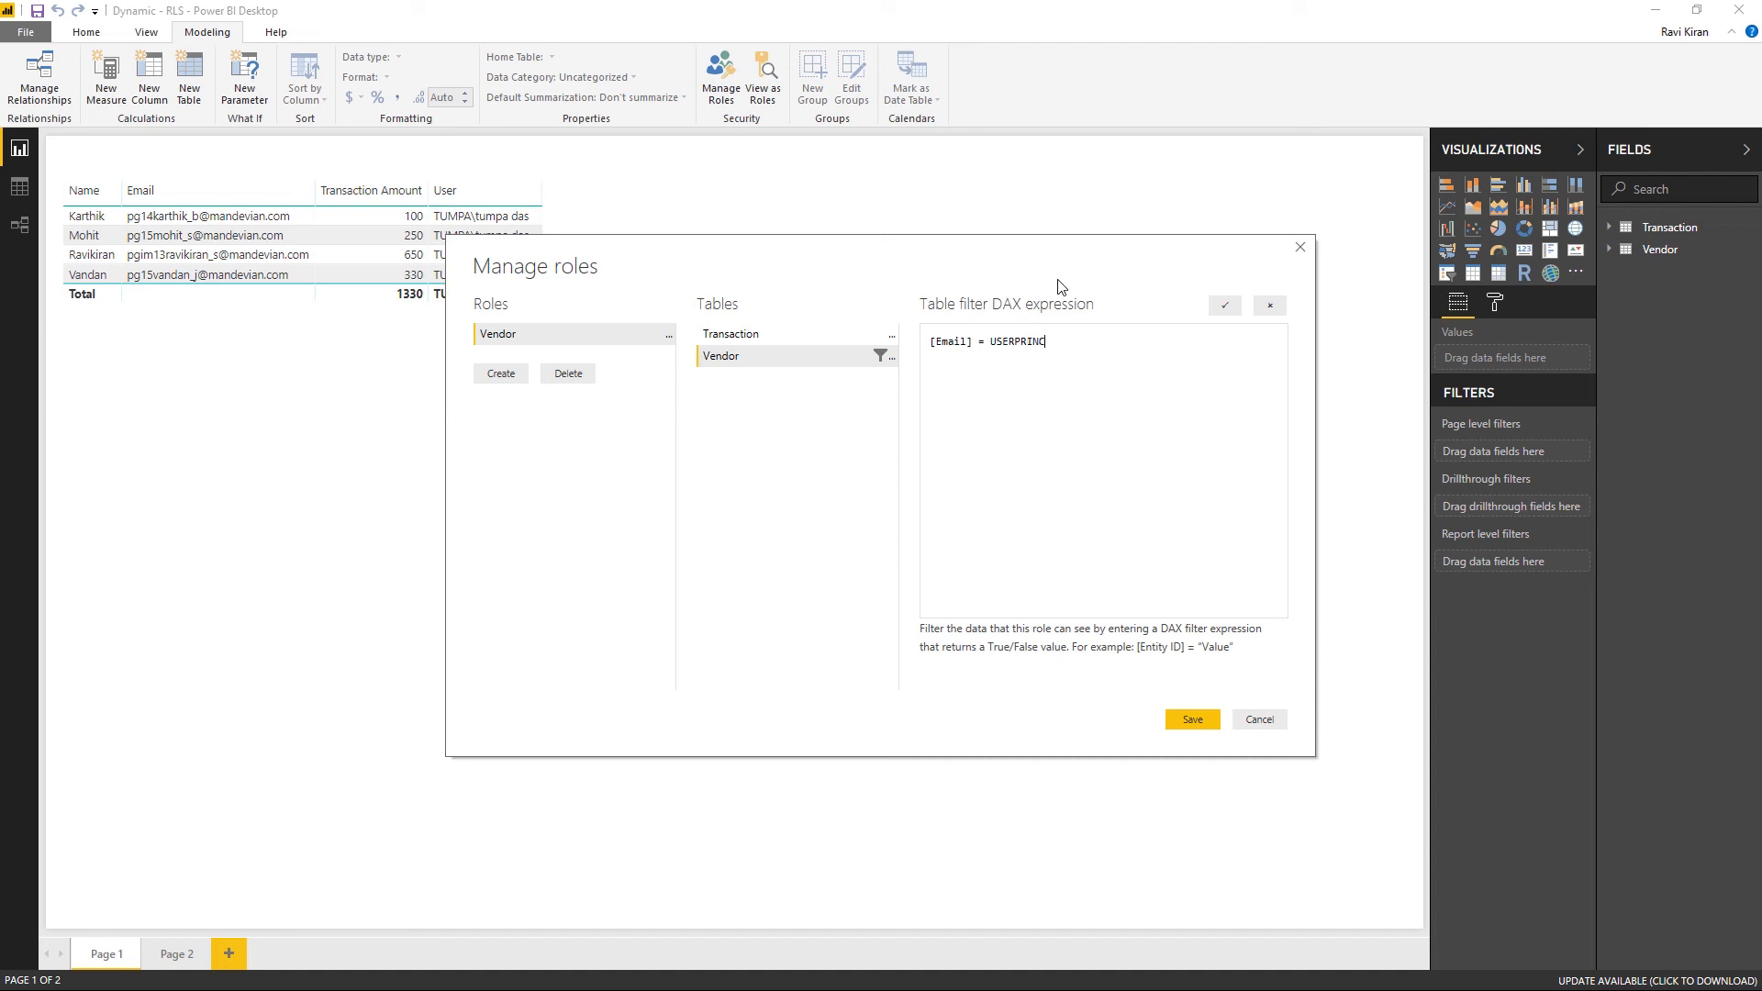
text(IPALNAME()
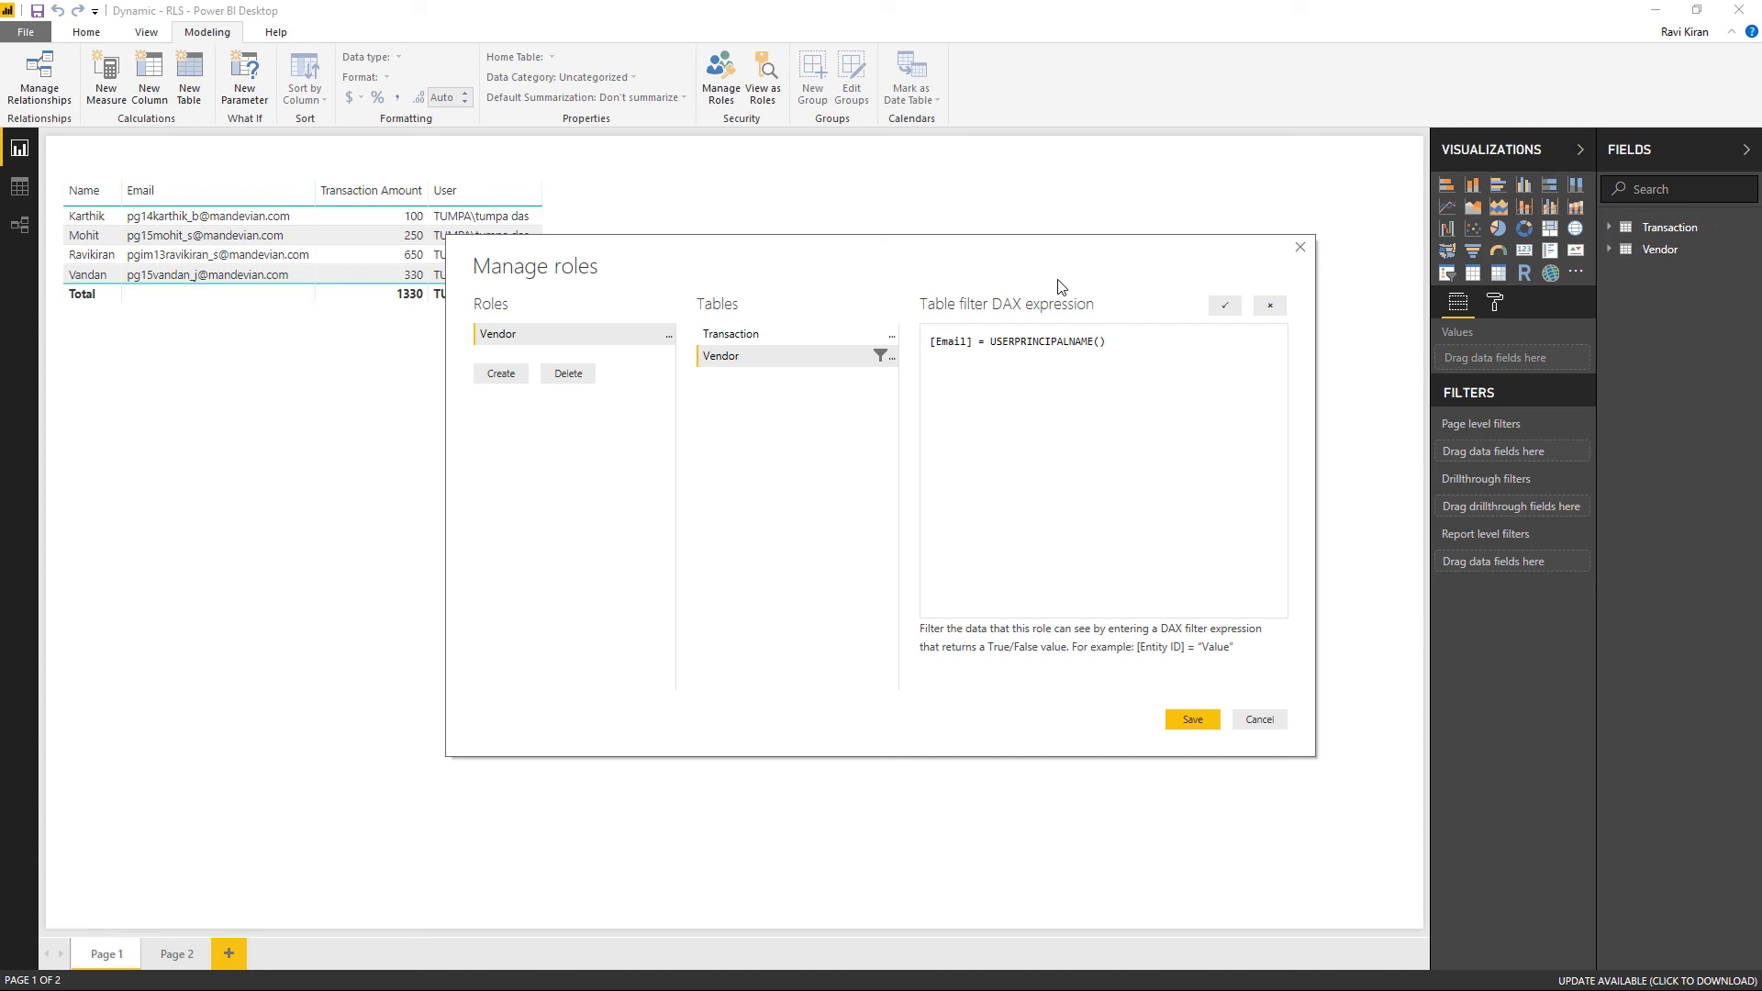
mouse_move(213, 407)
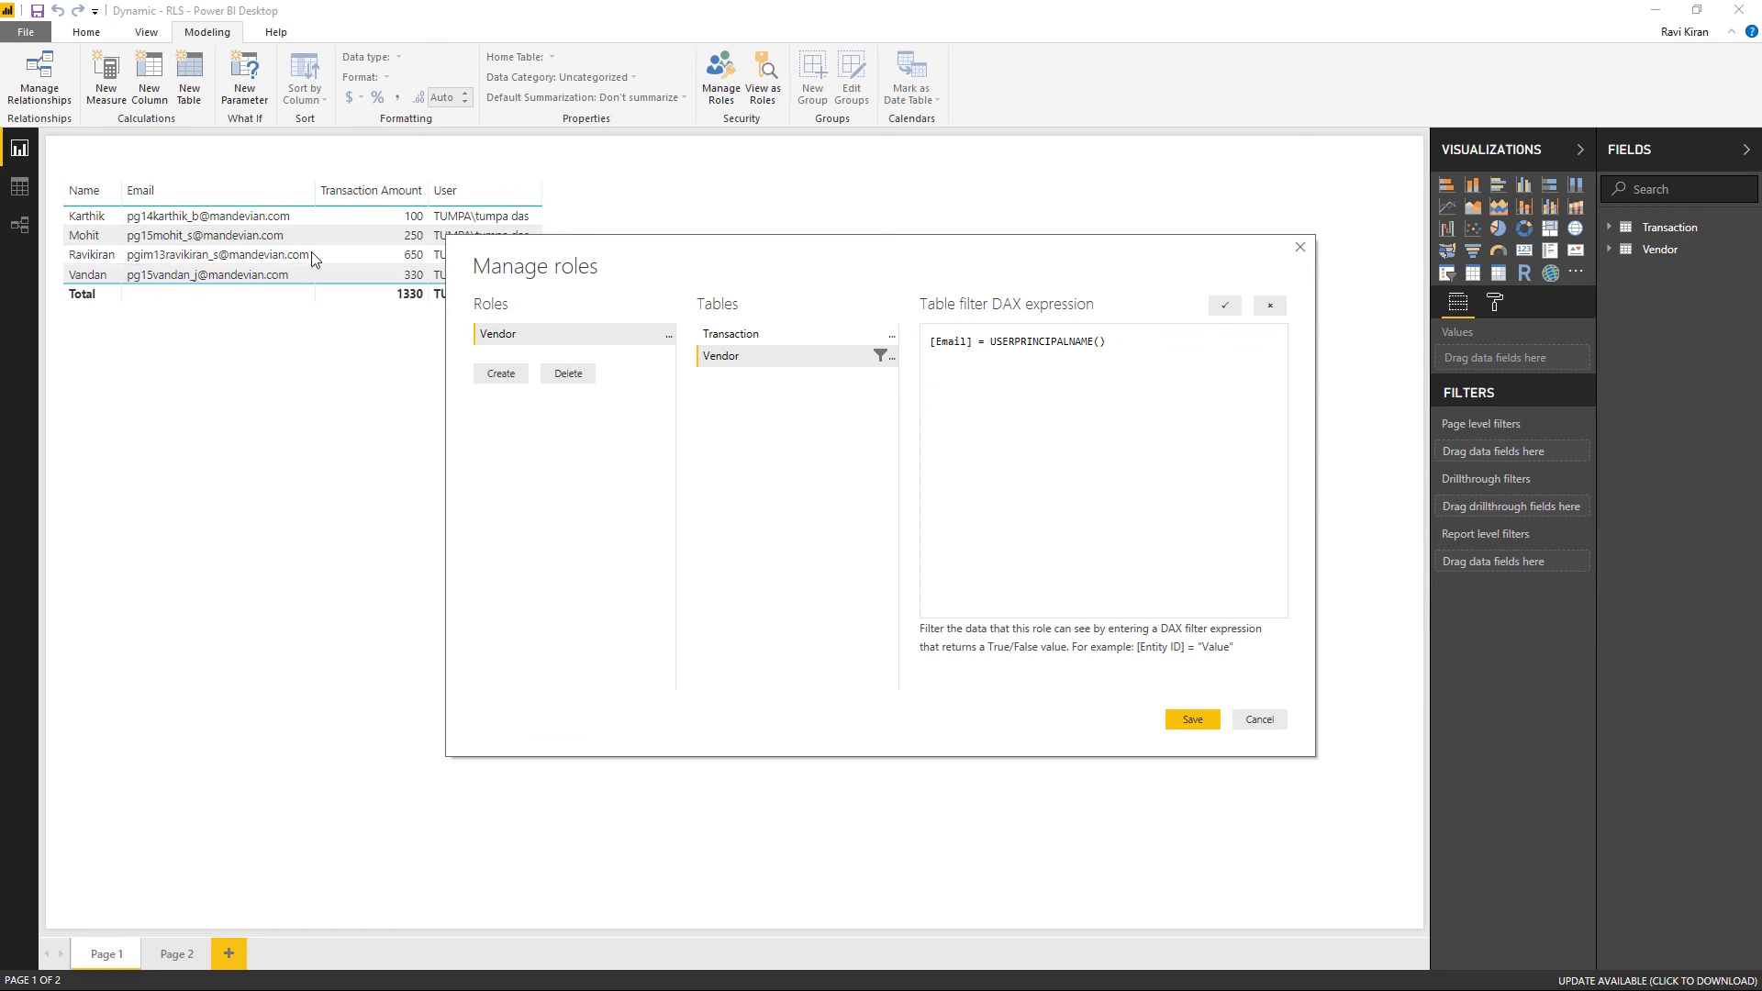
click(989, 341)
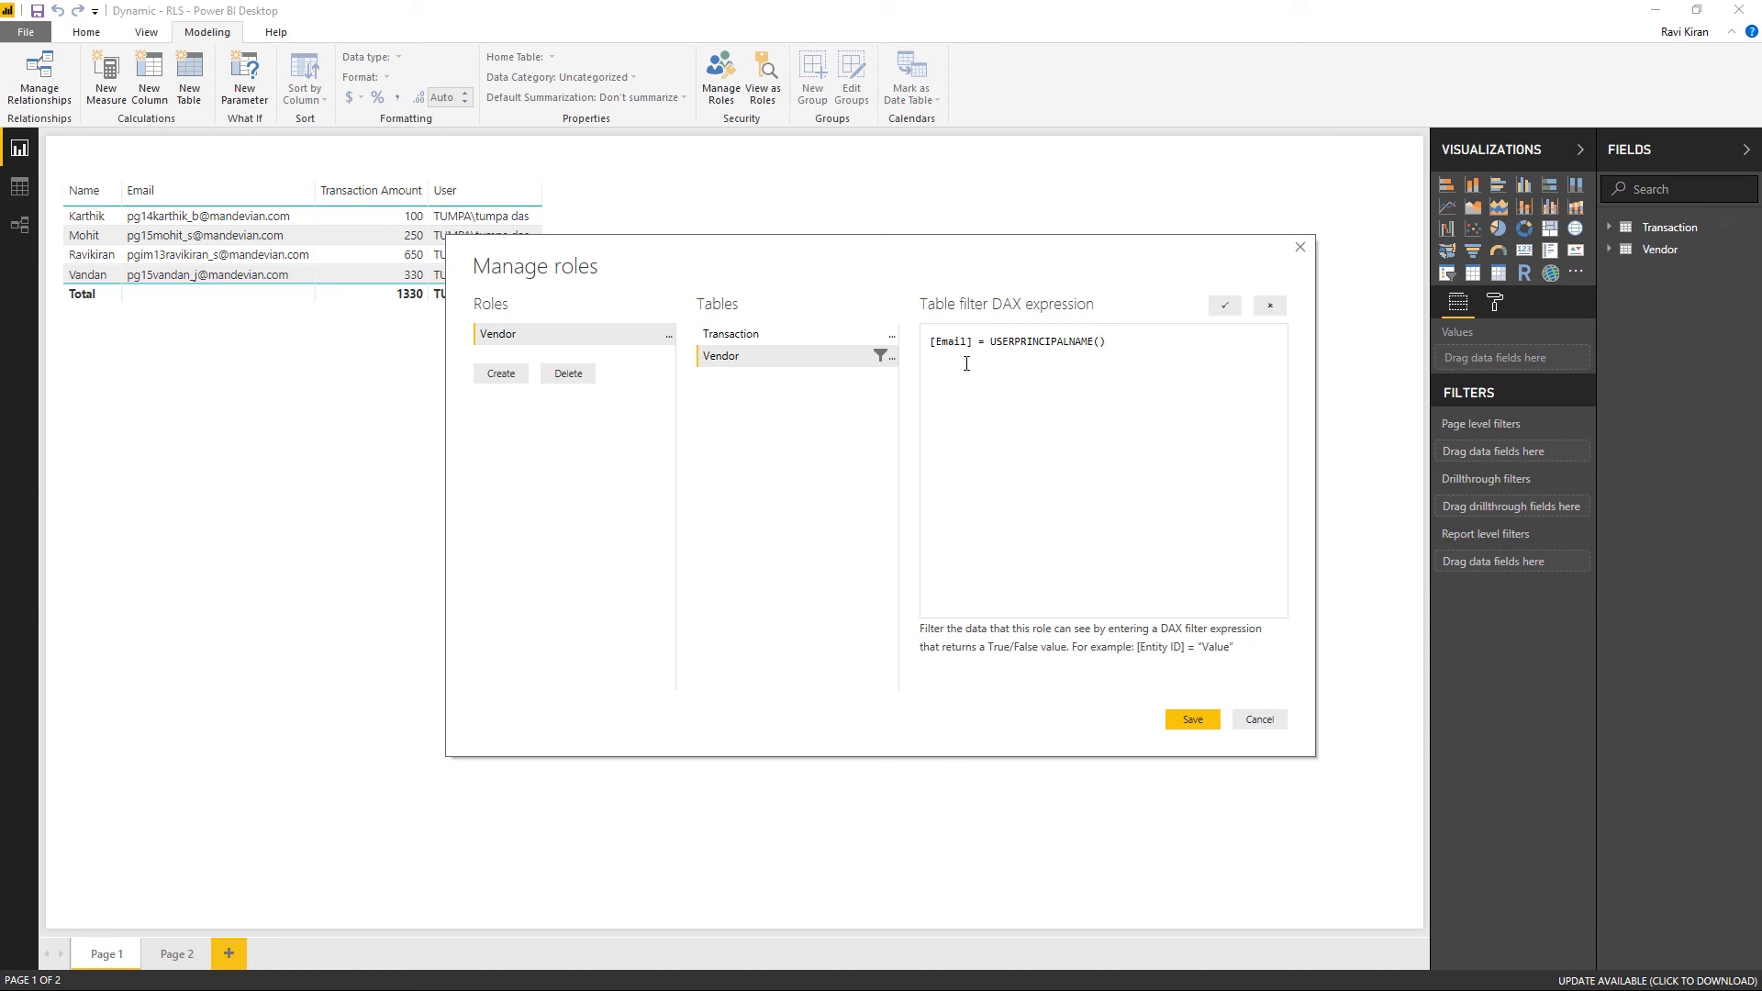
mouse_move(117, 277)
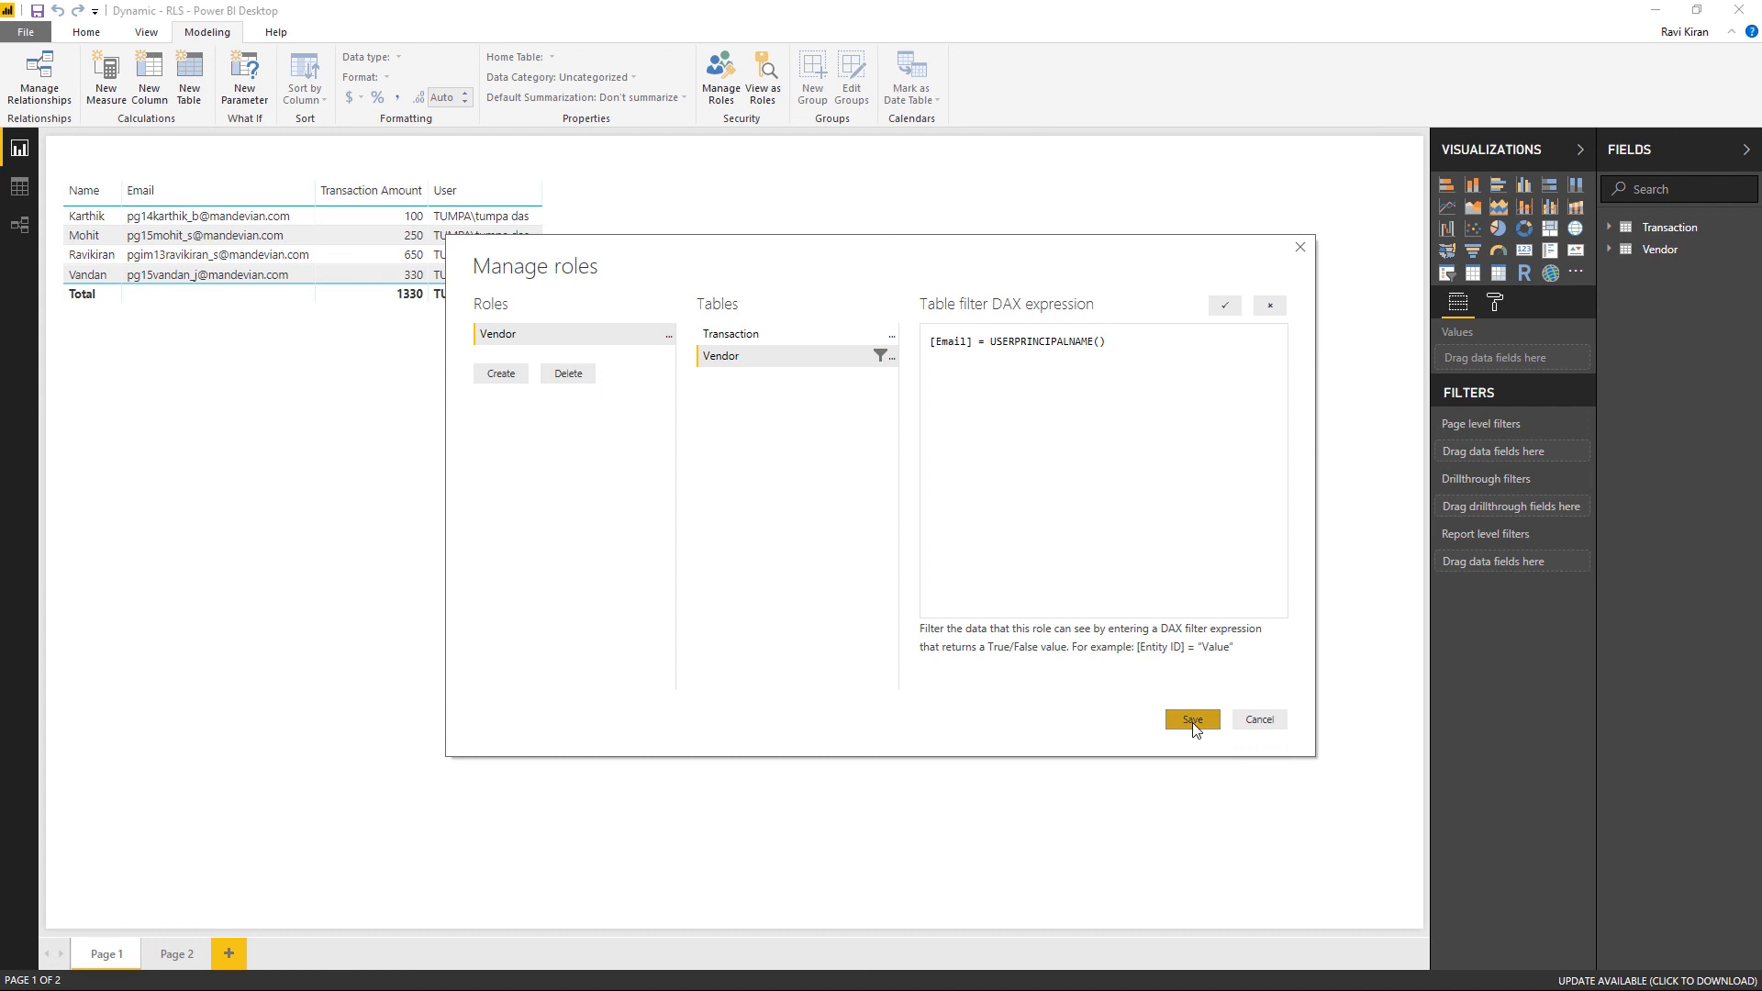
- Save the Vendor role and save the report changes when starting Publish
click(1191, 719)
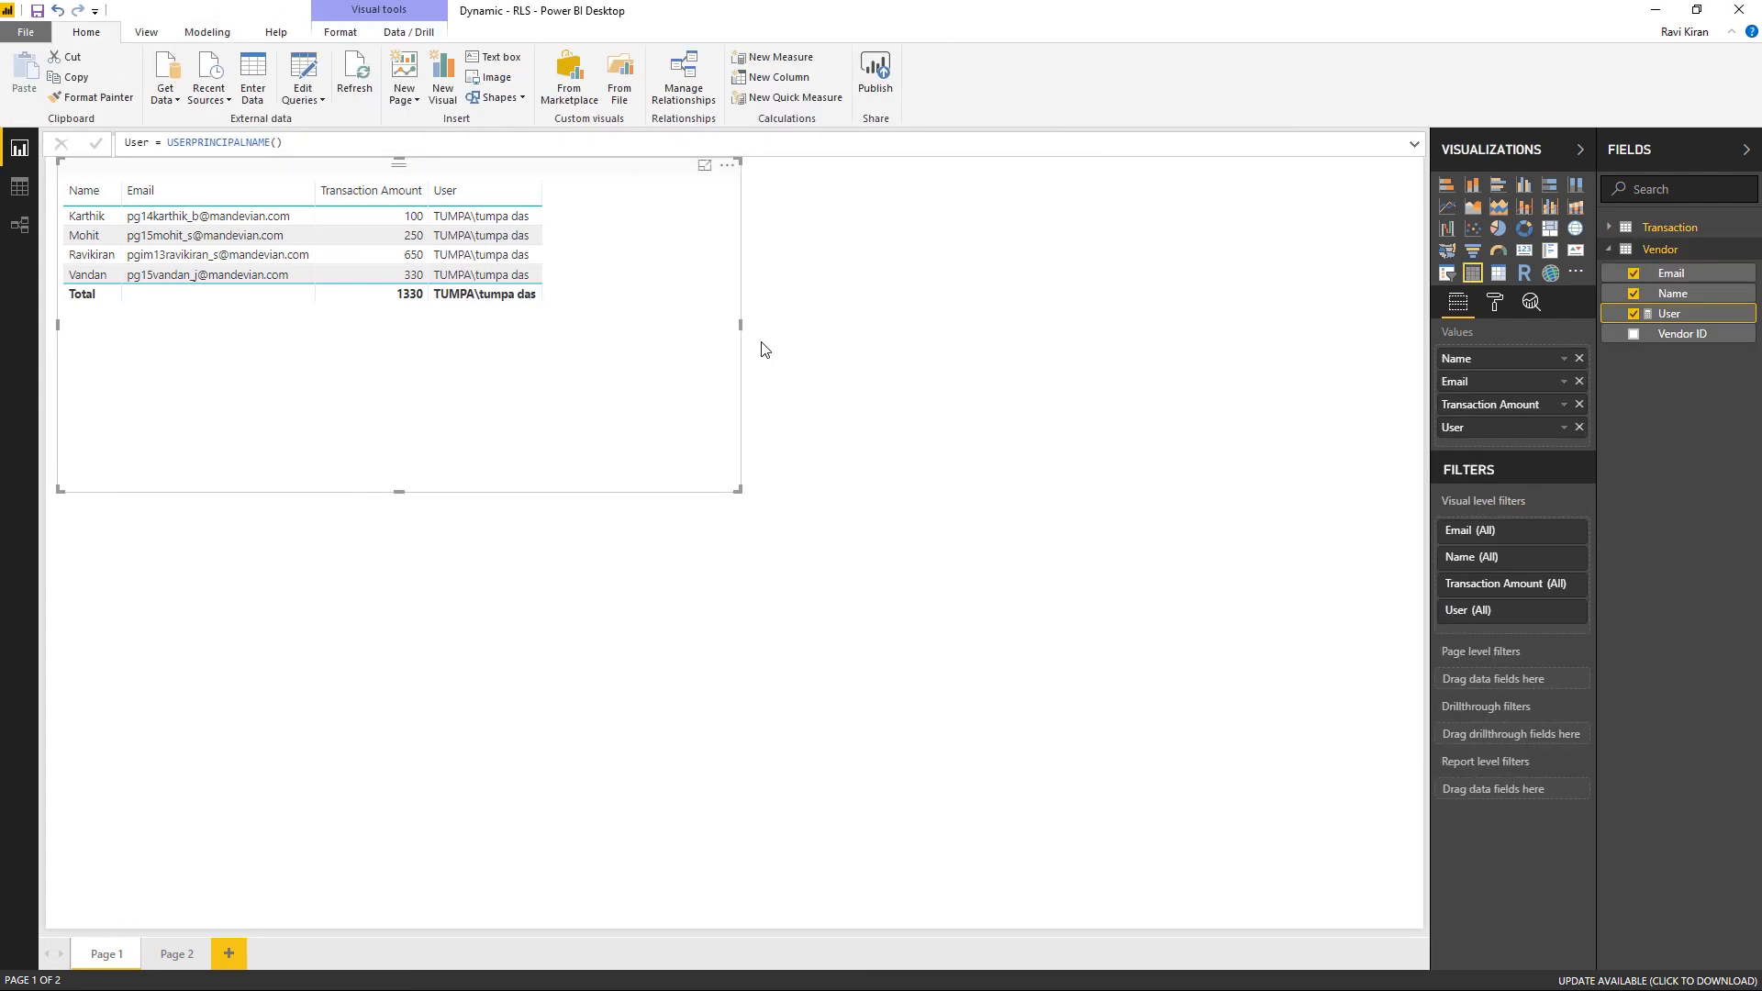
click(876, 70)
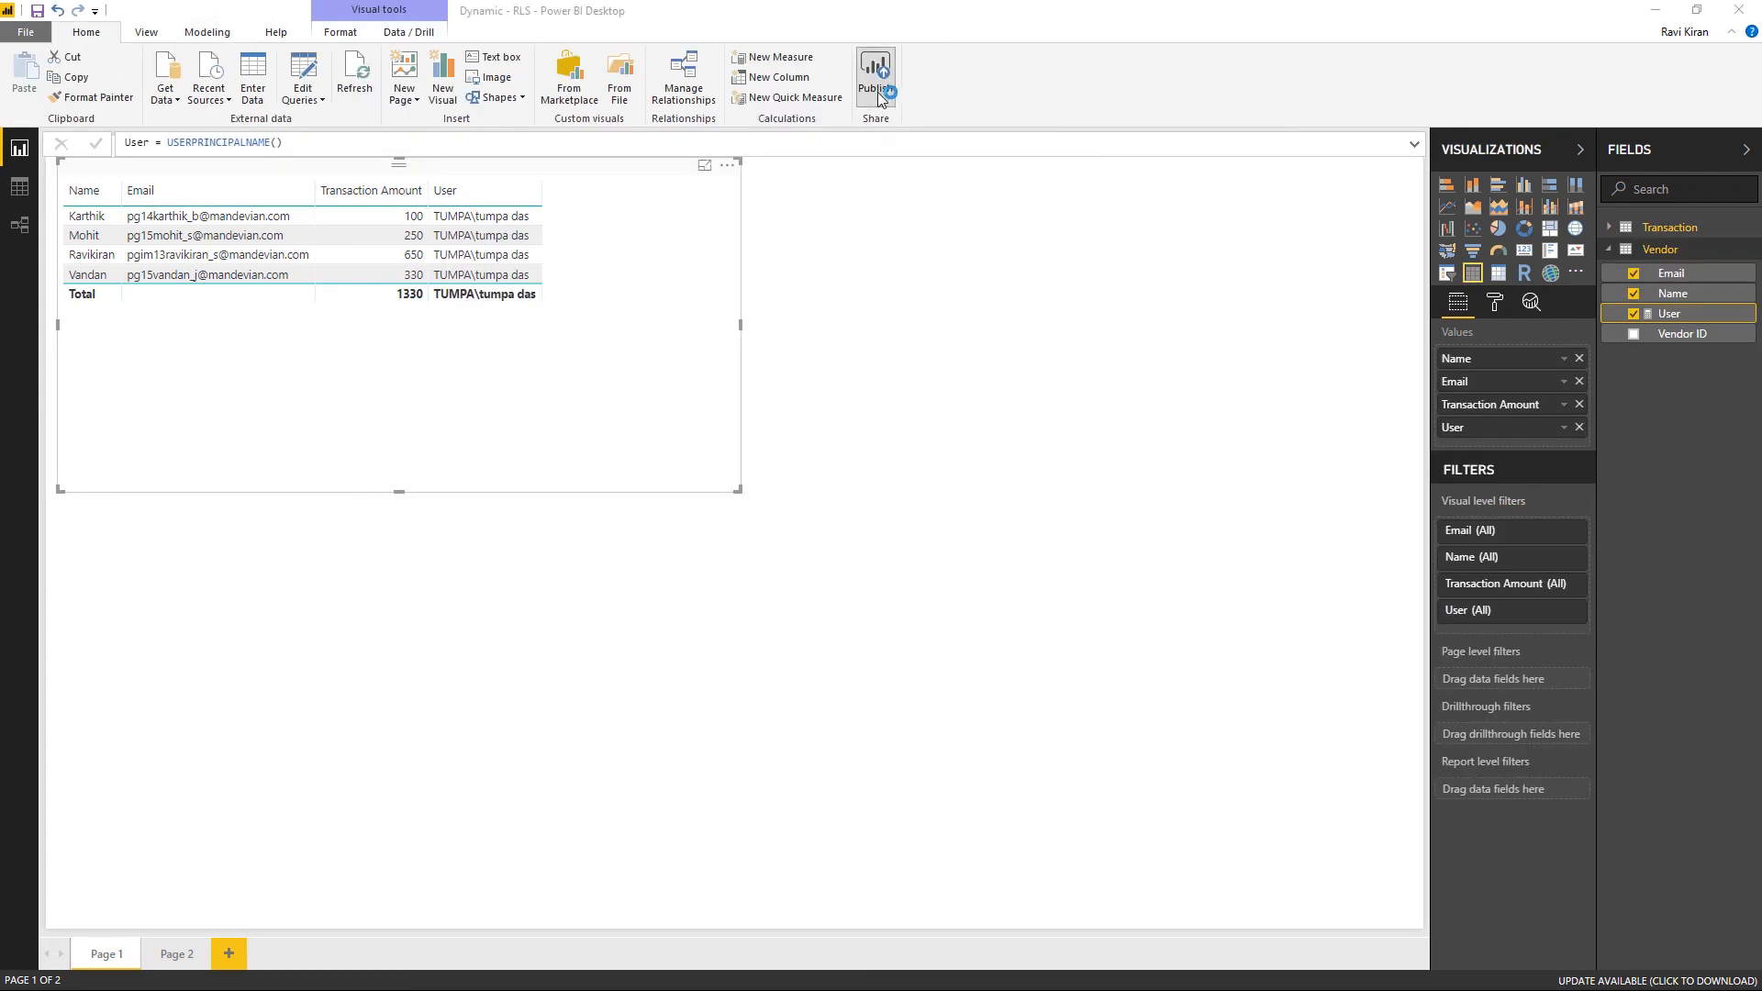
click(875, 70)
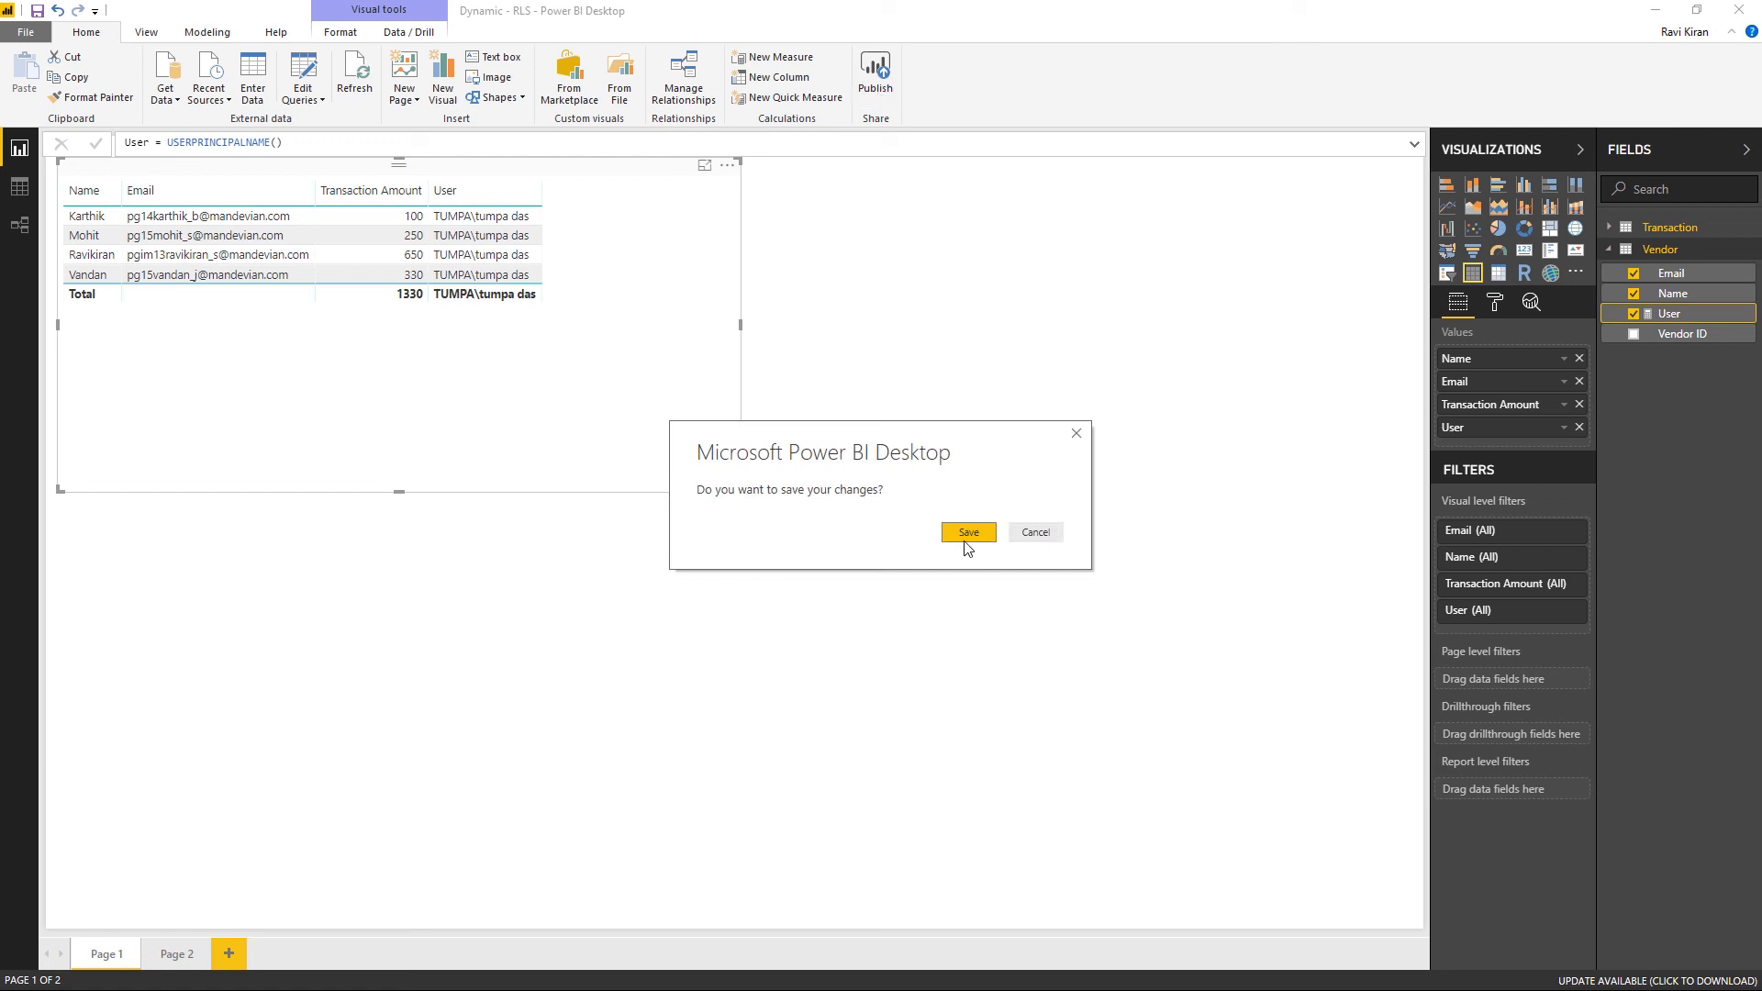
click(967, 532)
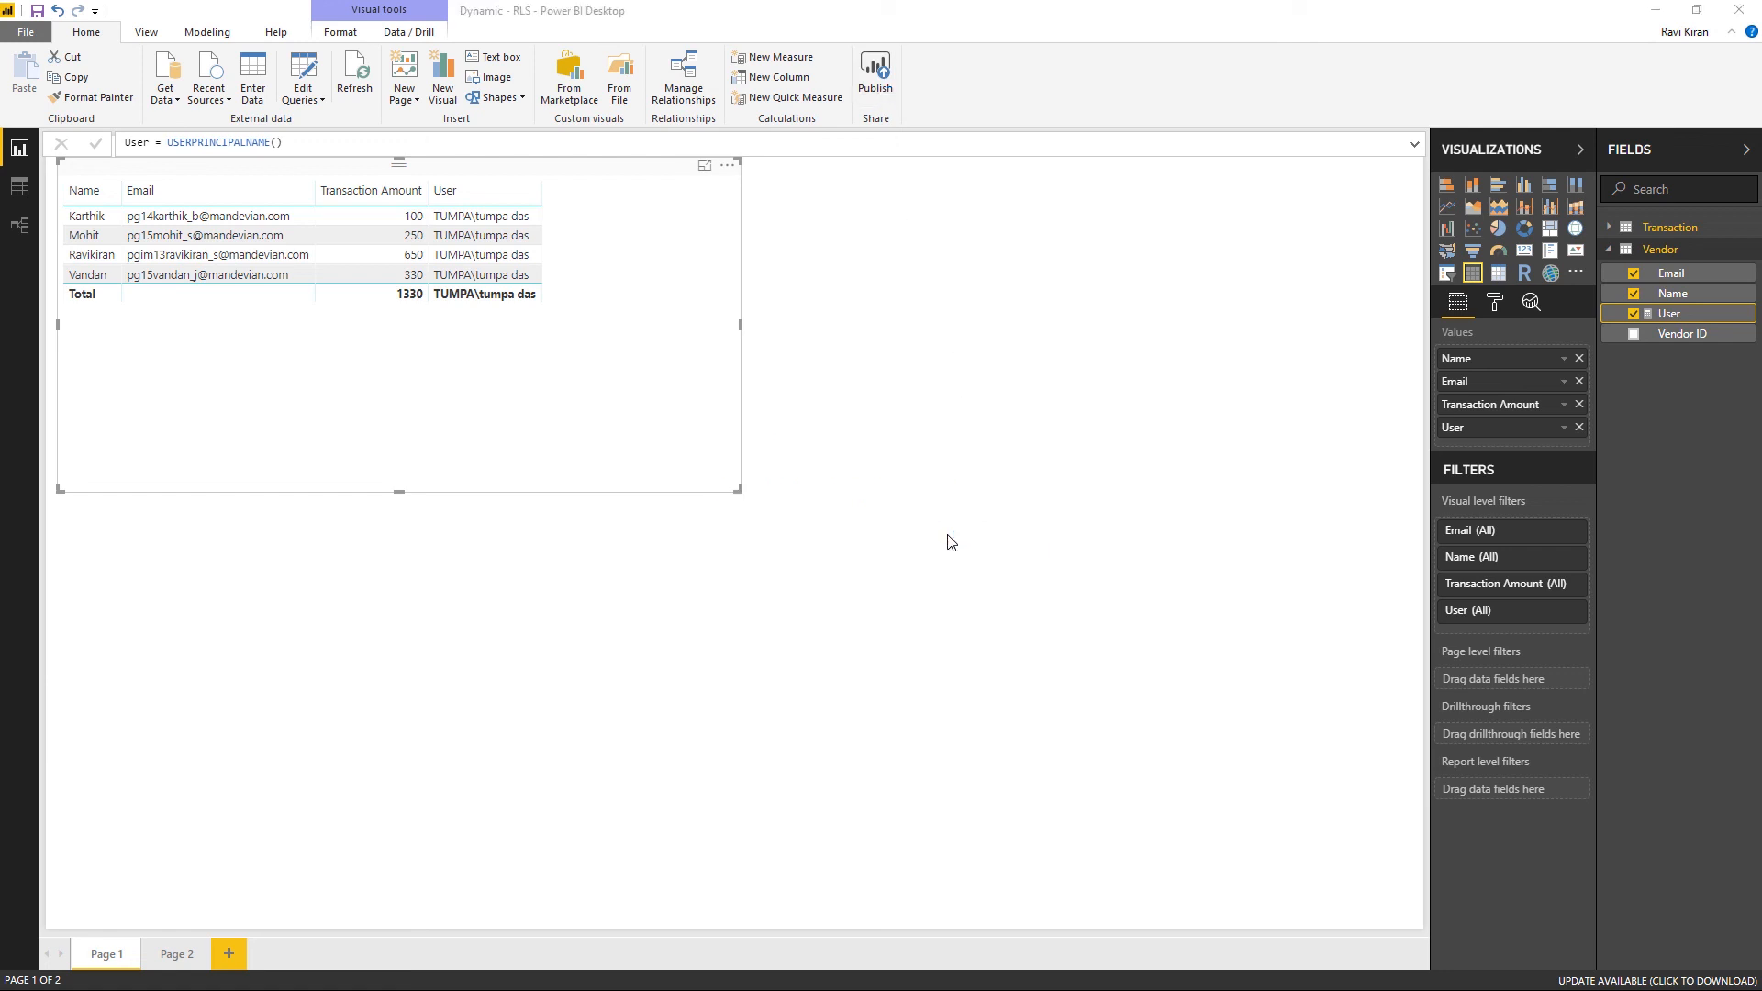
- Publish to My workspace and open the report in the Power BI service
click(875, 70)
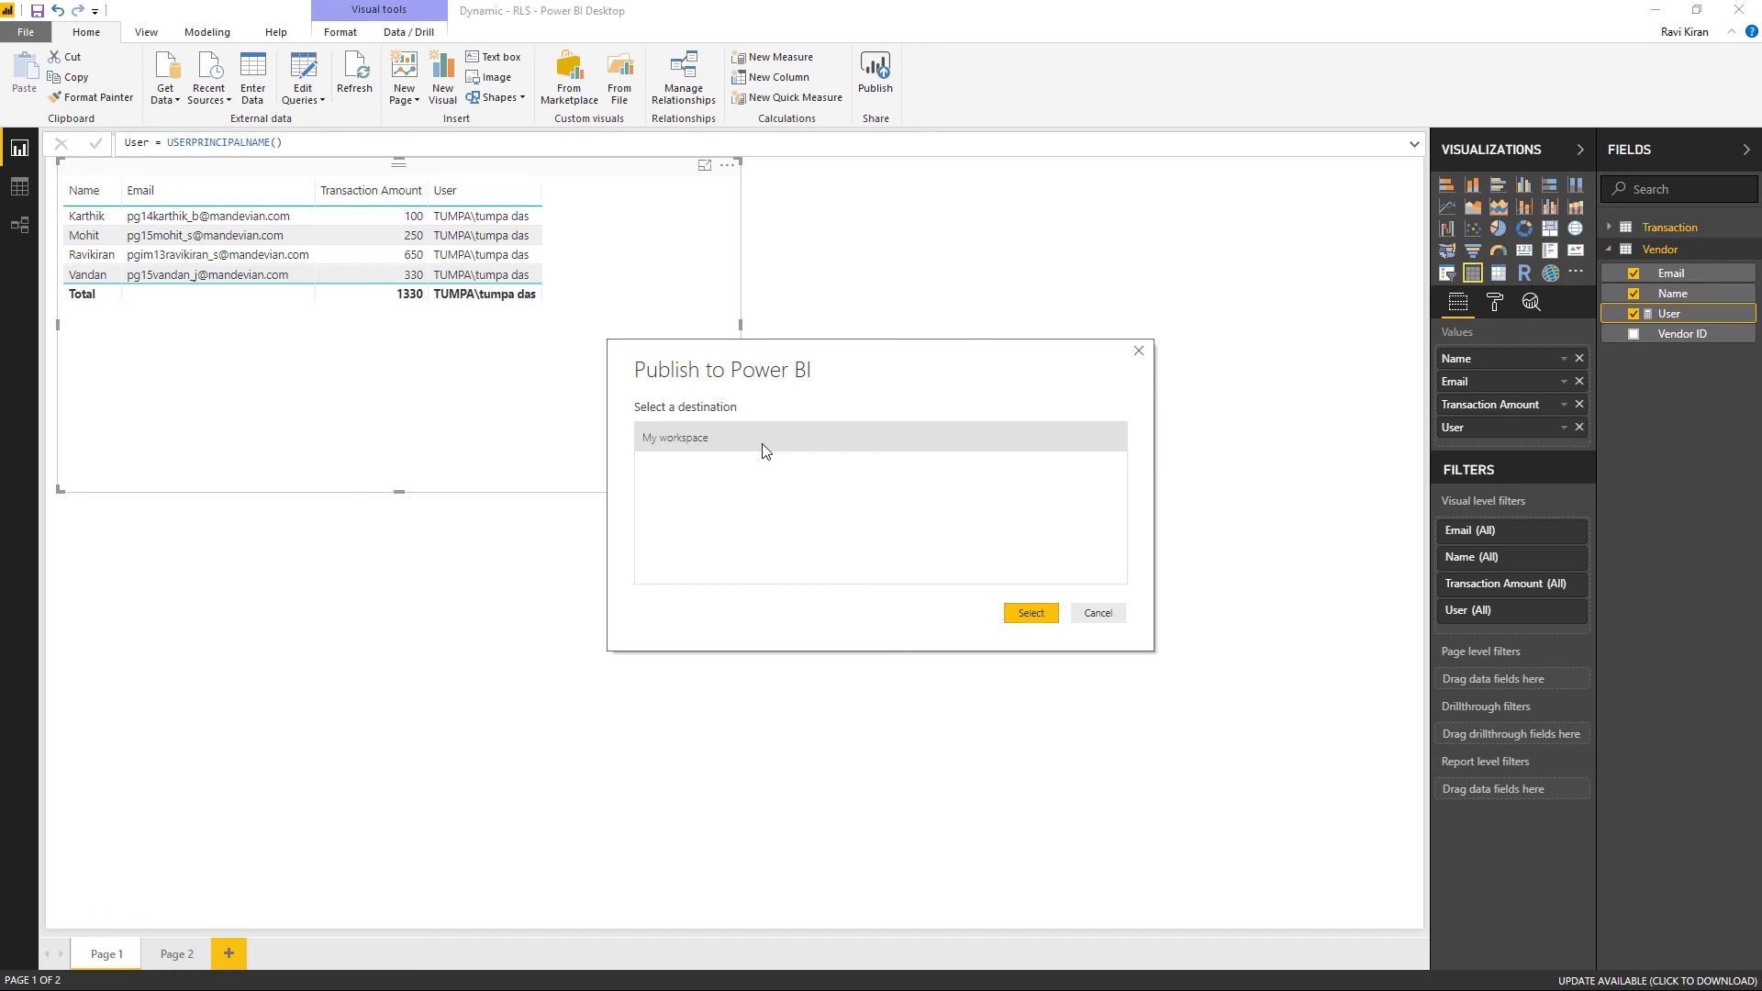
click(1028, 612)
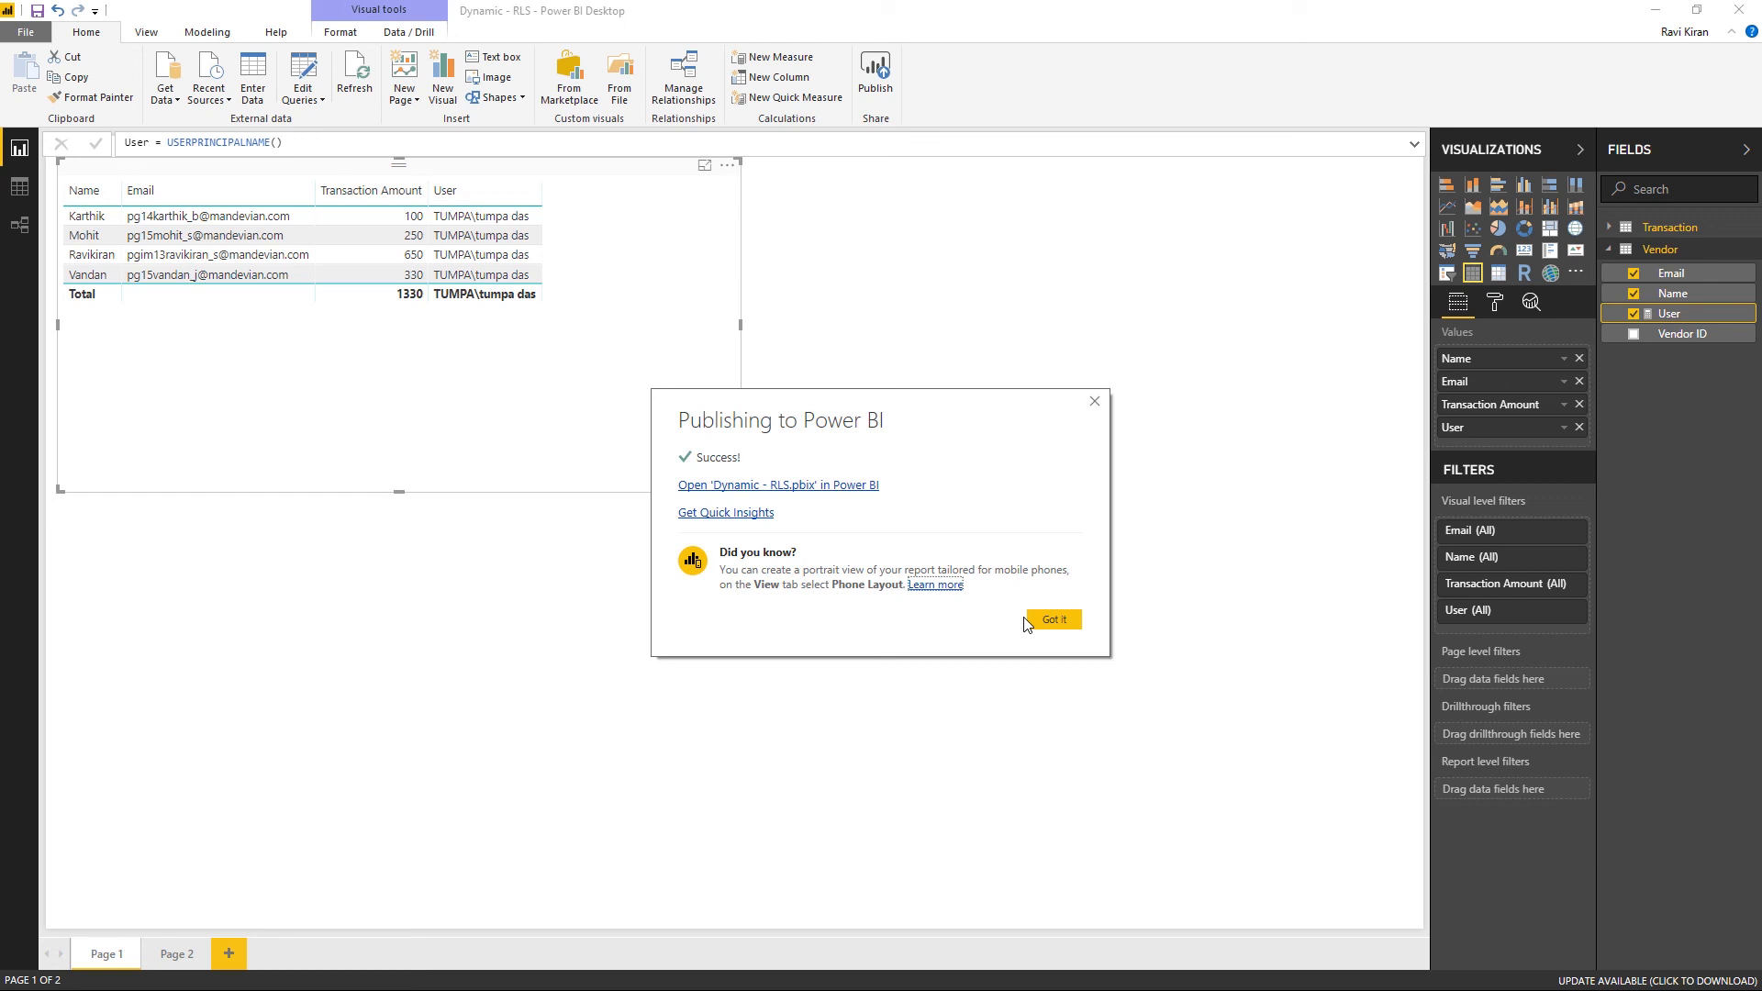
mouse_move(740, 494)
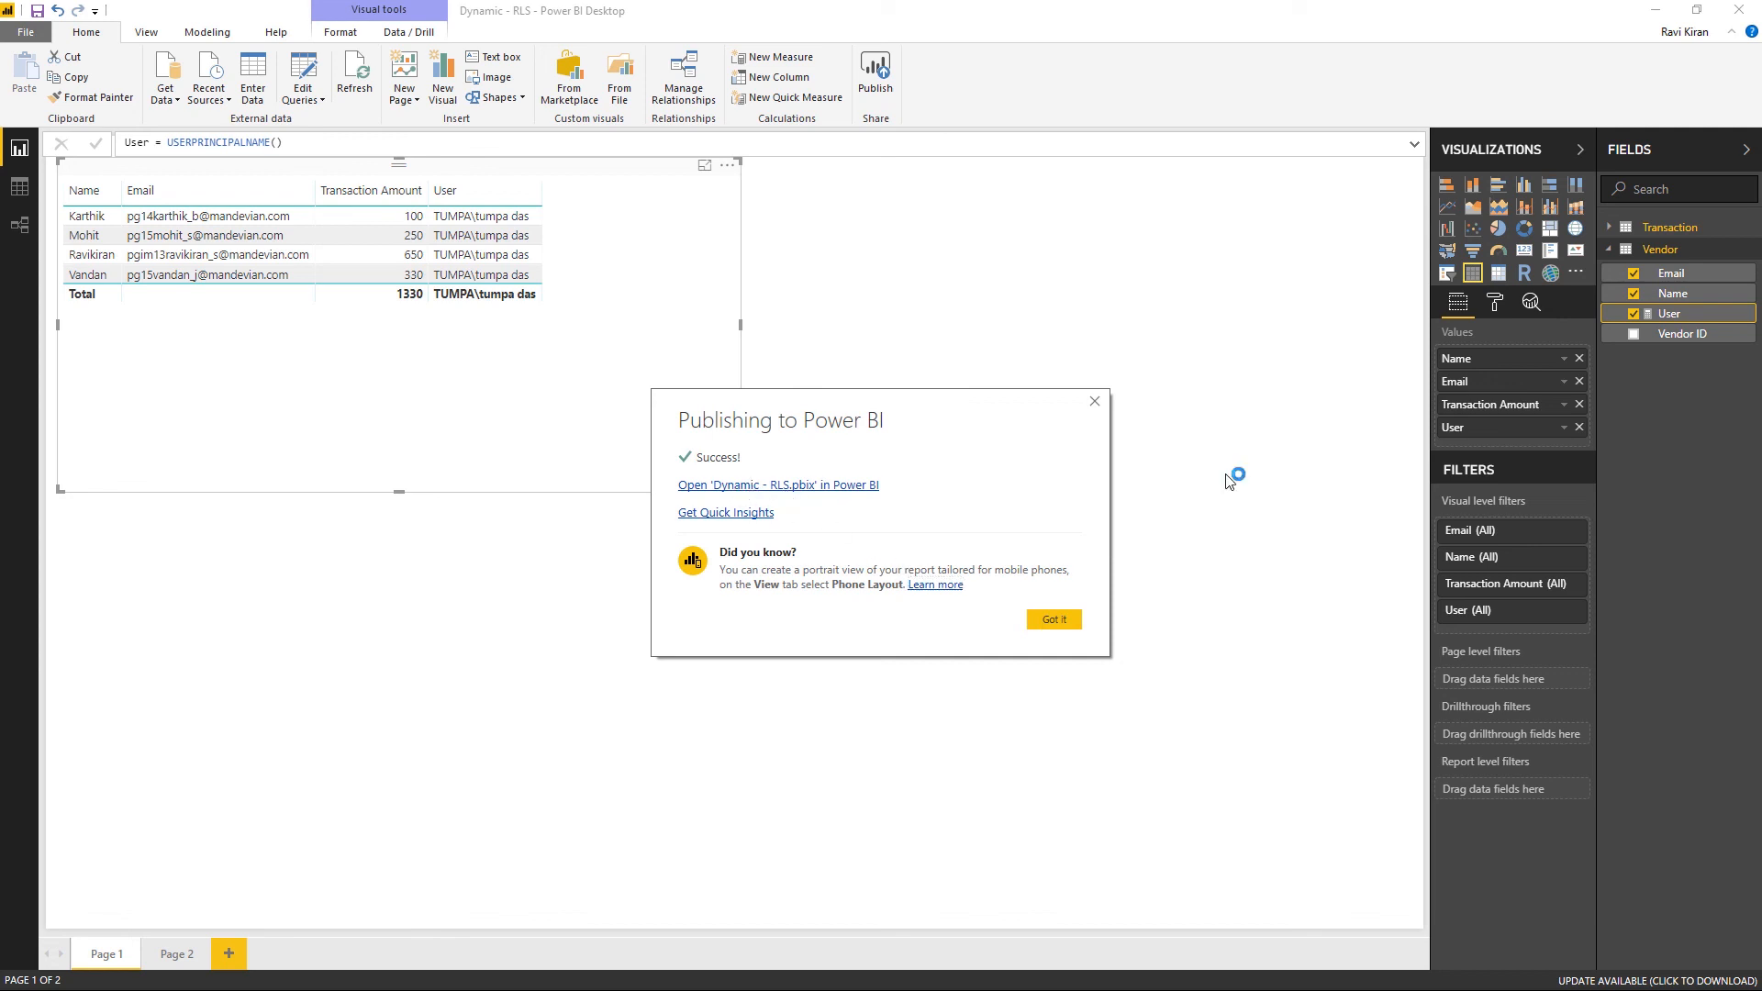
mouse_move(1236, 463)
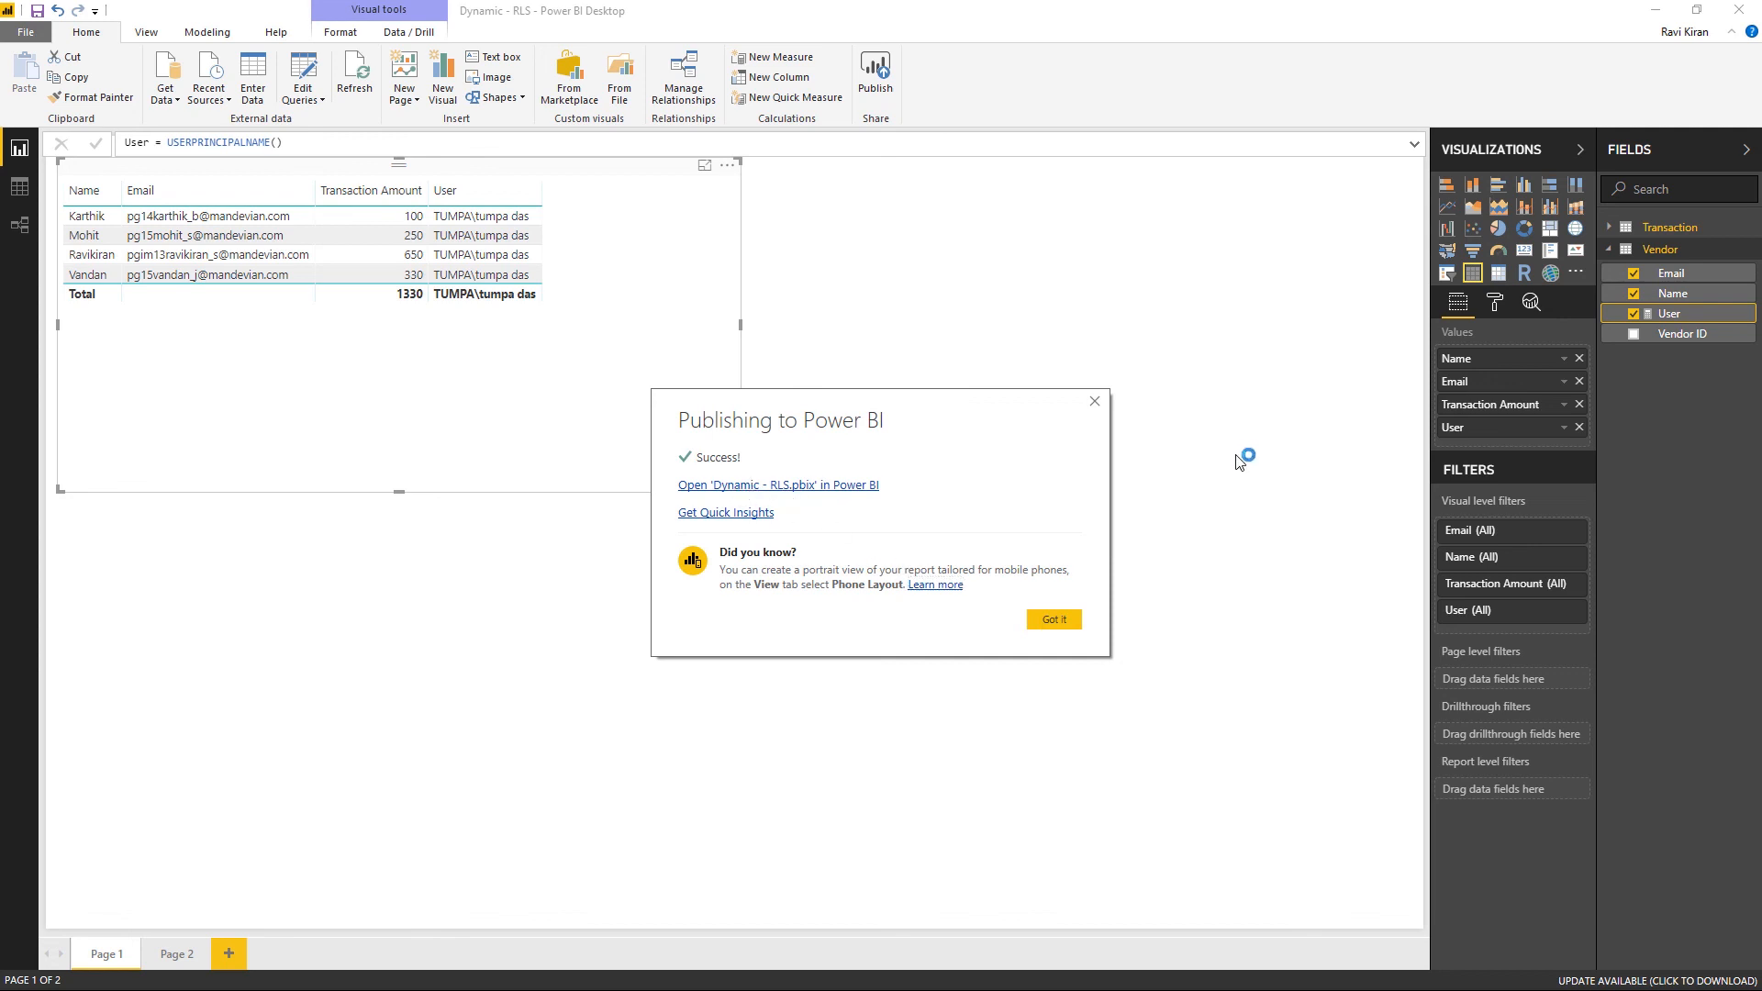
click(776, 484)
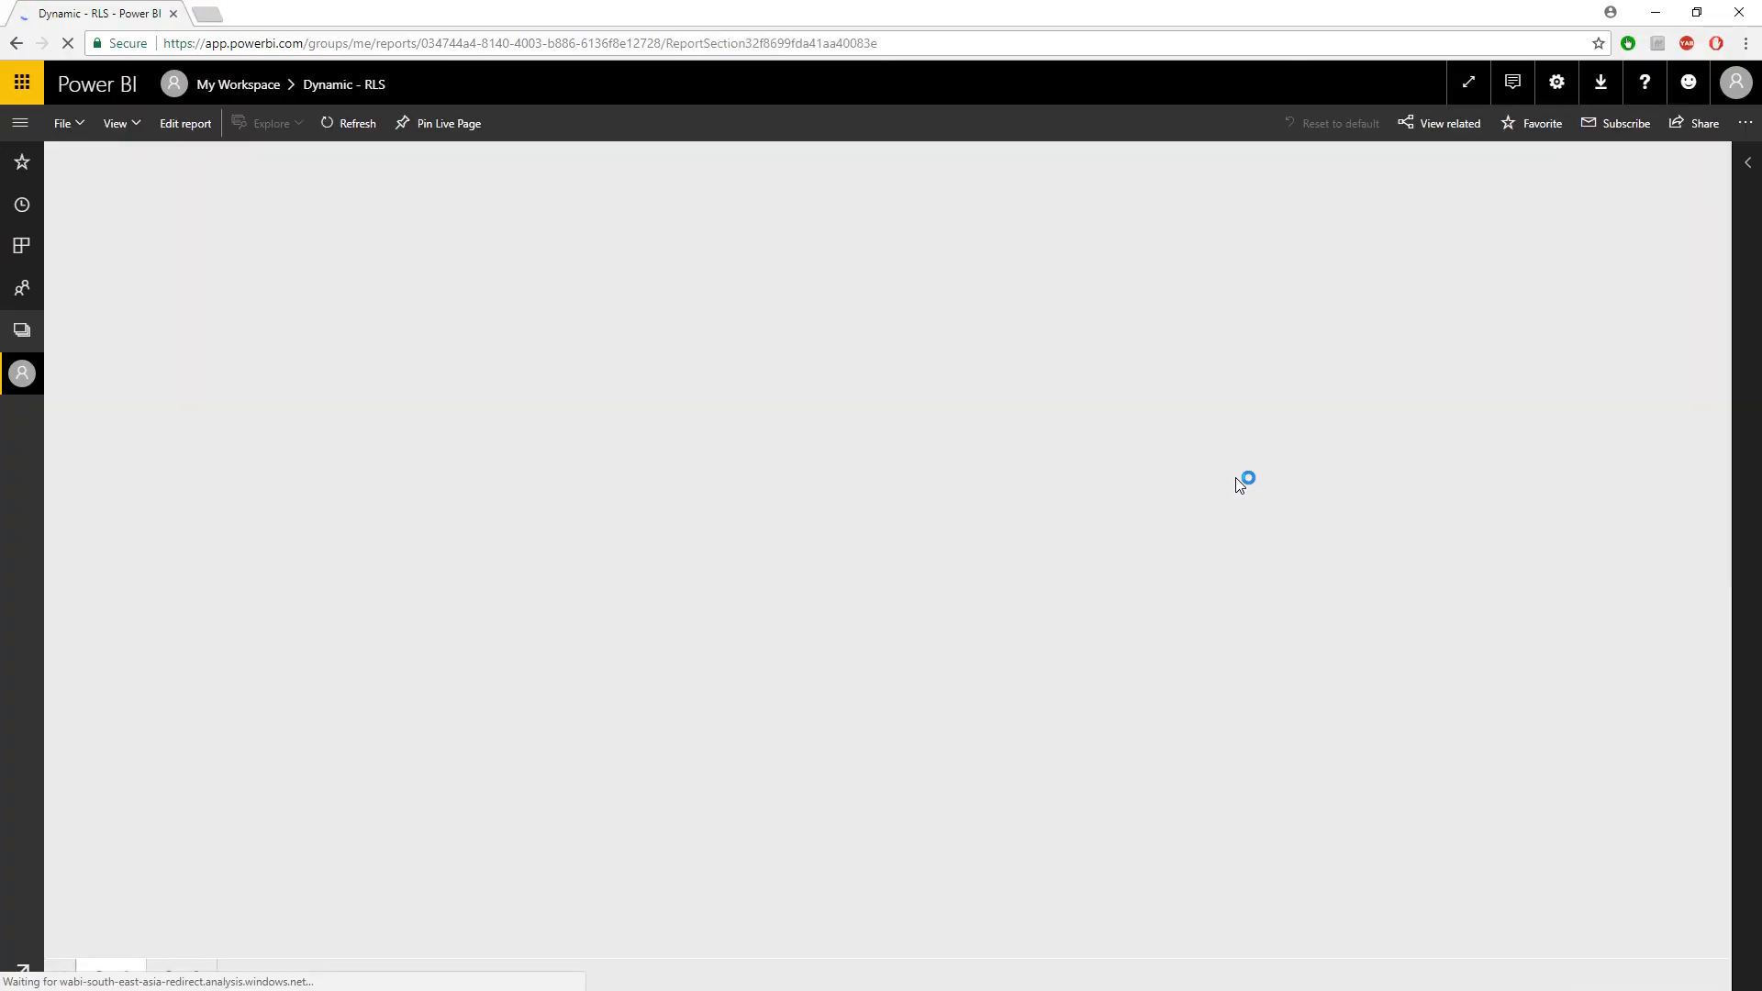